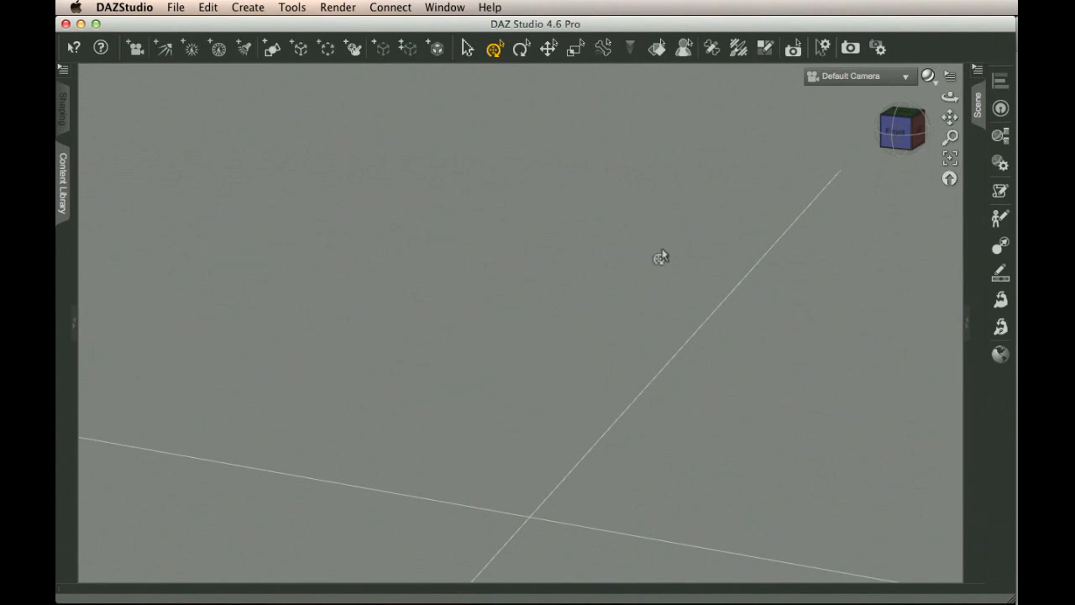
{"action": "mouse_move", "coordinate": [312, 231]}
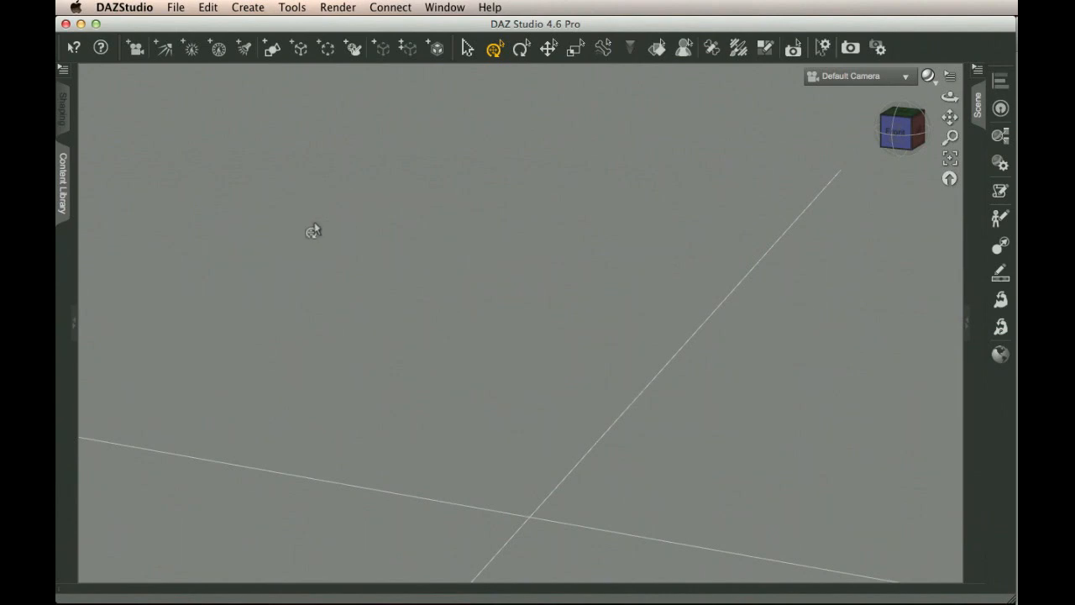
{"action": "mouse_move", "coordinate": [361, 213]}
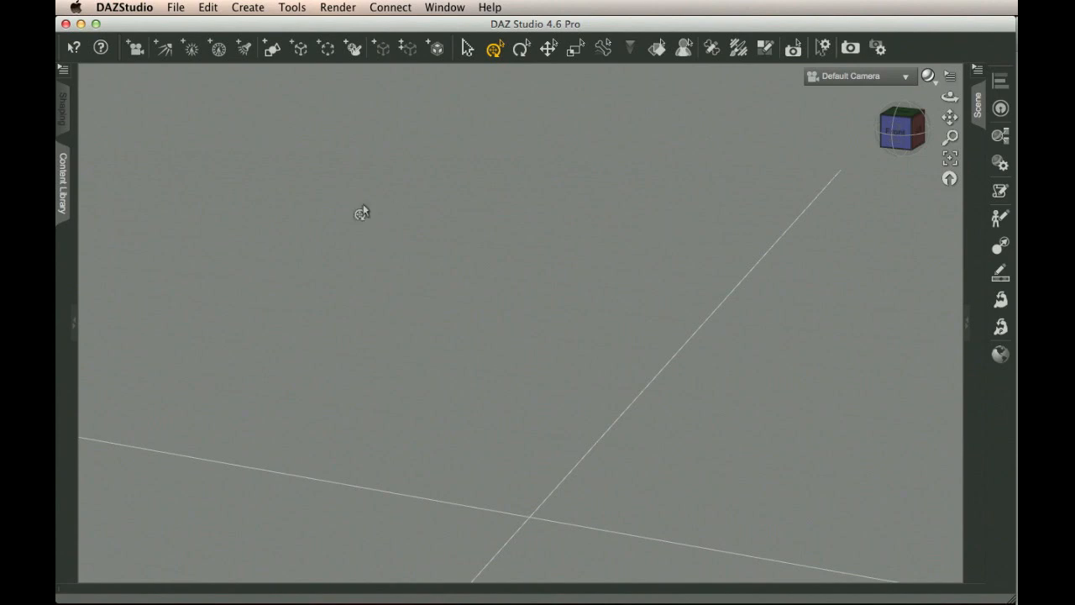
{"action": "mouse_move", "coordinate": [65, 181]}
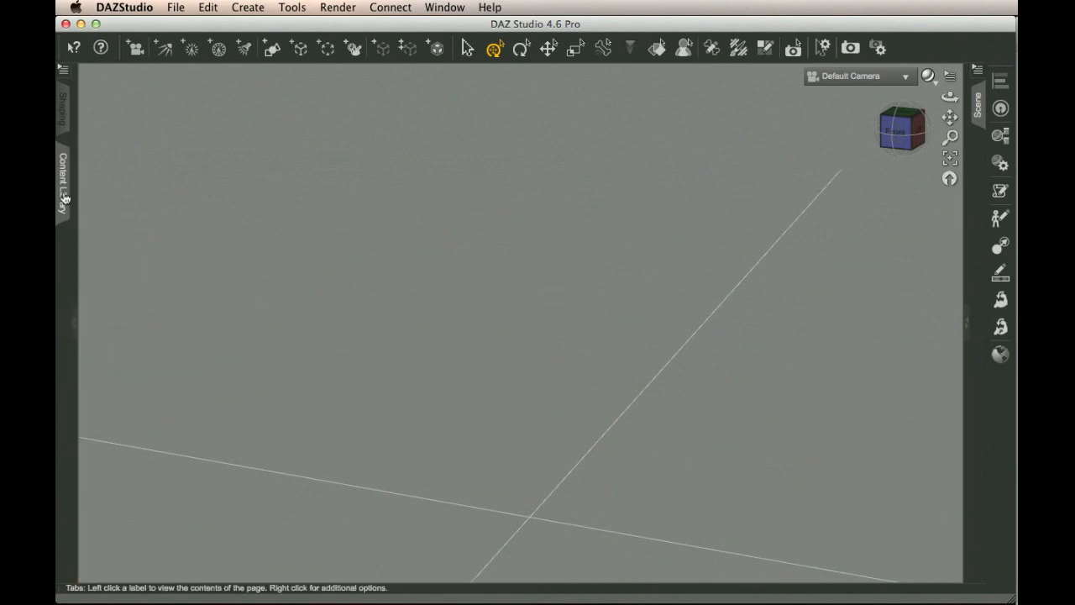
Step: Show the Content Library and add a GenX pane beside the Scene pane
{"action": "left_click", "coordinate": [64, 176]}
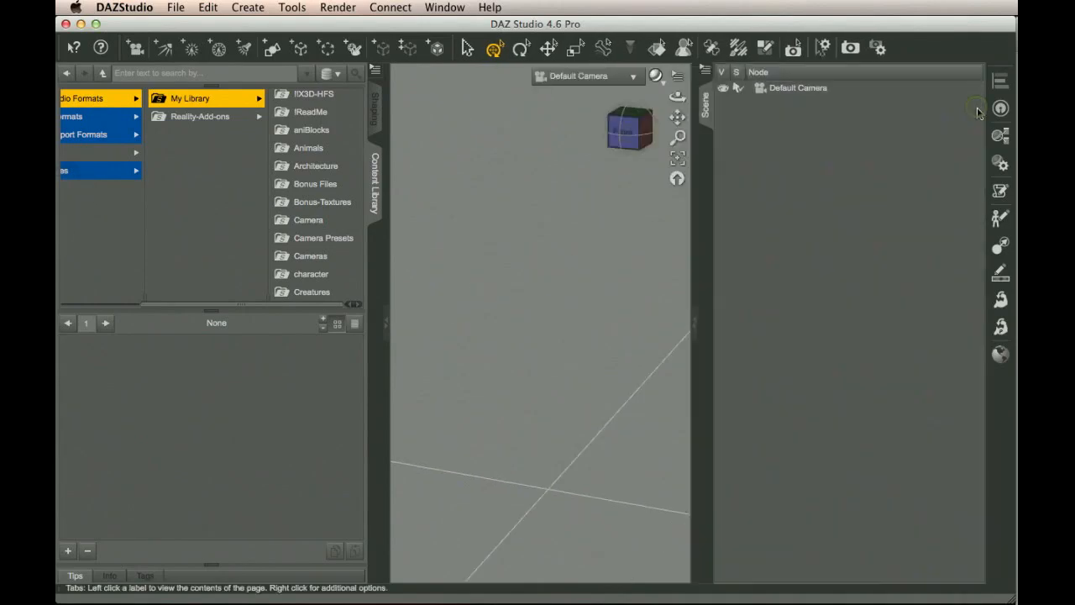
{"action": "right_click", "coordinate": [703, 203]}
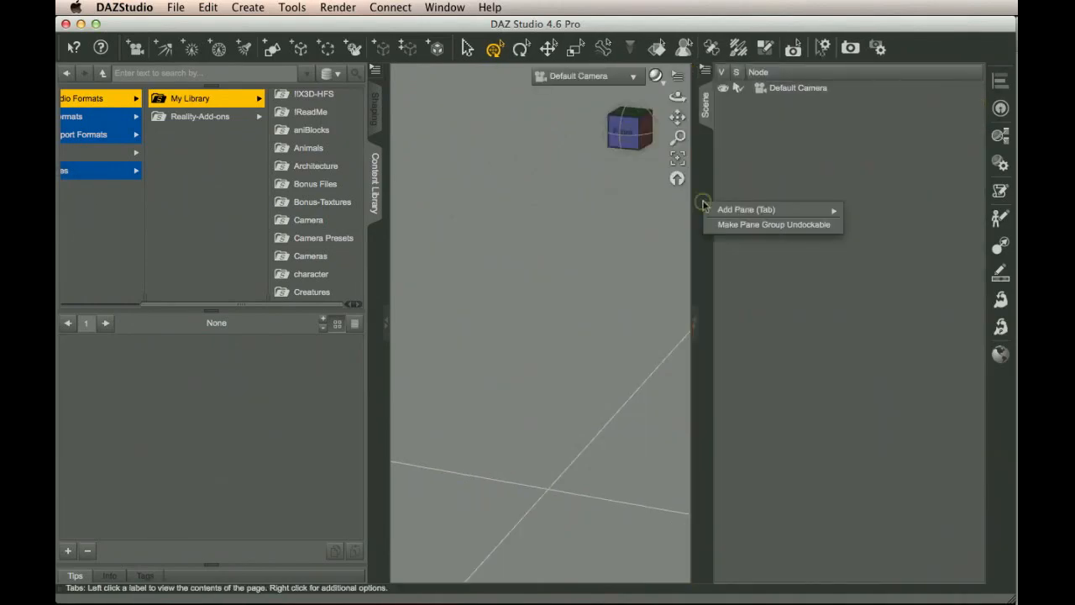
{"action": "left_click", "coordinate": [879, 309]}
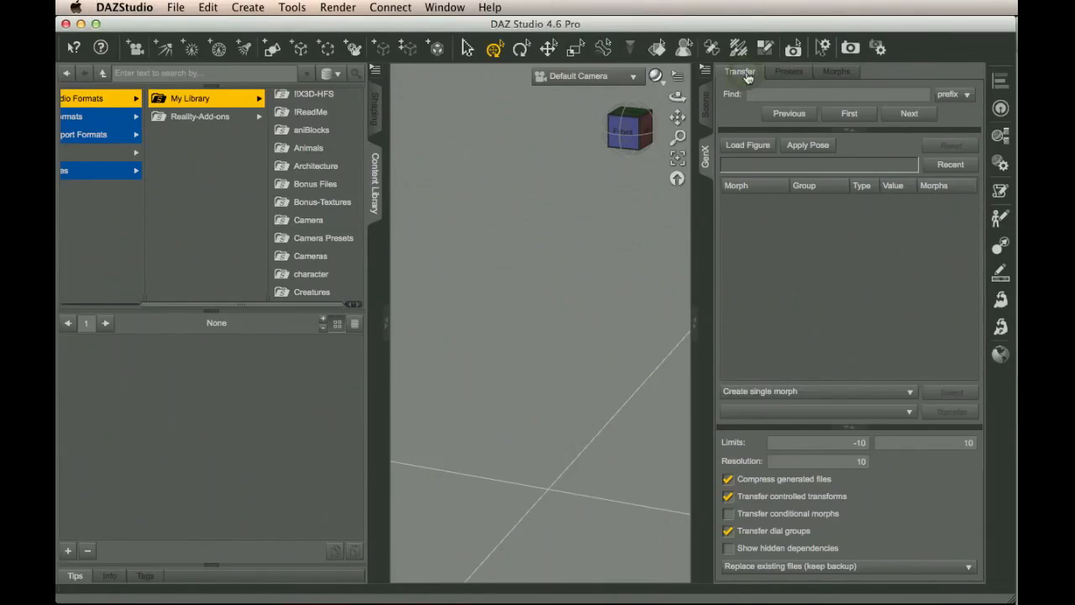
{"action": "mouse_move", "coordinate": [813, 287]}
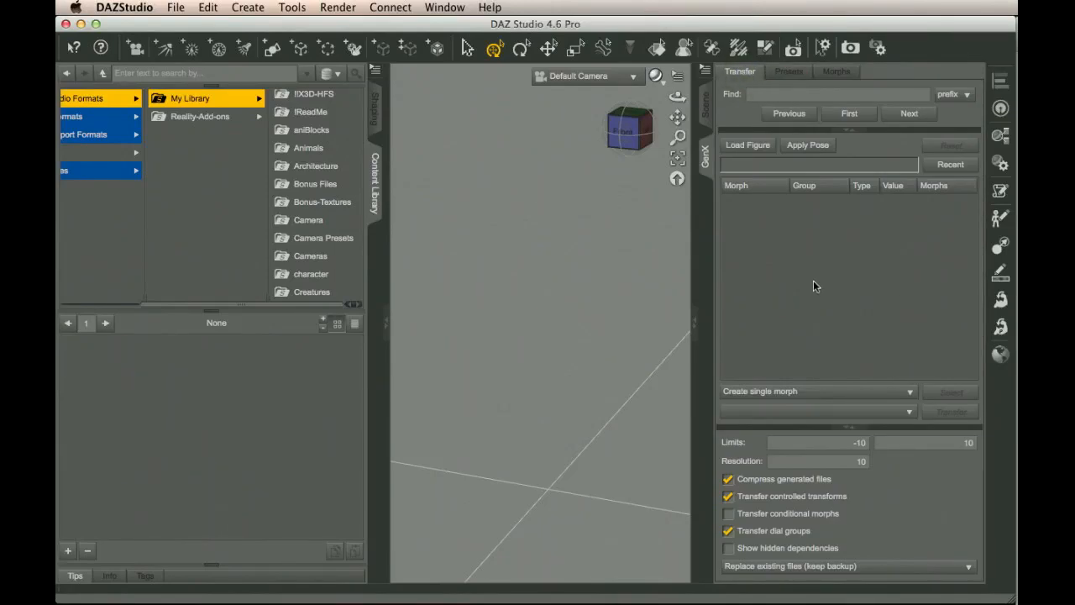
{"action": "mouse_move", "coordinate": [603, 370]}
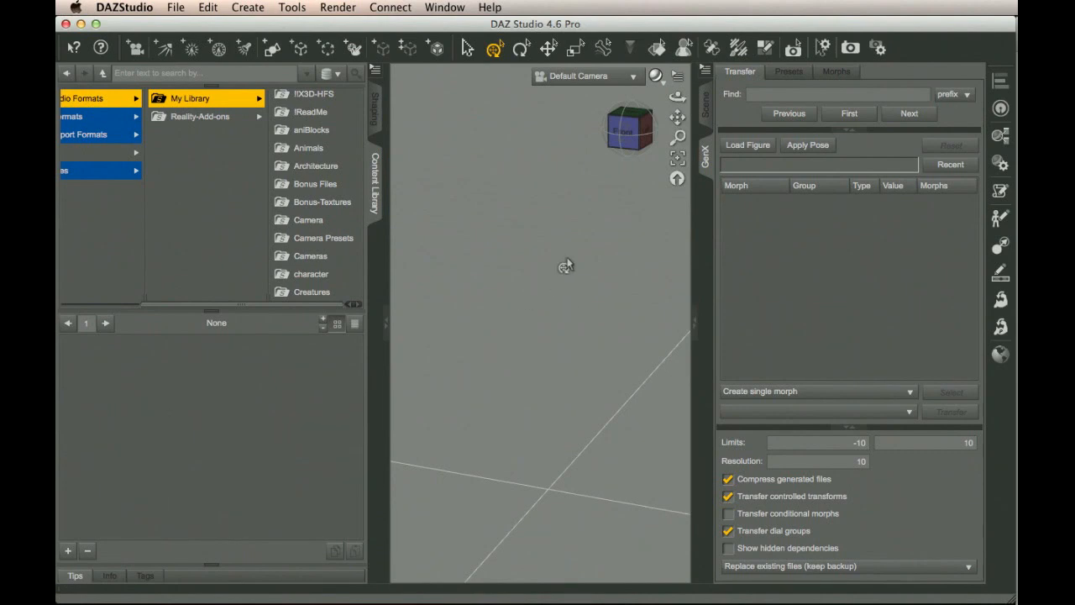
{"action": "mouse_move", "coordinate": [867, 244]}
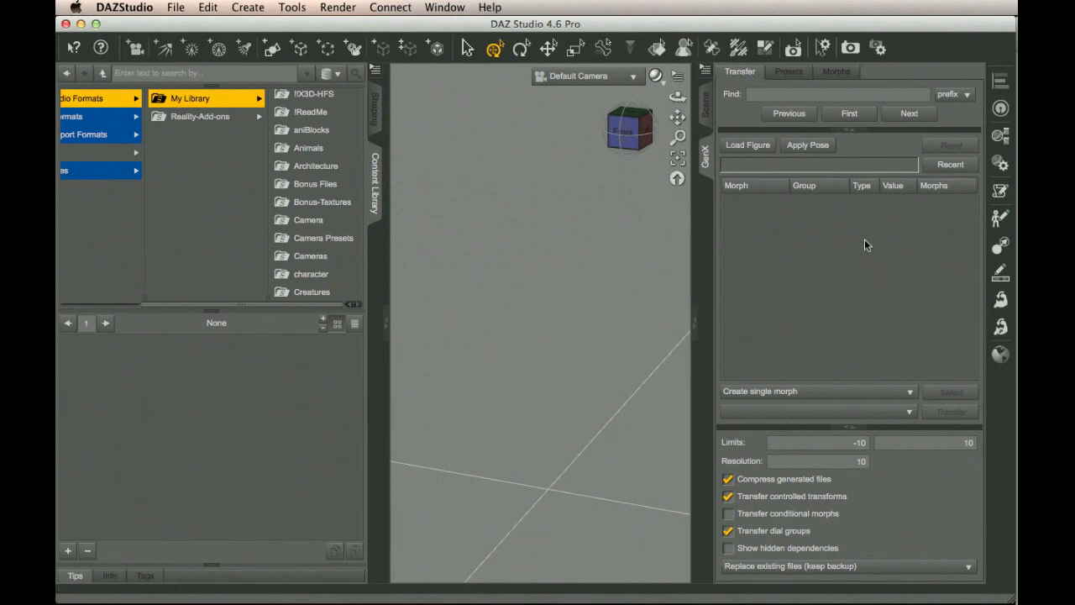
Step: Load Victoria 4.2 from Recent as the GenX source and browse to Figures > DAZ People
{"action": "left_click", "coordinate": [949, 163]}
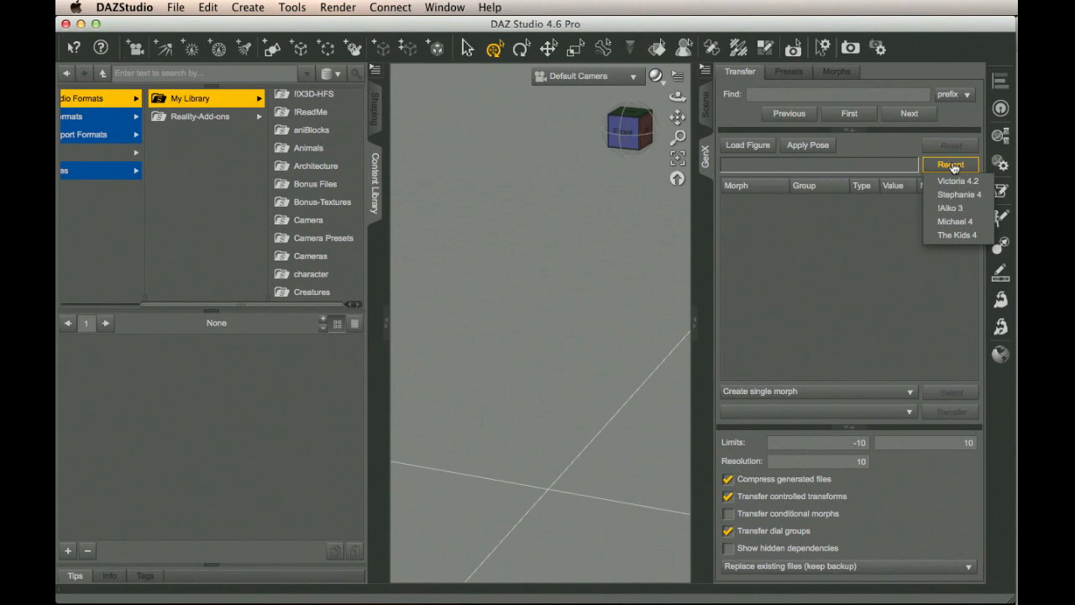
{"action": "left_click", "coordinate": [950, 164]}
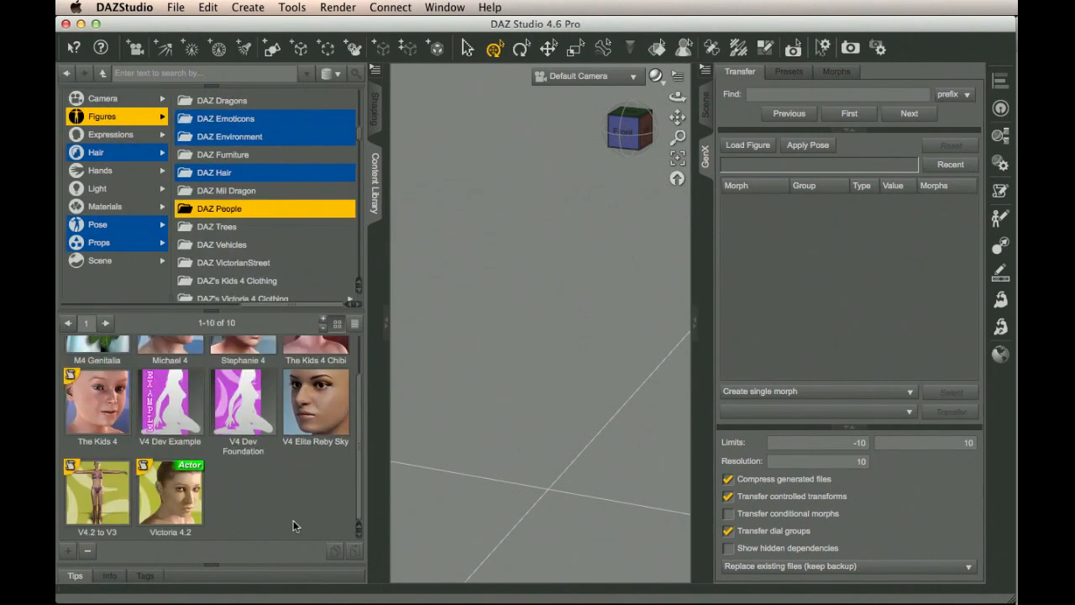
{"action": "left_click", "coordinate": [170, 495]}
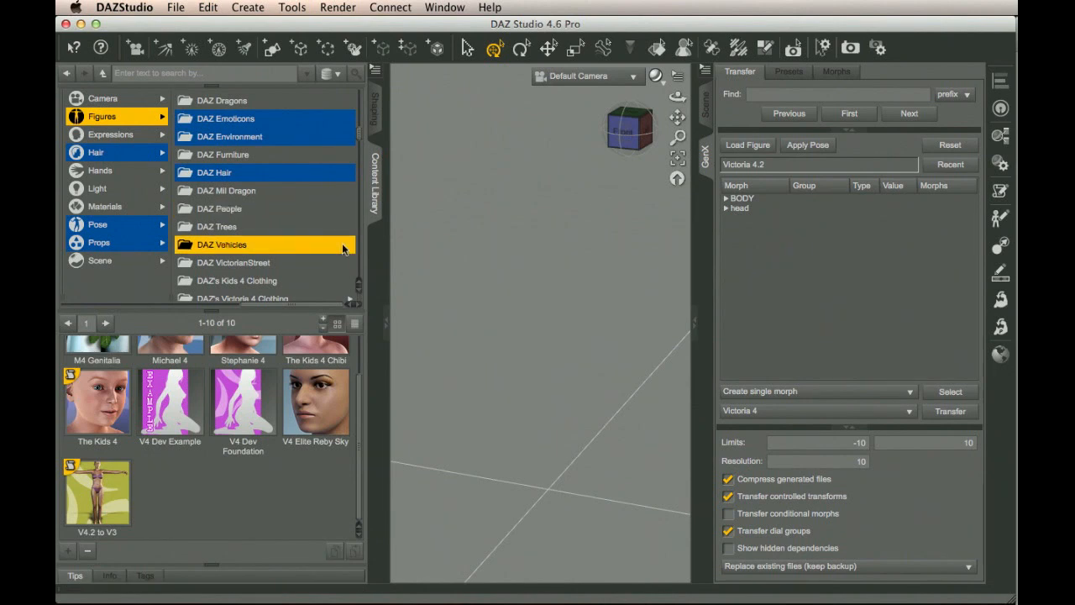
Step: Browse Pose > DAZ's Victoria 4 > Morph Injections and inject INJ Morphs++ V4 into Victoria 4.2
{"action": "left_click", "coordinate": [222, 244]}
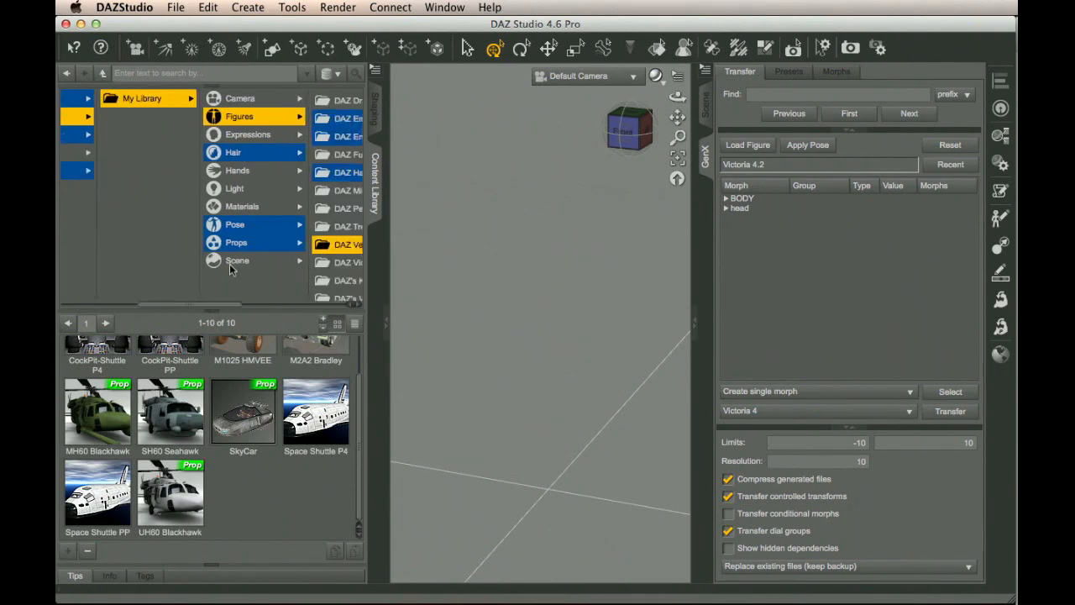
{"action": "left_click", "coordinate": [235, 224]}
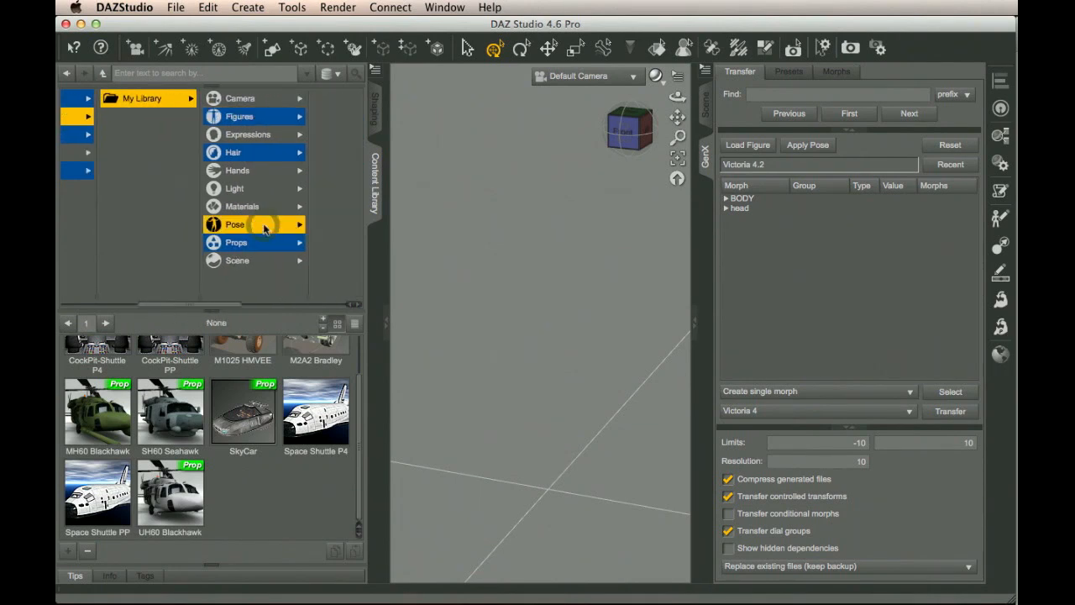
{"action": "left_click", "coordinate": [235, 224]}
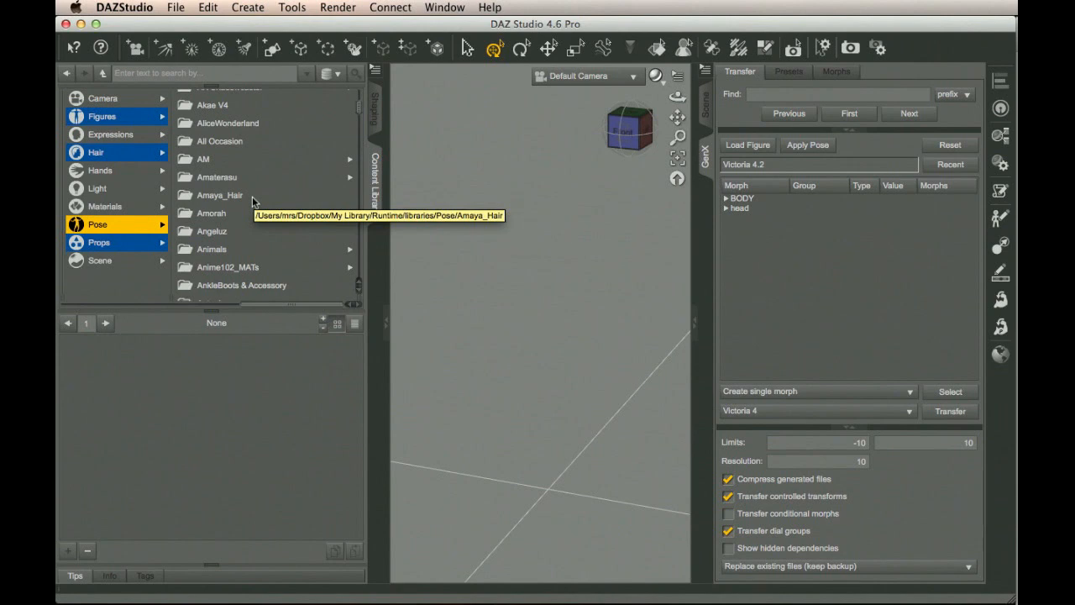
{"action": "scroll", "scroll_direction": "down", "scroll_amount": 3}
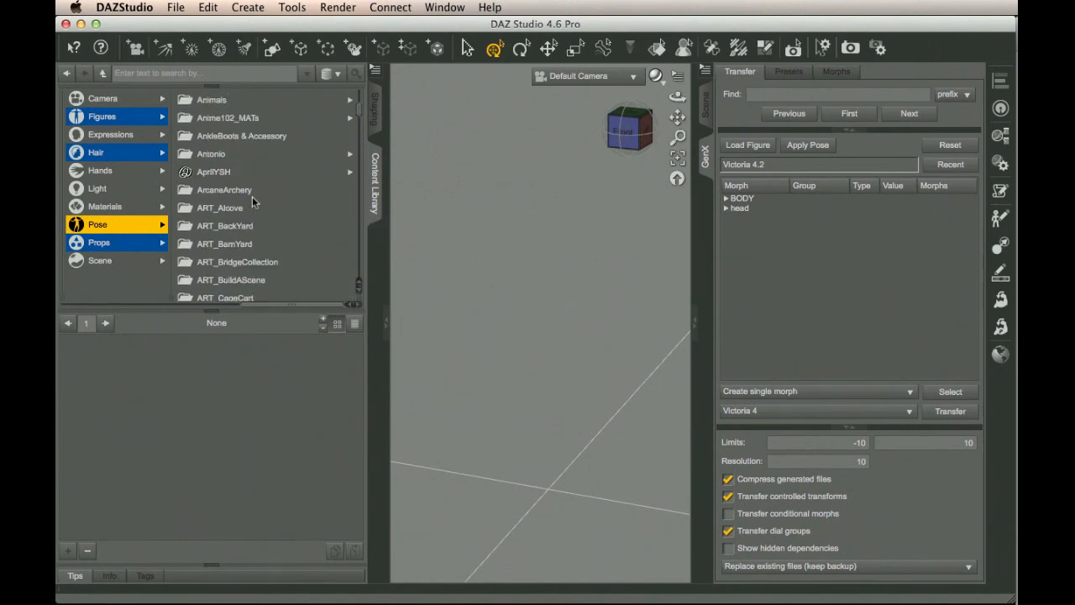
{"action": "scroll", "scroll_direction": "down", "scroll_amount": 3}
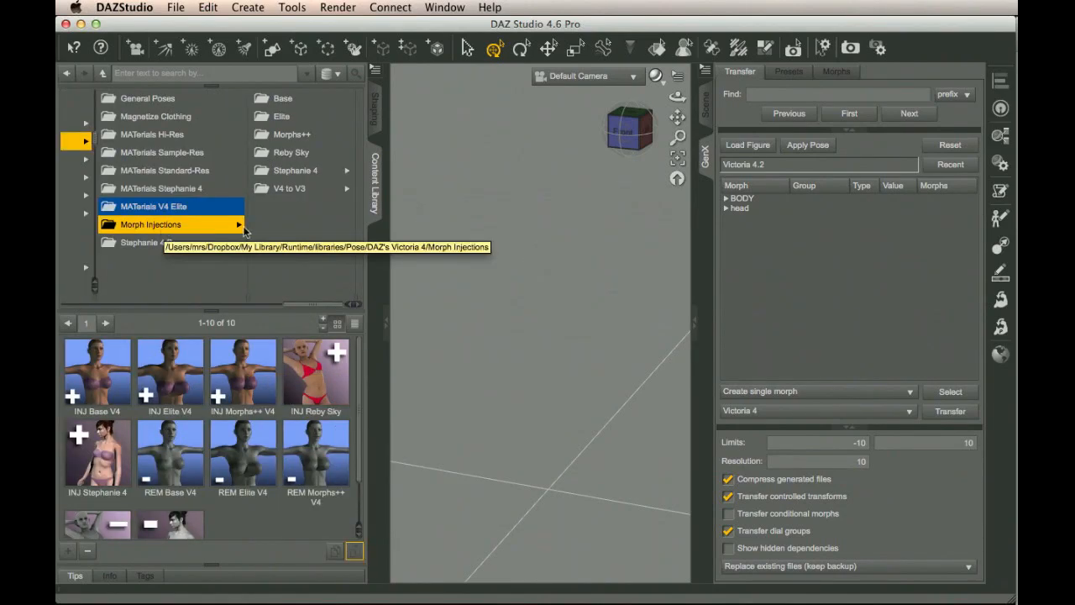
{"action": "mouse_move", "coordinate": [244, 374]}
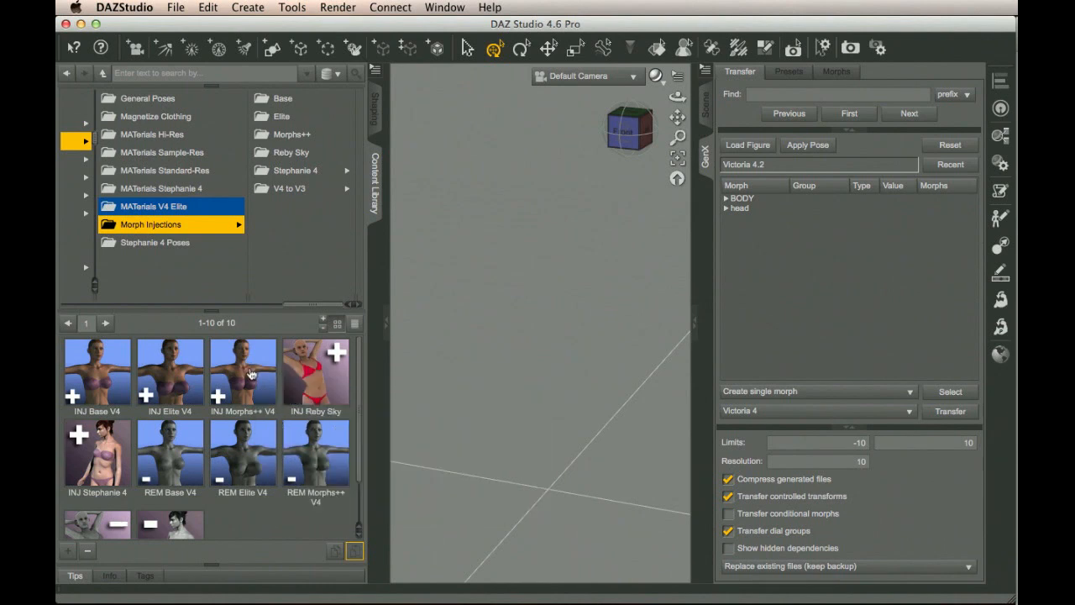
{"action": "double_click", "coordinate": [243, 373]}
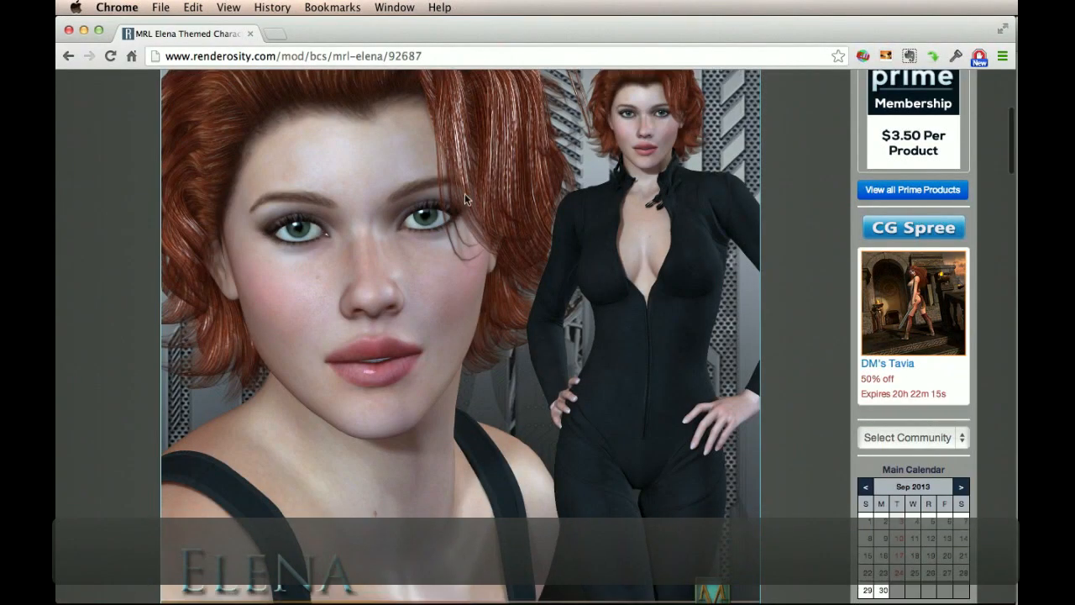
Step: Scroll the MRL Elena page to its required products, Victoria 4.2 Base and Morphs++
{"action": "scroll", "scroll_direction": "down", "scroll_amount": 3}
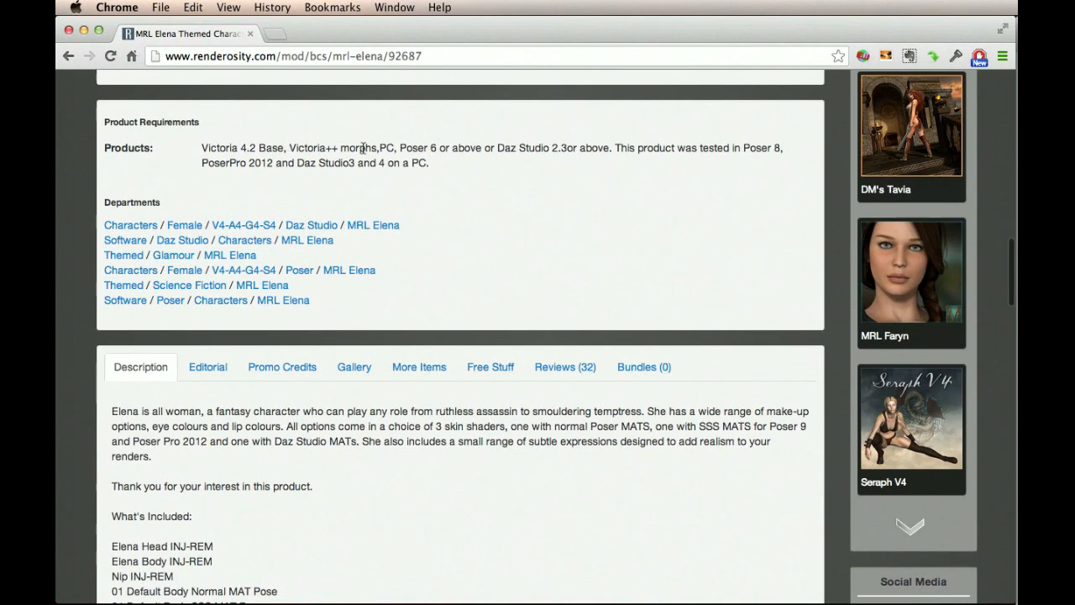
{"action": "scroll", "scroll_direction": "down", "scroll_amount": 3}
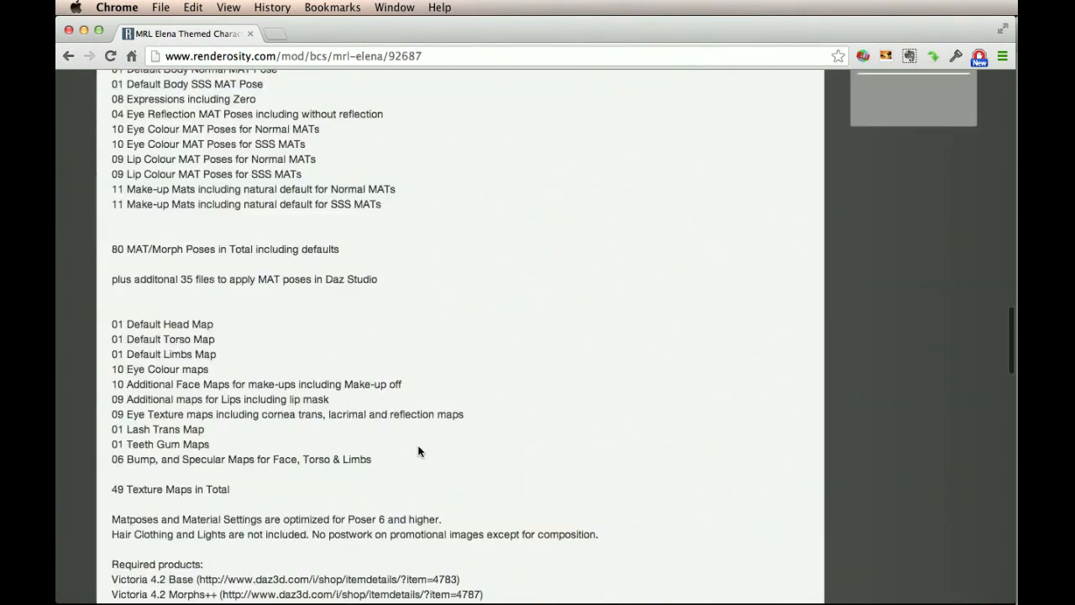
{"action": "scroll", "scroll_direction": "down", "scroll_amount": 3}
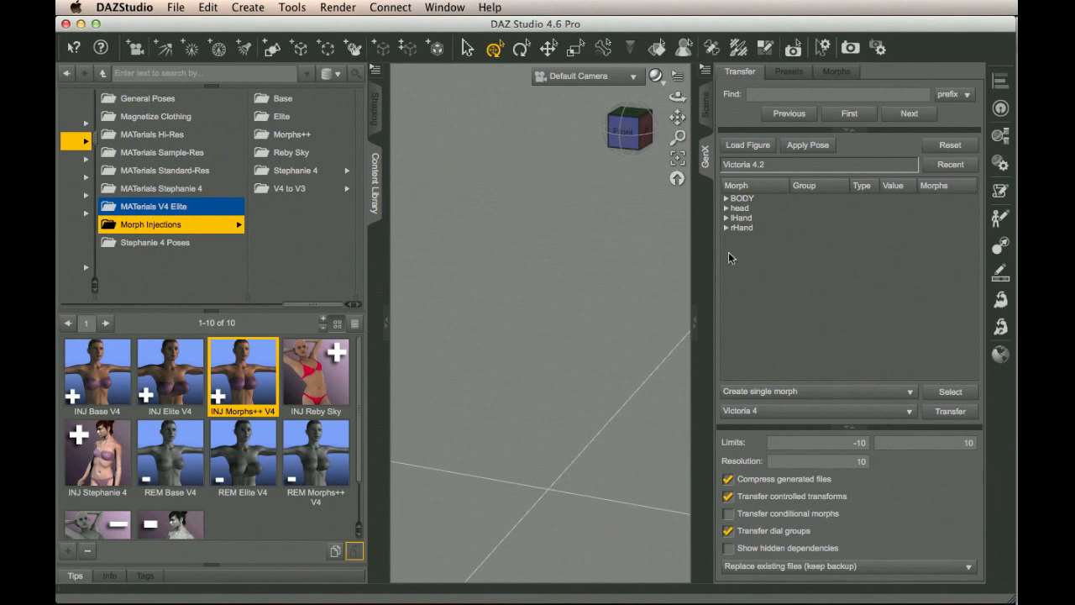
{"action": "mouse_move", "coordinate": [321, 308]}
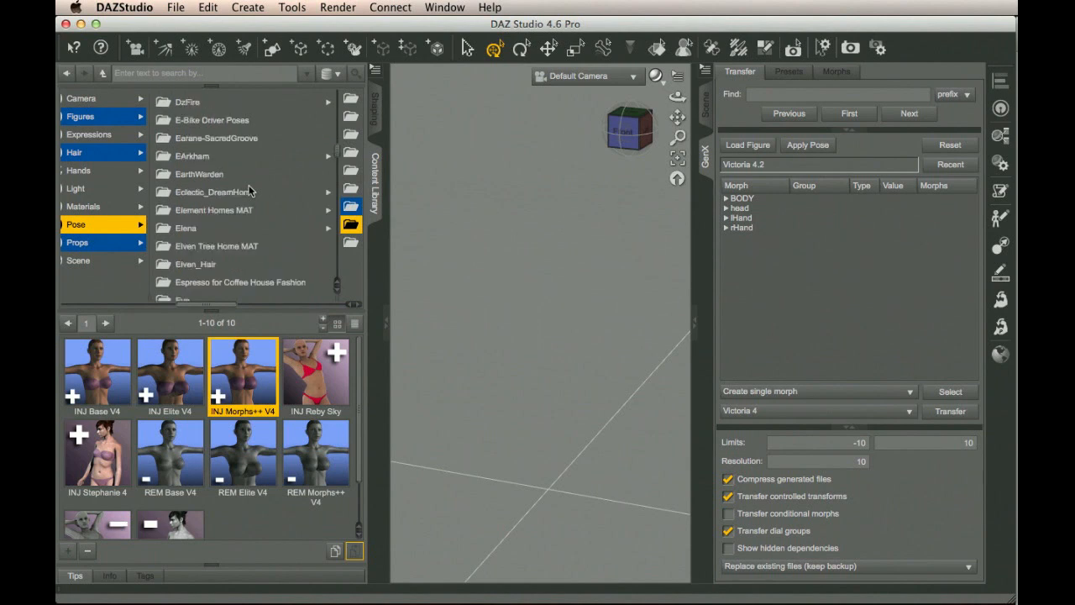
Step: Inject ElenaHead INJ and ElenaBody INJ from the Elena pose folder into Victoria 4.2
{"action": "left_click", "coordinate": [185, 228]}
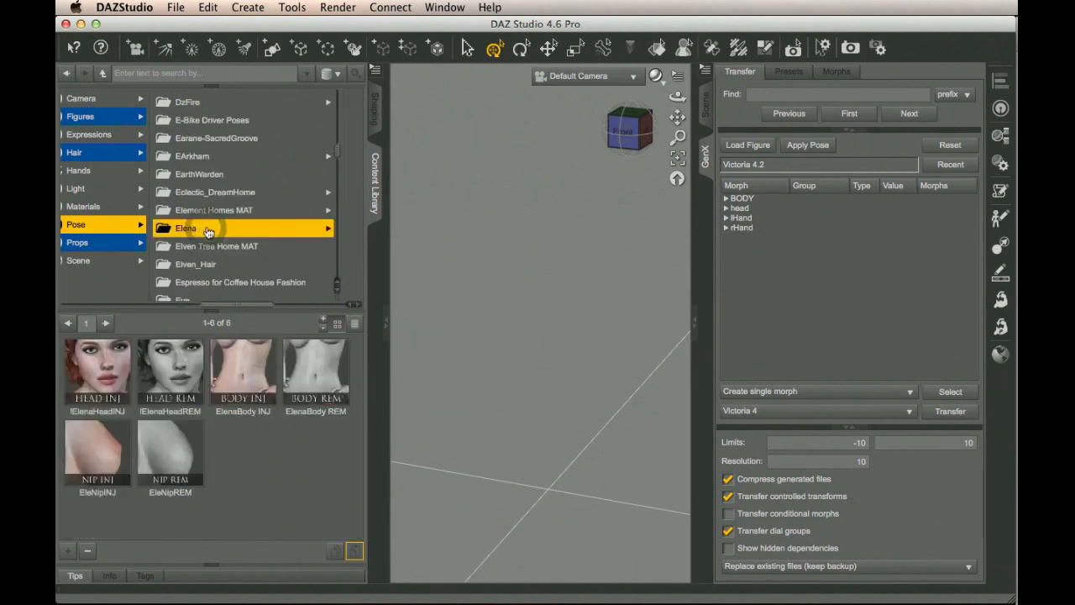
{"action": "left_click", "coordinate": [186, 228]}
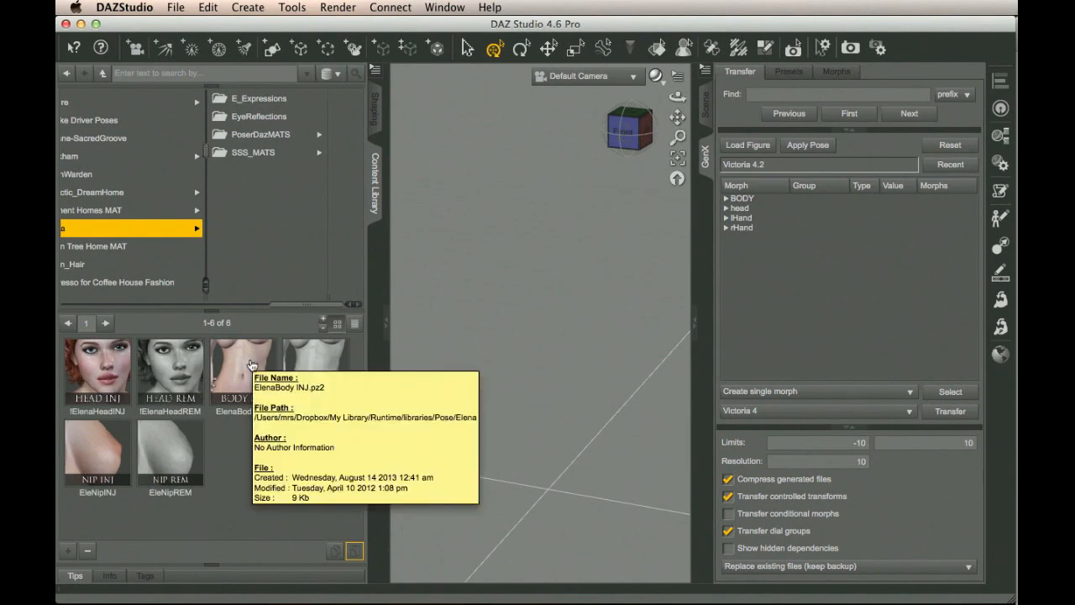
{"action": "mouse_move", "coordinate": [352, 463]}
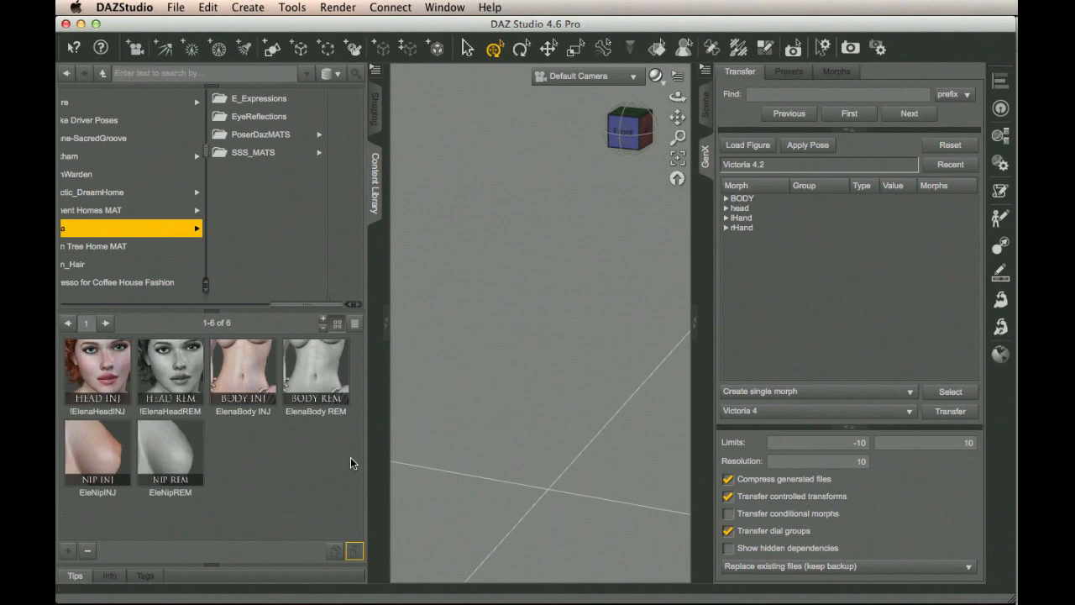
{"action": "mouse_move", "coordinate": [271, 475]}
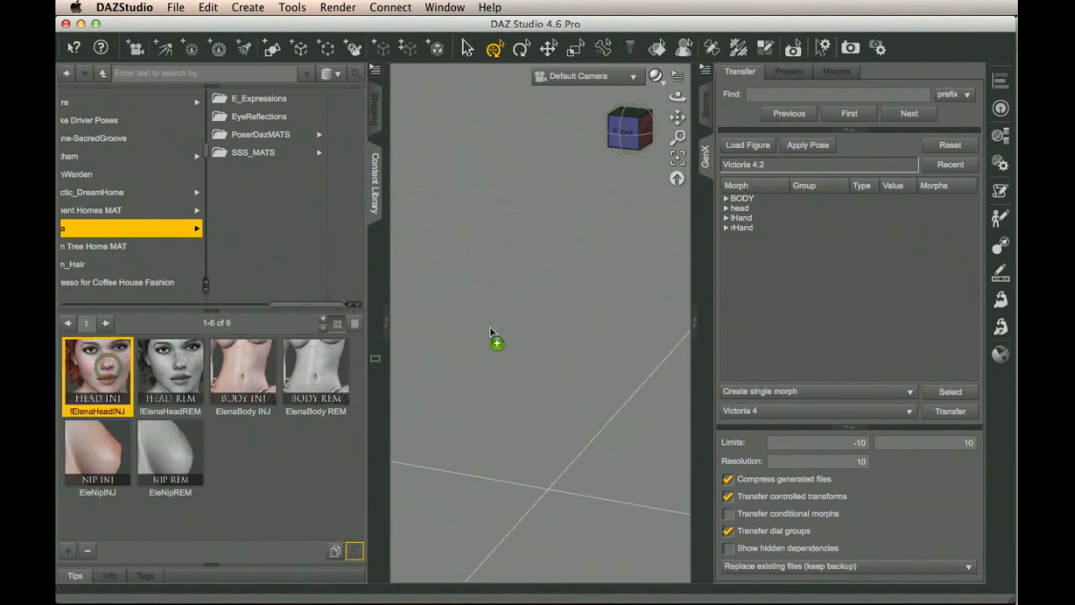
{"action": "double_click", "coordinate": [97, 369]}
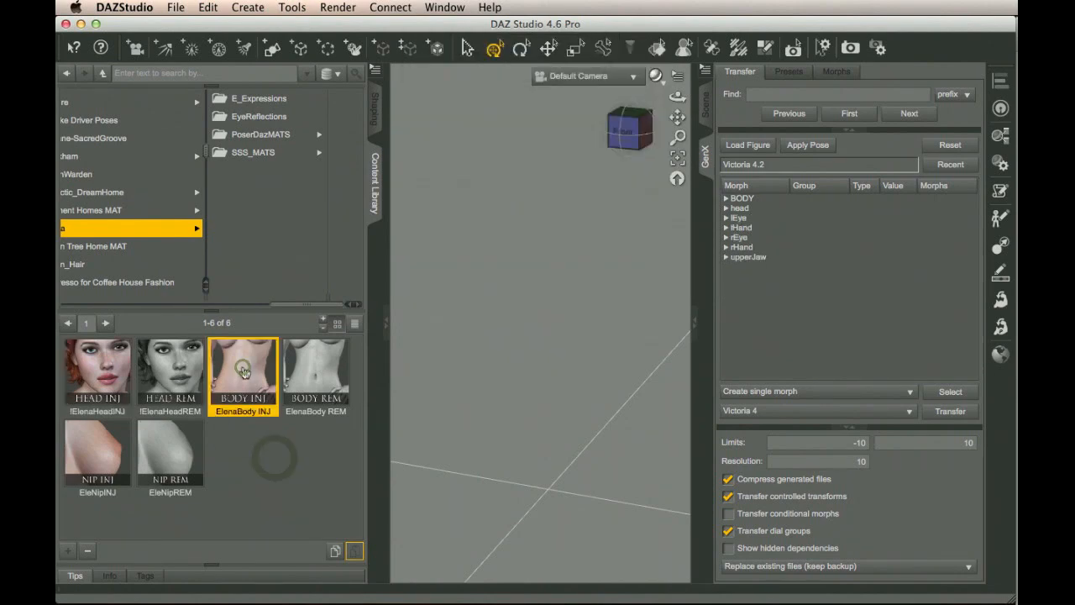
{"action": "double_click", "coordinate": [242, 369]}
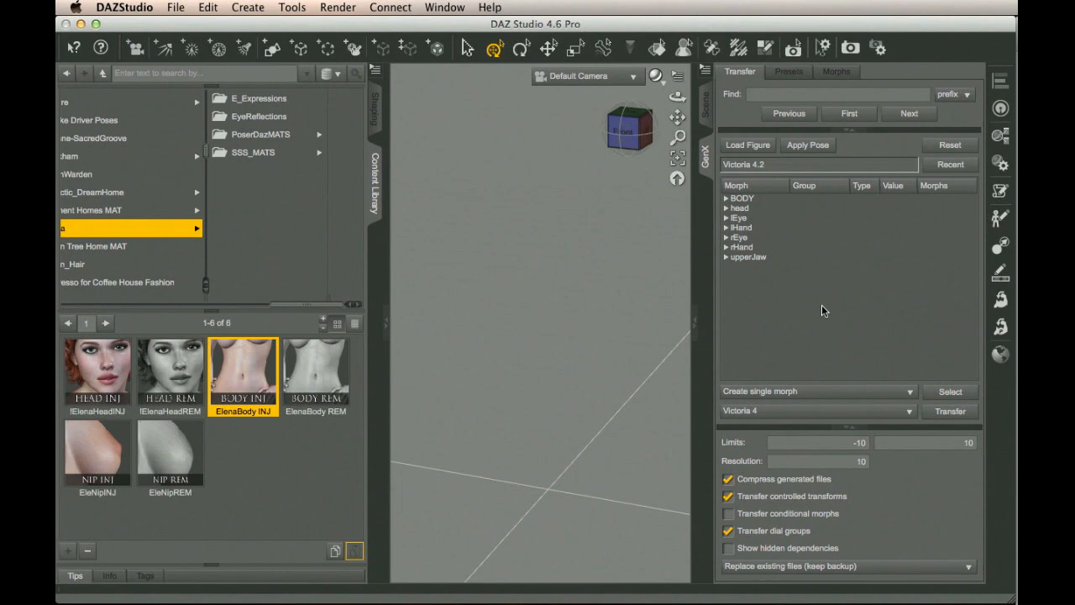
{"action": "mouse_move", "coordinate": [848, 298]}
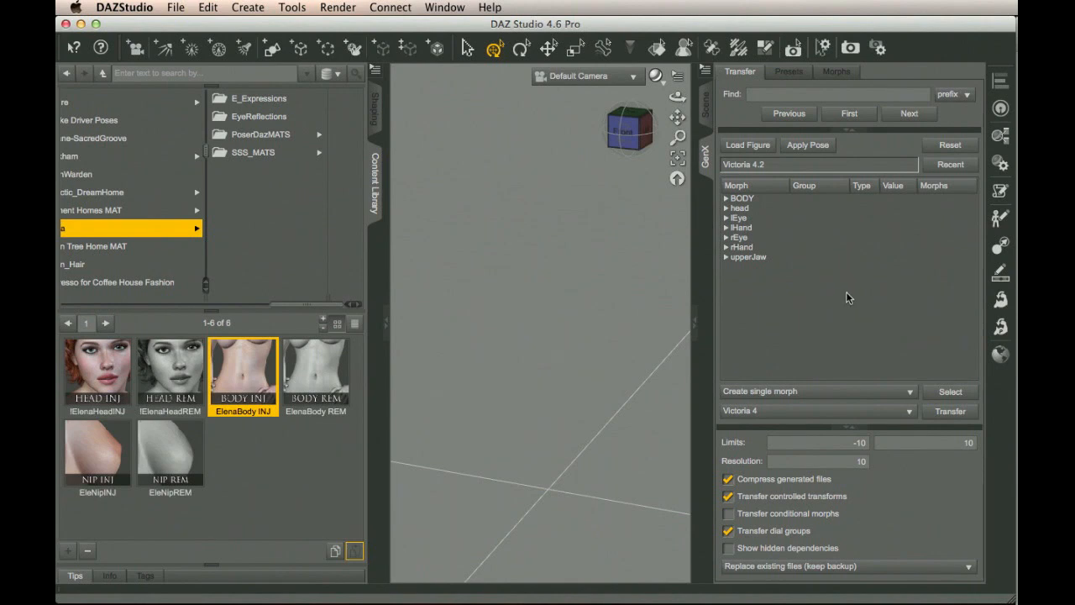
{"action": "mouse_move", "coordinate": [798, 314]}
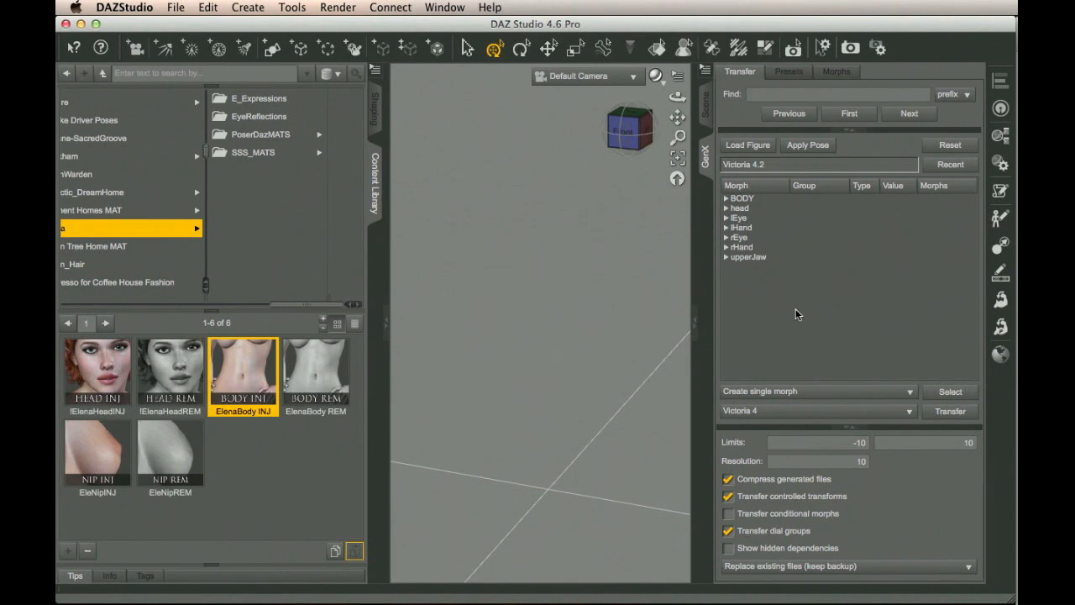
{"action": "mouse_move", "coordinate": [855, 308]}
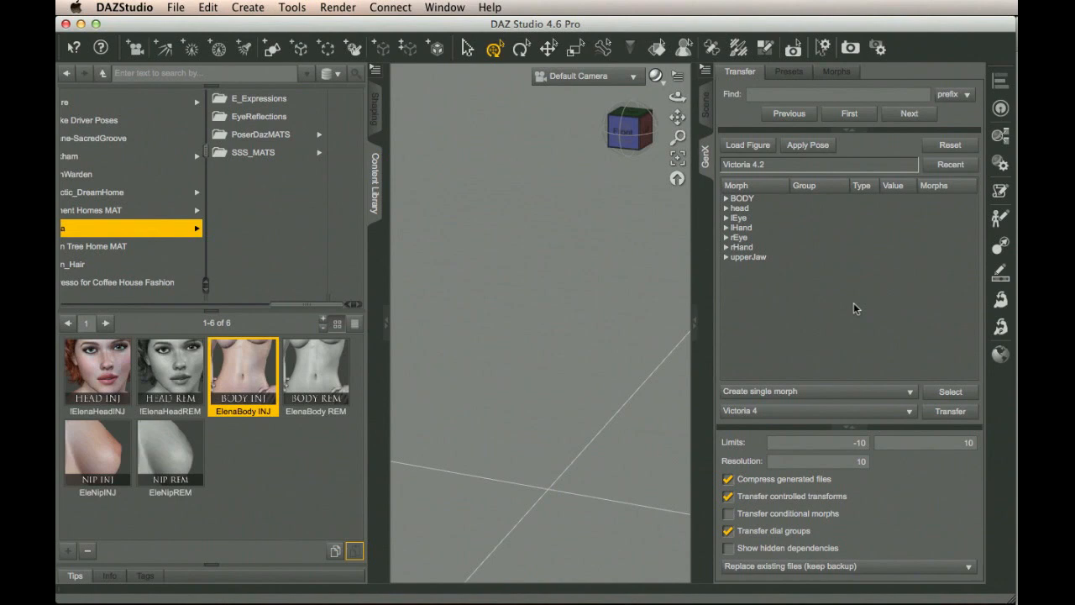
{"action": "mouse_move", "coordinate": [772, 435]}
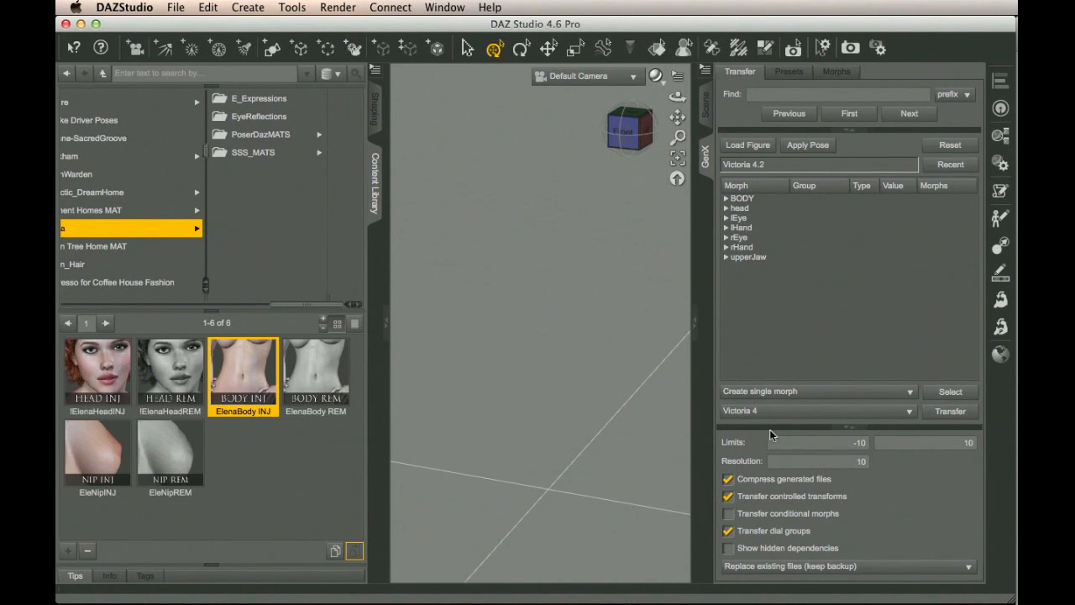
{"action": "left_click", "coordinate": [728, 478]}
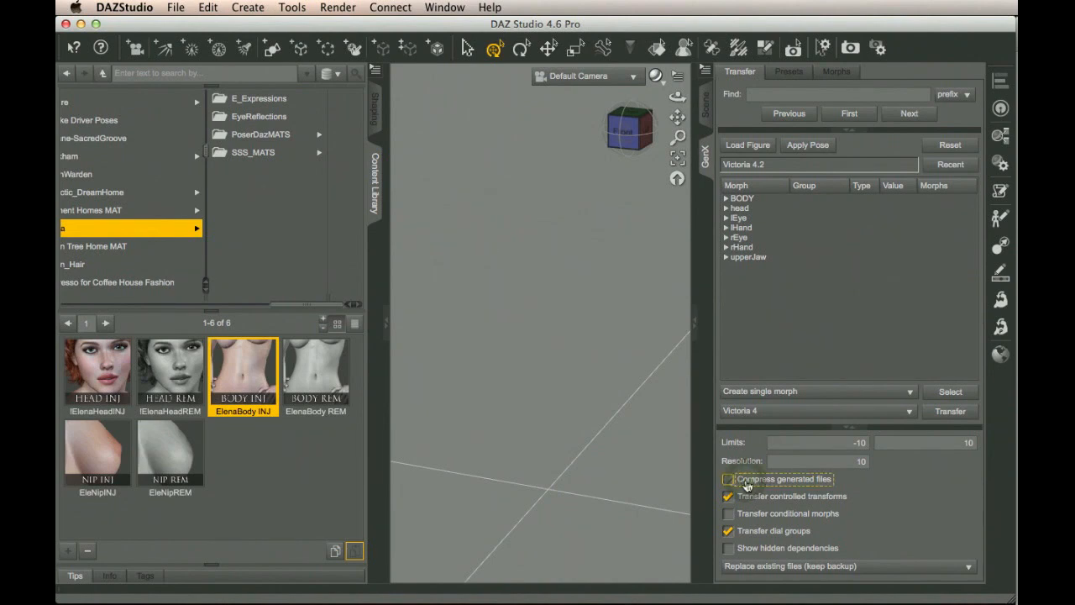
{"action": "left_click", "coordinate": [728, 478]}
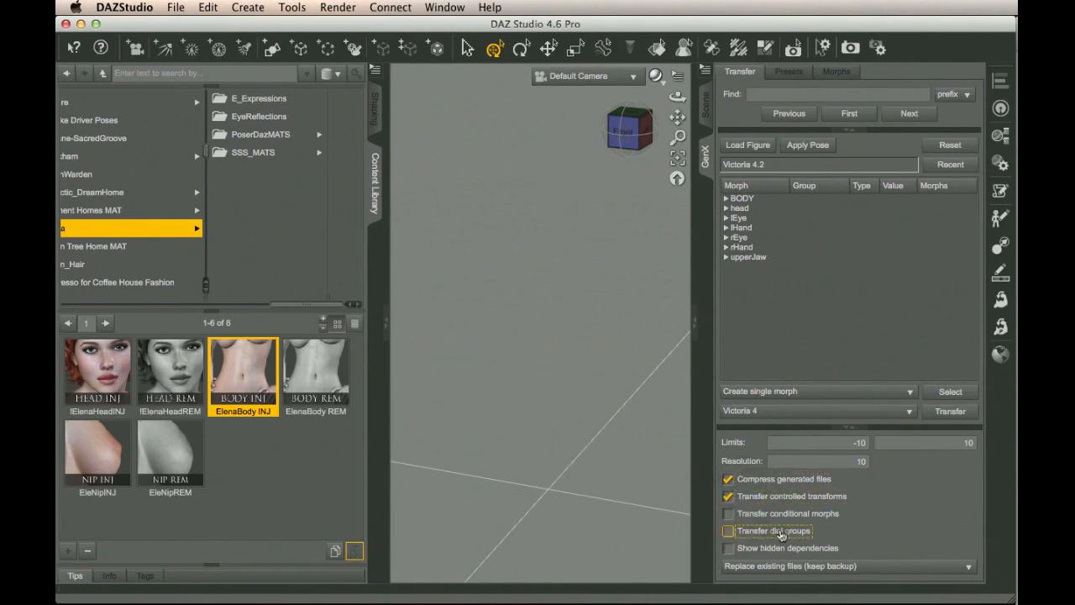
{"action": "left_click", "coordinate": [727, 530]}
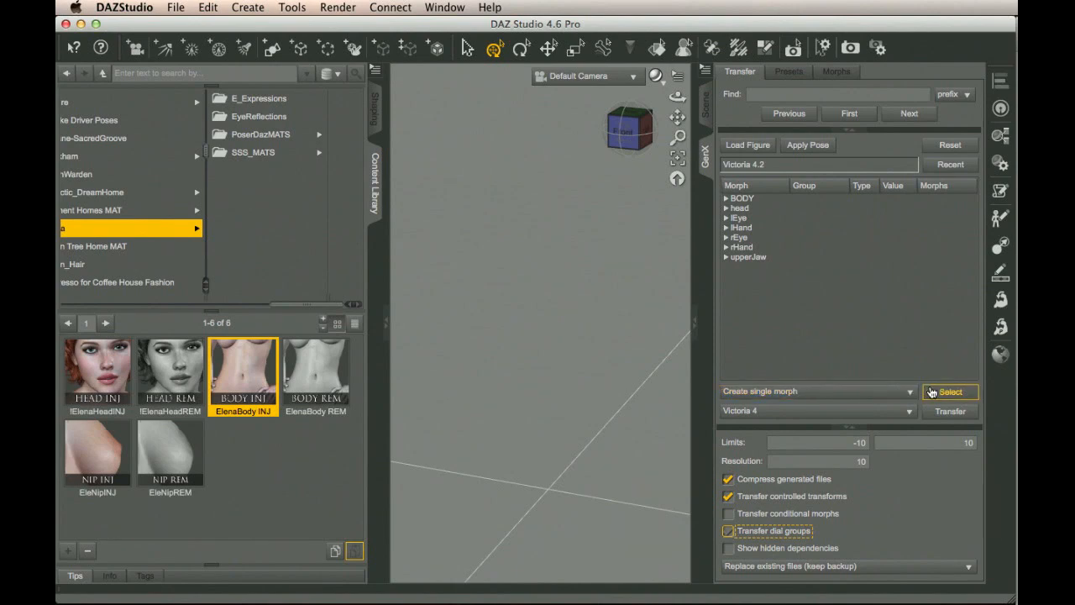
{"action": "left_click", "coordinate": [951, 391]}
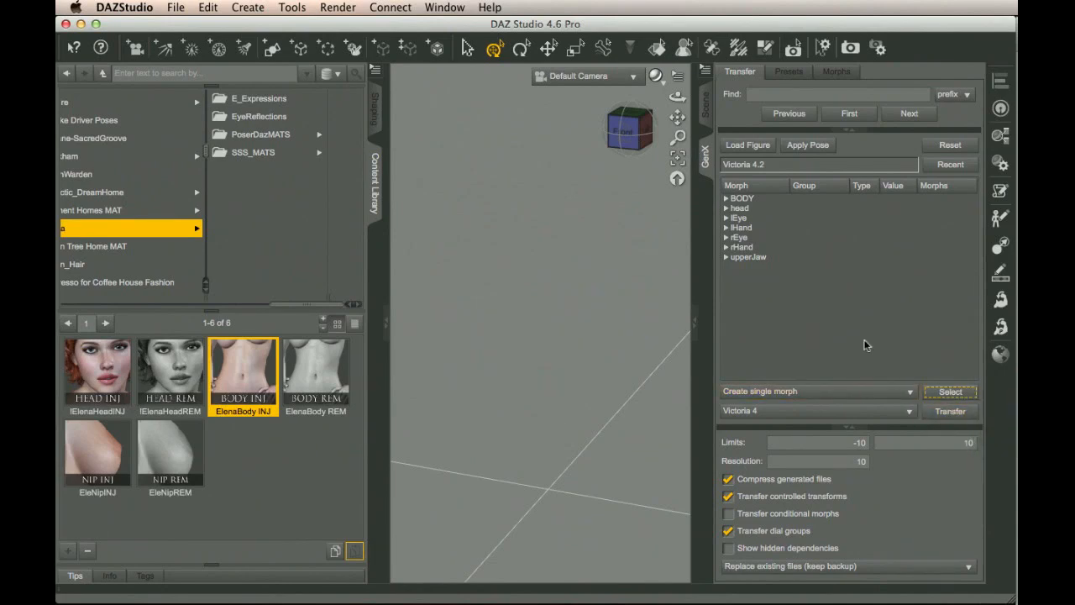
{"action": "mouse_move", "coordinate": [845, 346]}
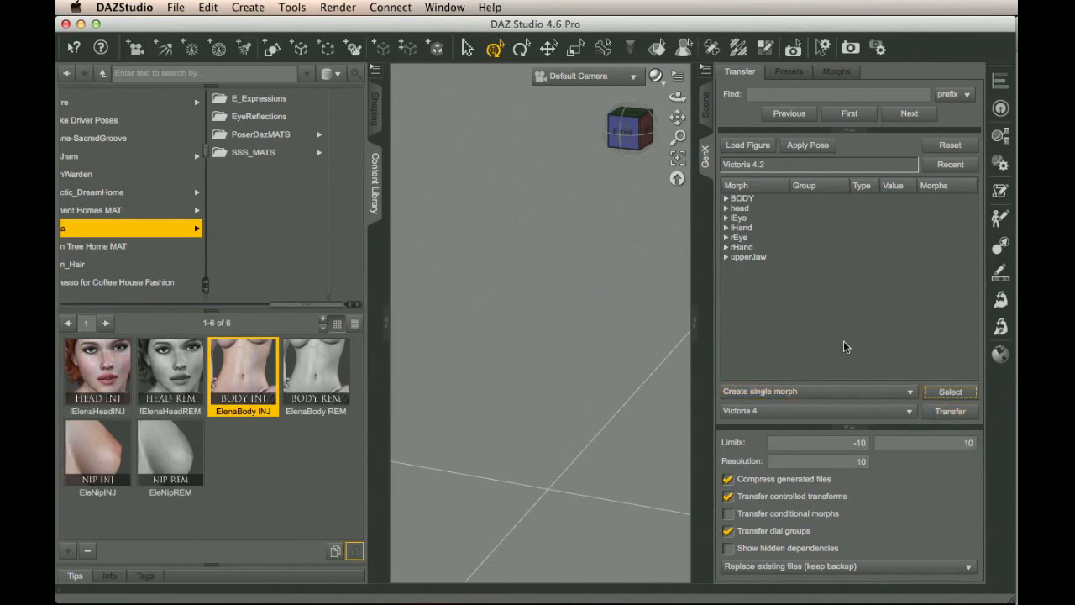
{"action": "mouse_move", "coordinate": [783, 307]}
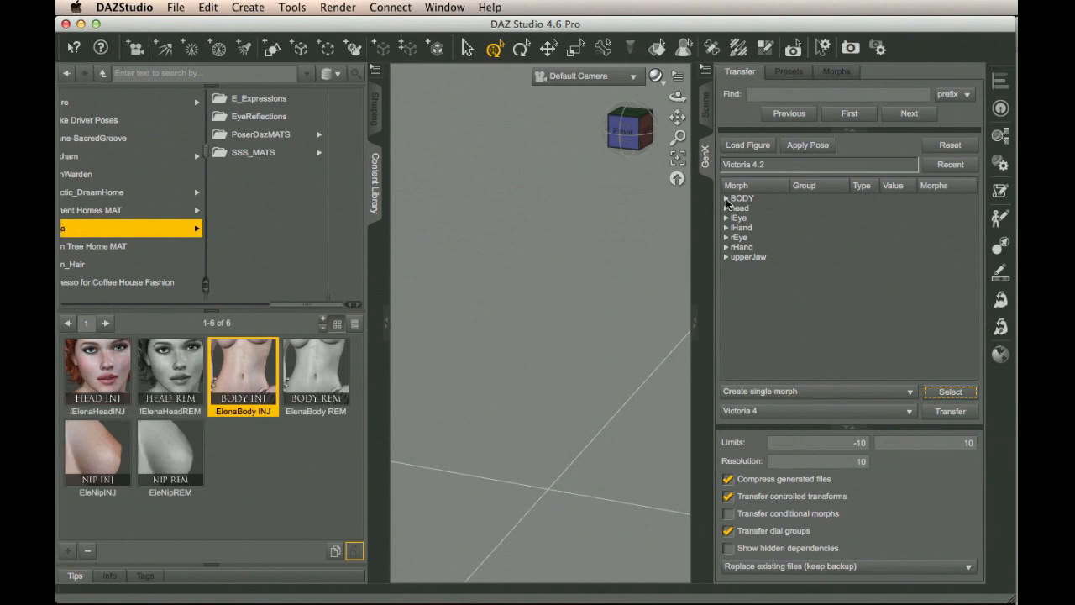
{"action": "left_click", "coordinate": [726, 197]}
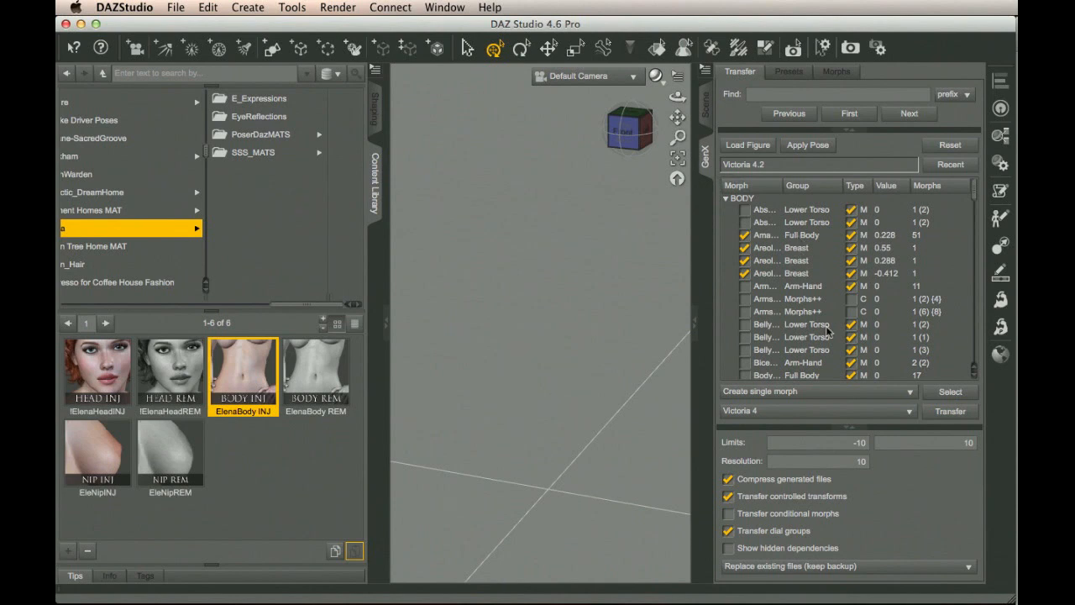
{"action": "scroll", "scroll_direction": "down", "scroll_amount": 3}
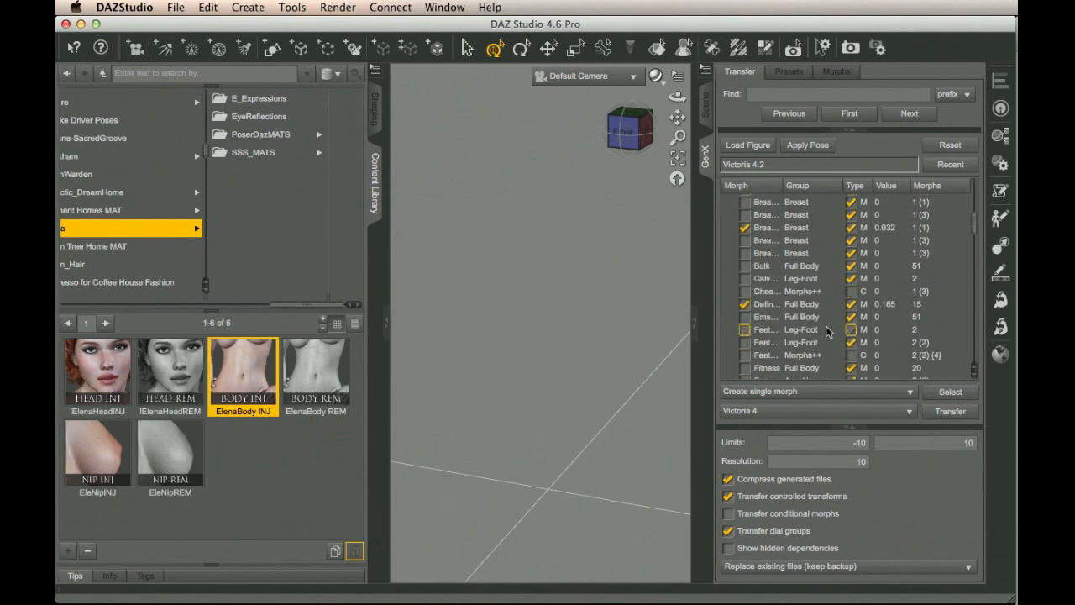
{"action": "scroll", "scroll_direction": "down", "scroll_amount": 3}
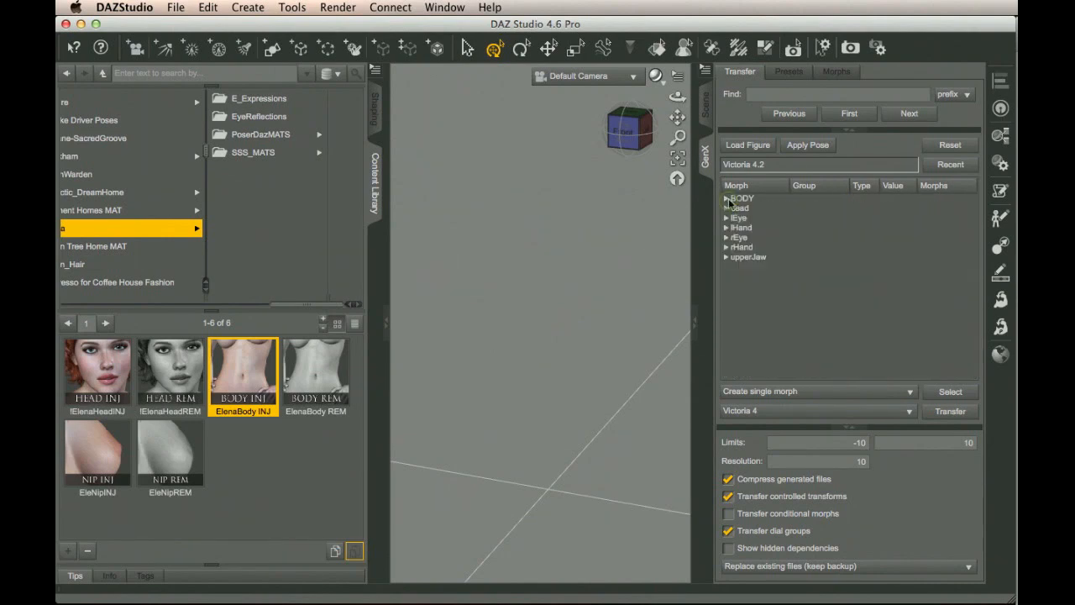
{"action": "left_click", "coordinate": [726, 207]}
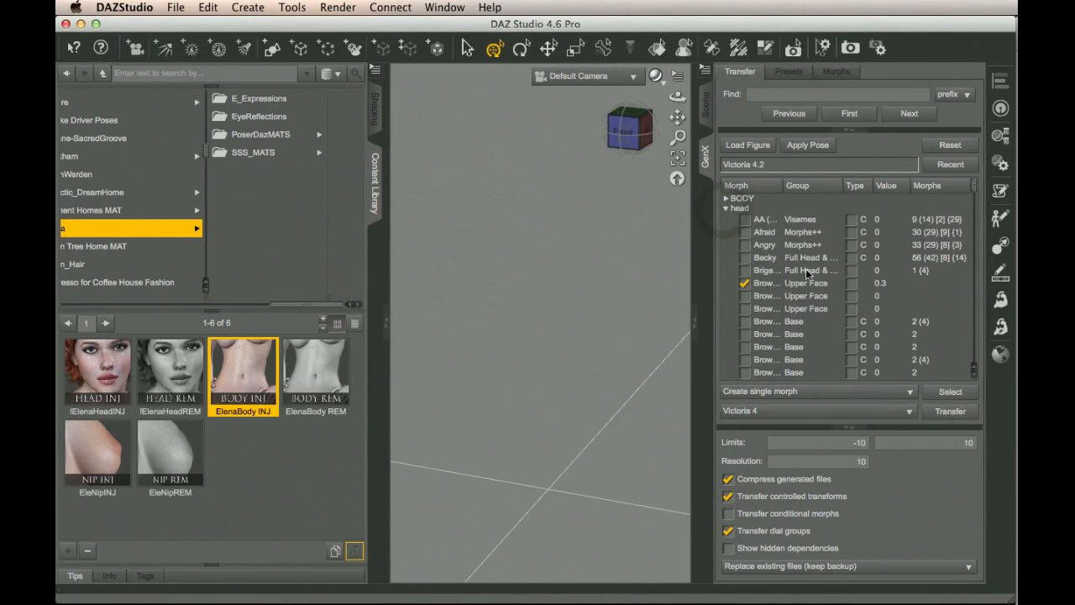
{"action": "scroll", "scroll_direction": "down", "scroll_amount": 3}
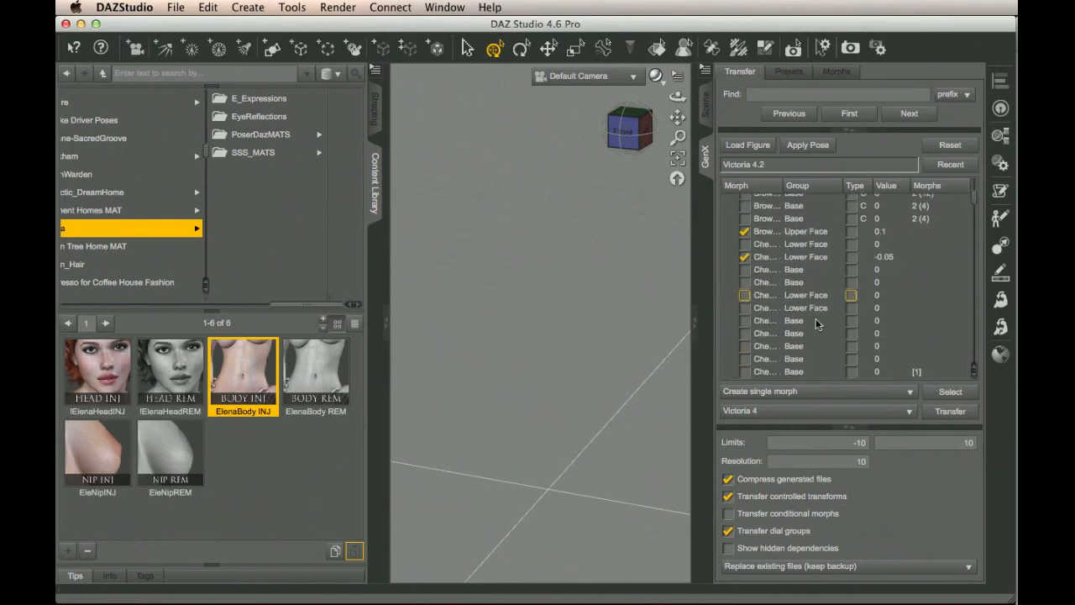
{"action": "scroll", "scroll_direction": "down", "scroll_amount": 3}
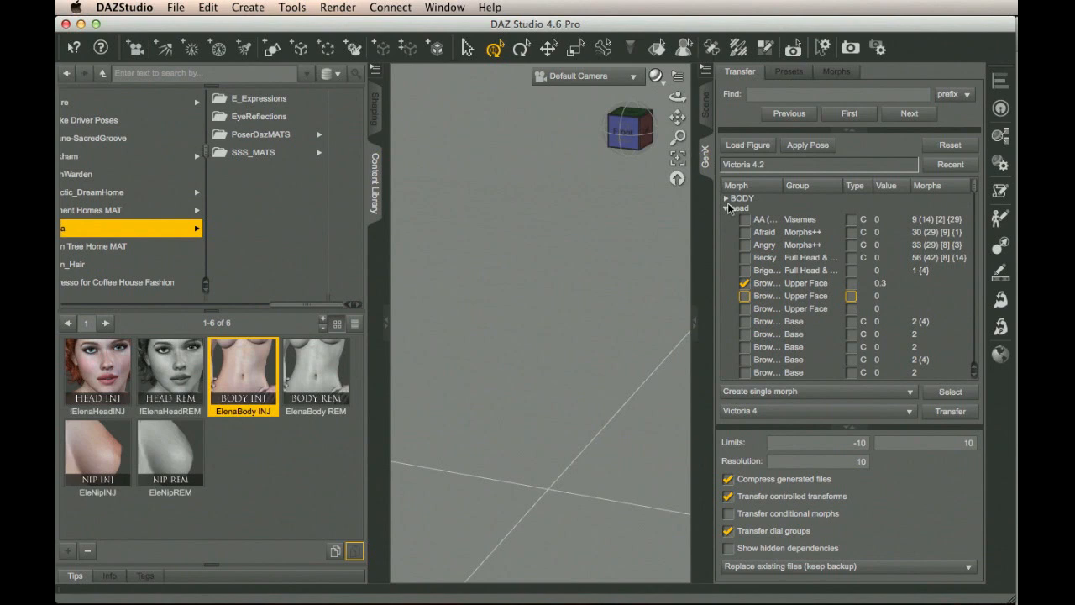
{"action": "left_click", "coordinate": [727, 208]}
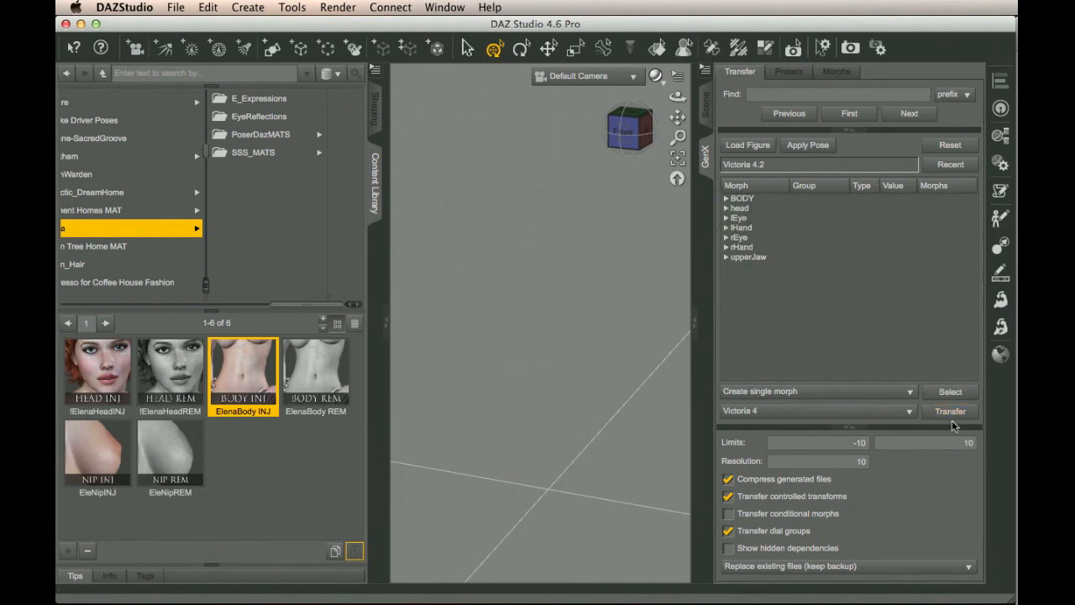
Step: Run the GenX transfer of the Victoria 4.2 shape to Genesis
{"action": "left_click", "coordinate": [949, 410]}
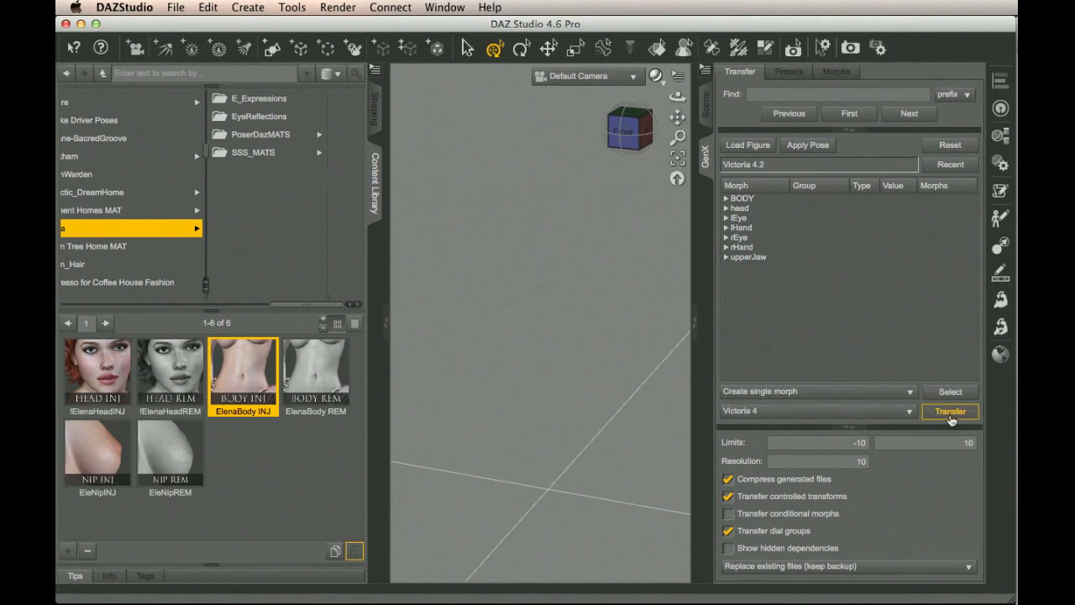
{"action": "left_click", "coordinate": [949, 411]}
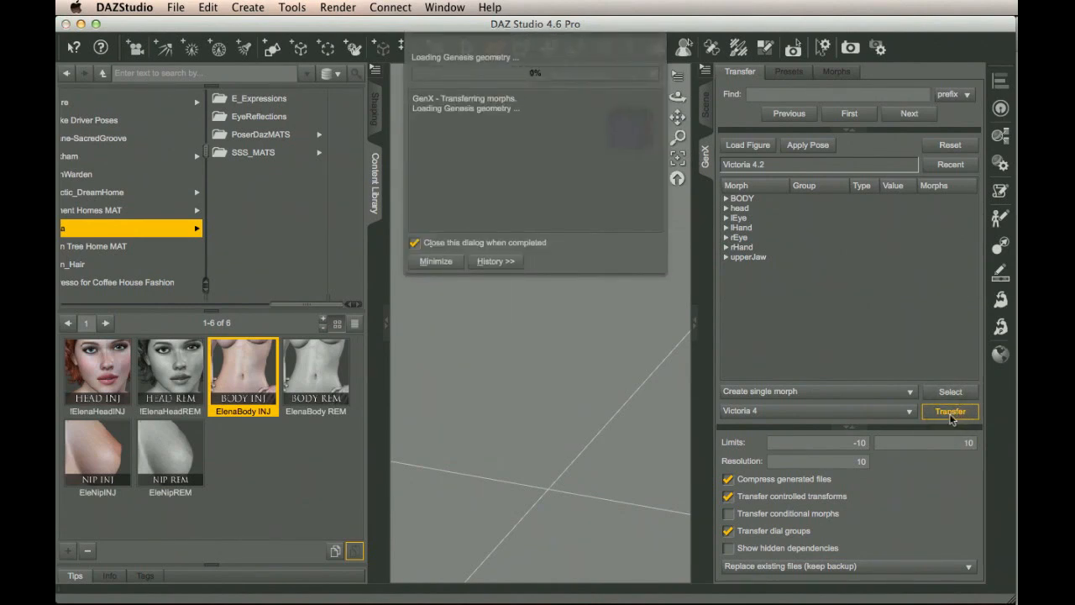
{"action": "left_click", "coordinate": [950, 411]}
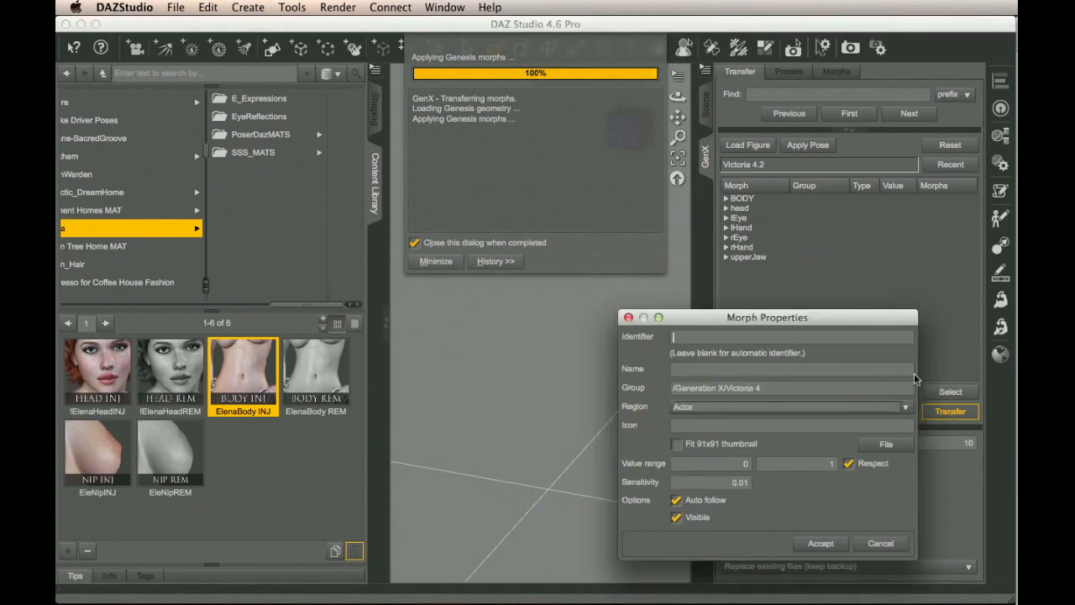
{"action": "mouse_move", "coordinate": [816, 316]}
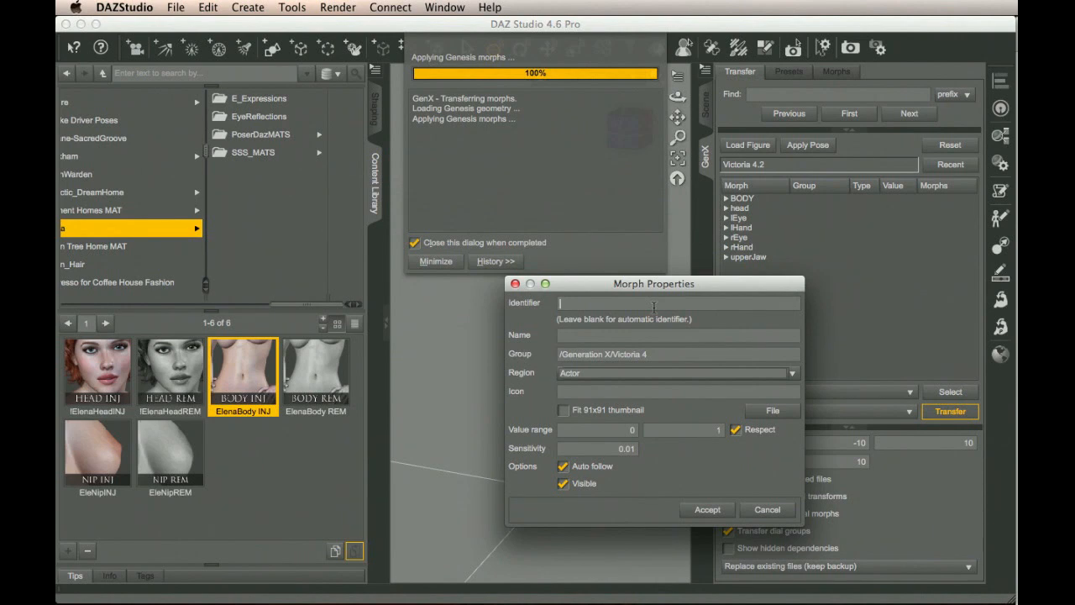
Step: Set the morph identifier mrl-elena, name Scarlett, with Fit 91x91 thumbnail enabled
{"action": "type", "text": "mrl-elena"}
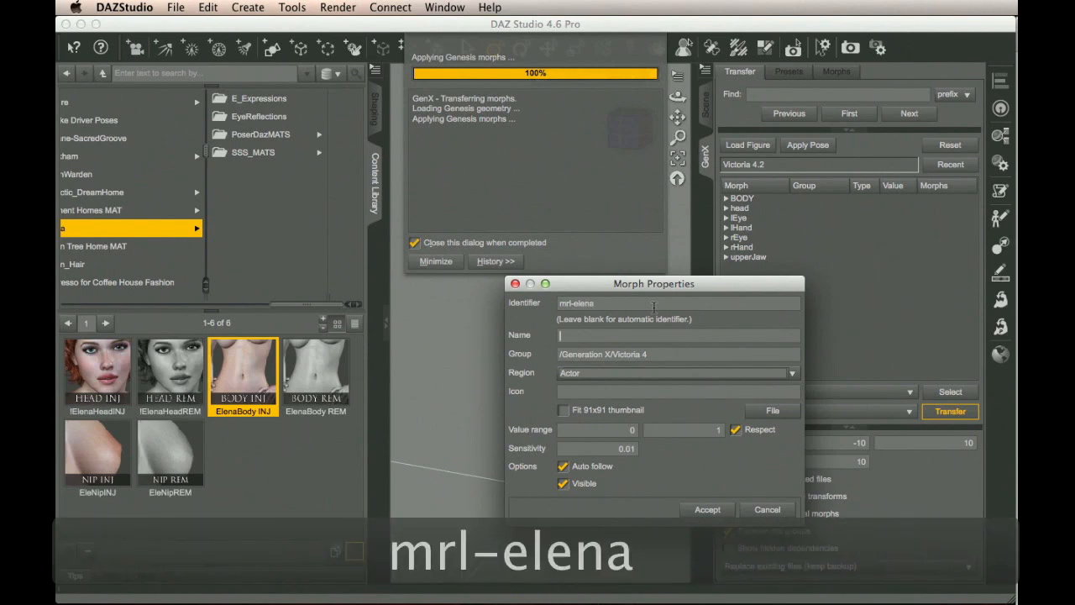
{"action": "type", "text": "Scarlett"}
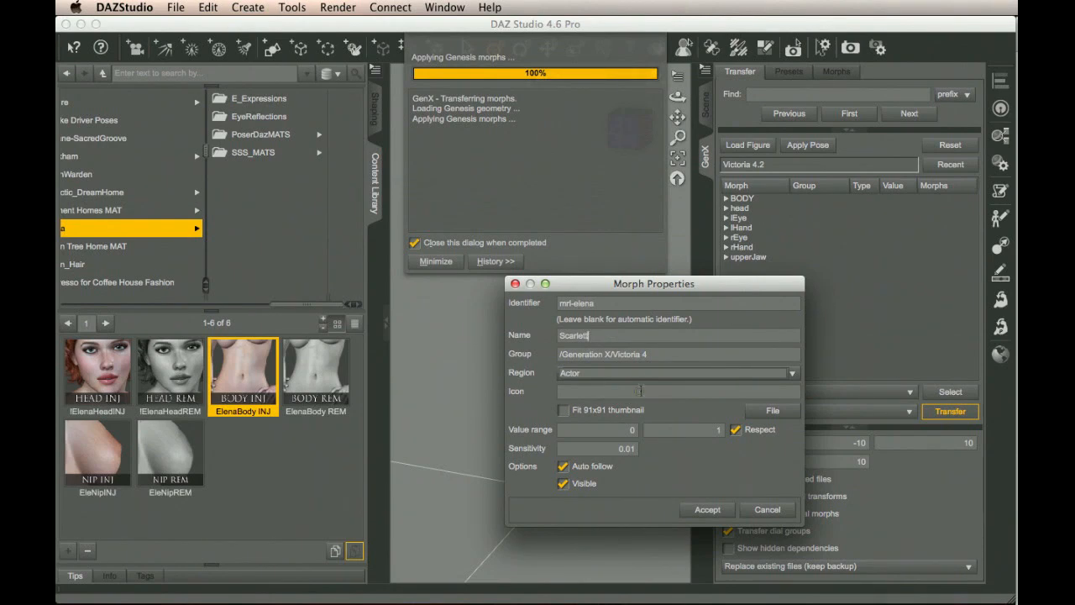
{"action": "left_click", "coordinate": [563, 410]}
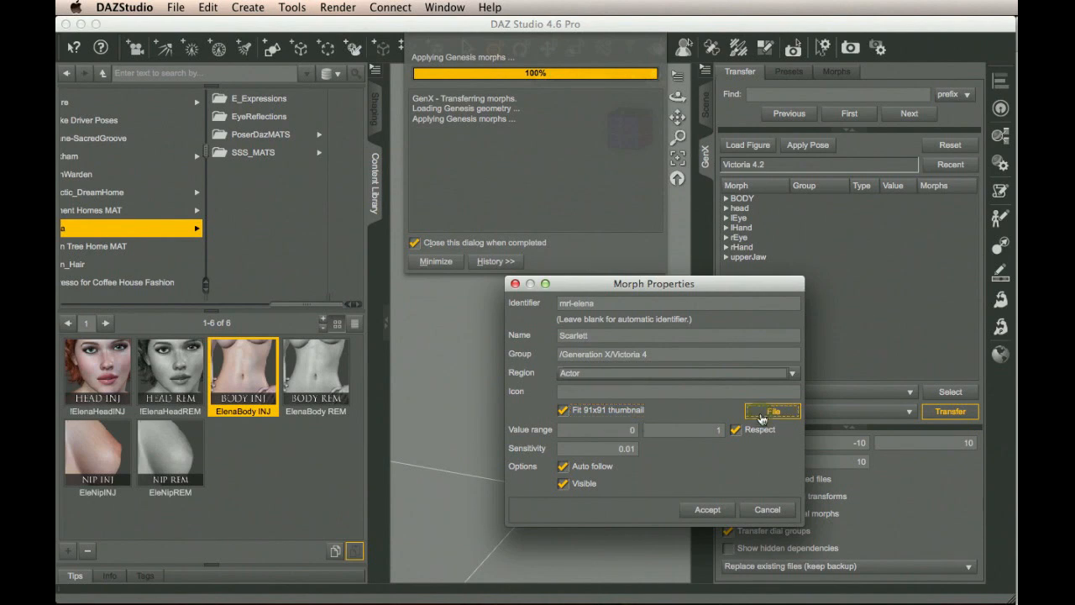
Step: Choose !ElenaHeadINJ.png as the Scarlett morph icon and accept the morph properties
{"action": "left_click", "coordinate": [772, 410]}
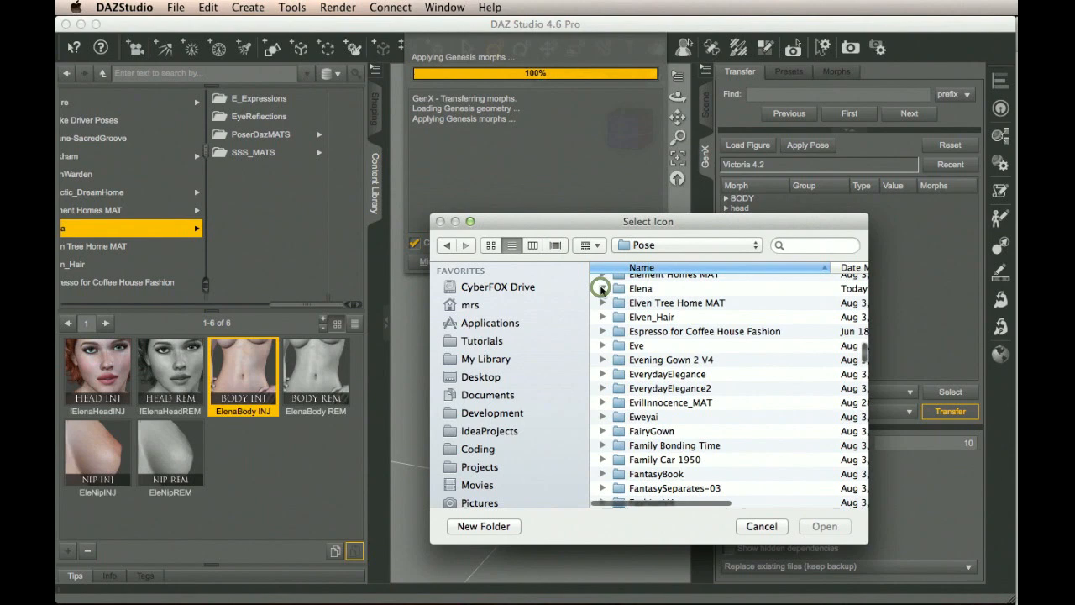
{"action": "left_click", "coordinate": [602, 288]}
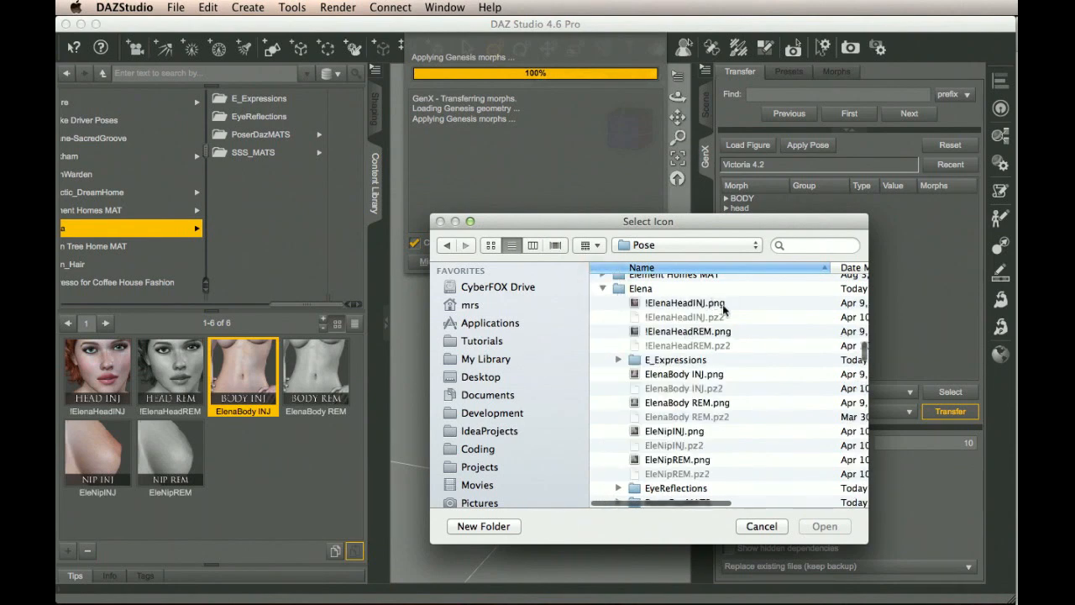
{"action": "left_click", "coordinate": [684, 303]}
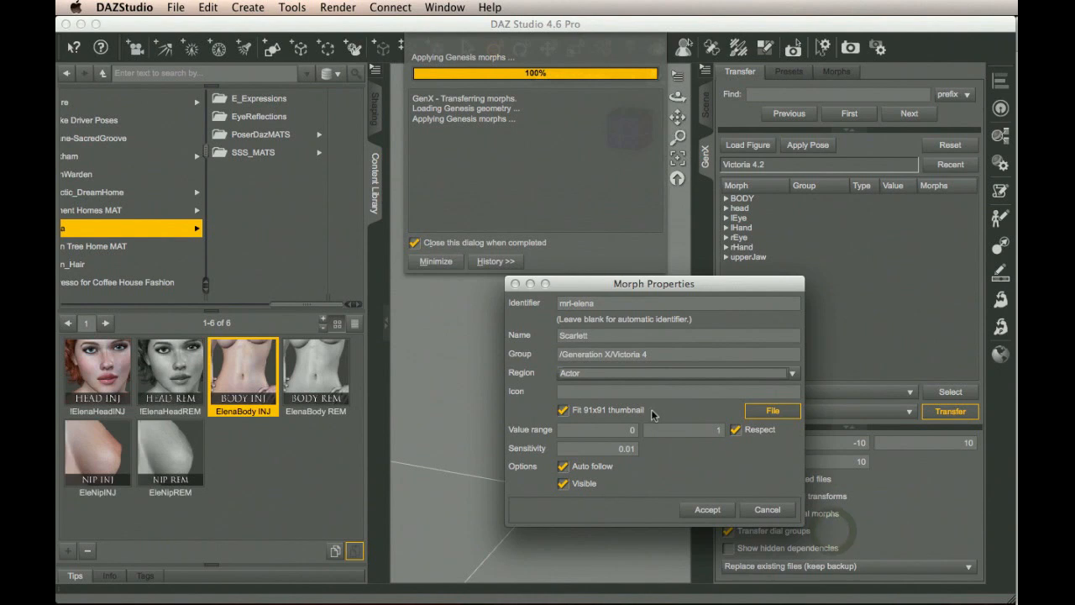
{"action": "left_click", "coordinate": [771, 410]}
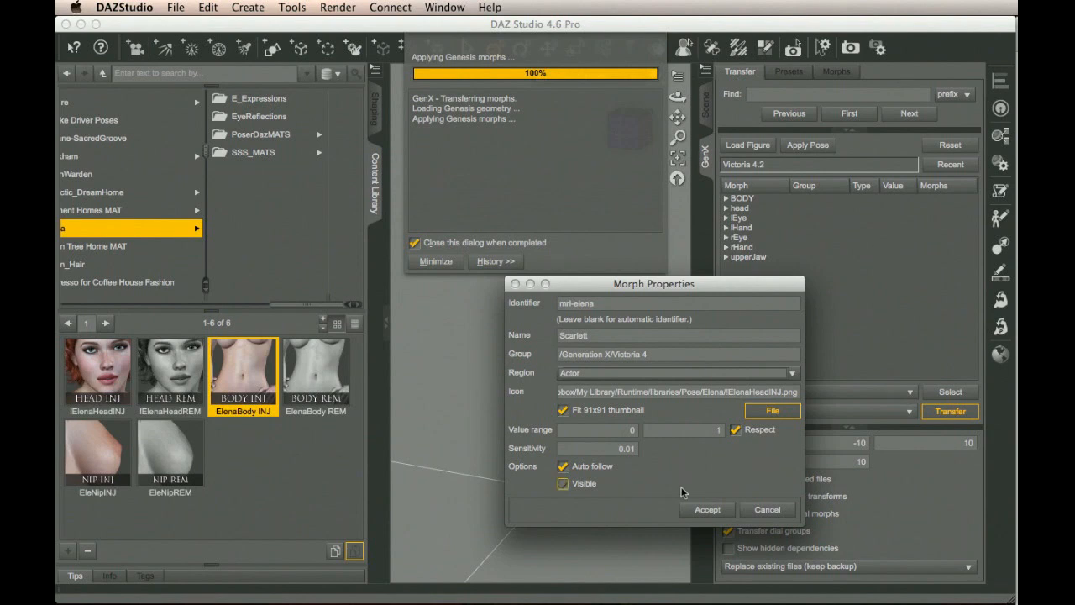
{"action": "left_click", "coordinate": [706, 509]}
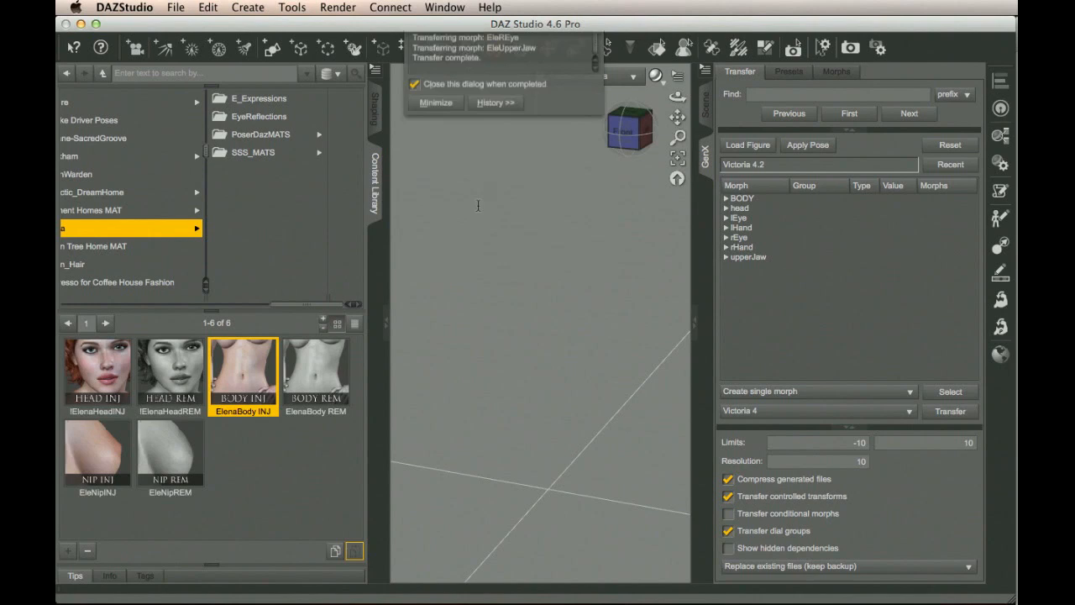
Step: Close the finished GenX transfer log
{"action": "left_click", "coordinate": [949, 411]}
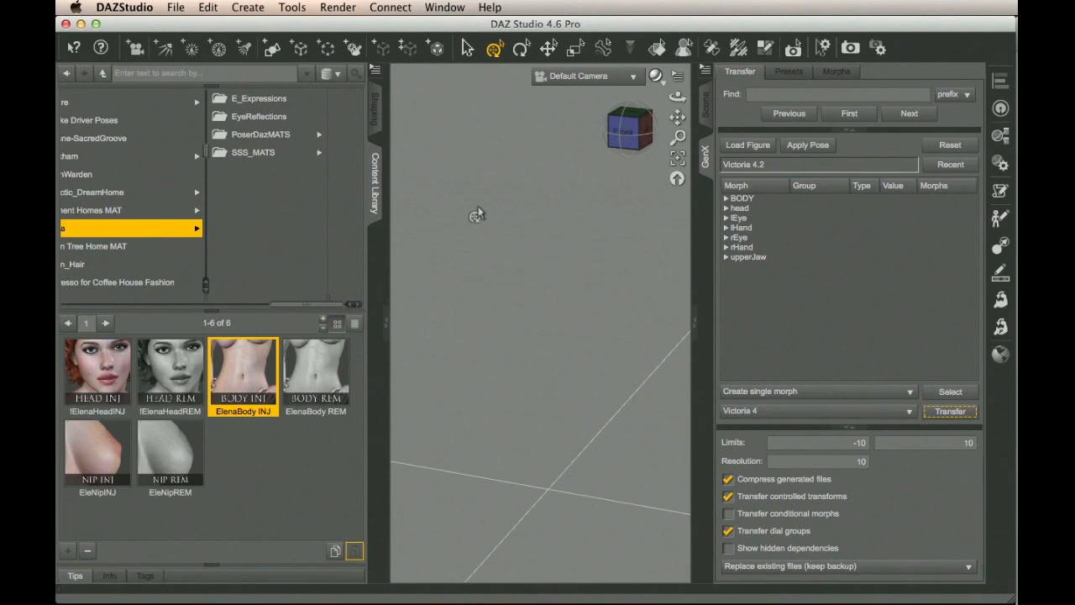
{"action": "mouse_move", "coordinate": [638, 207]}
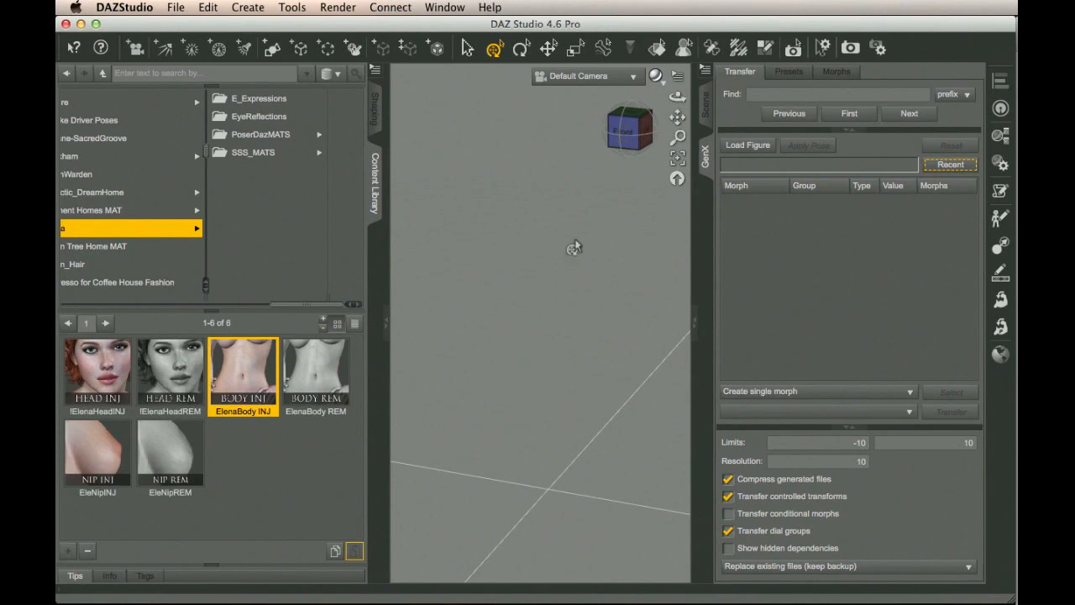
{"action": "mouse_move", "coordinate": [553, 236]}
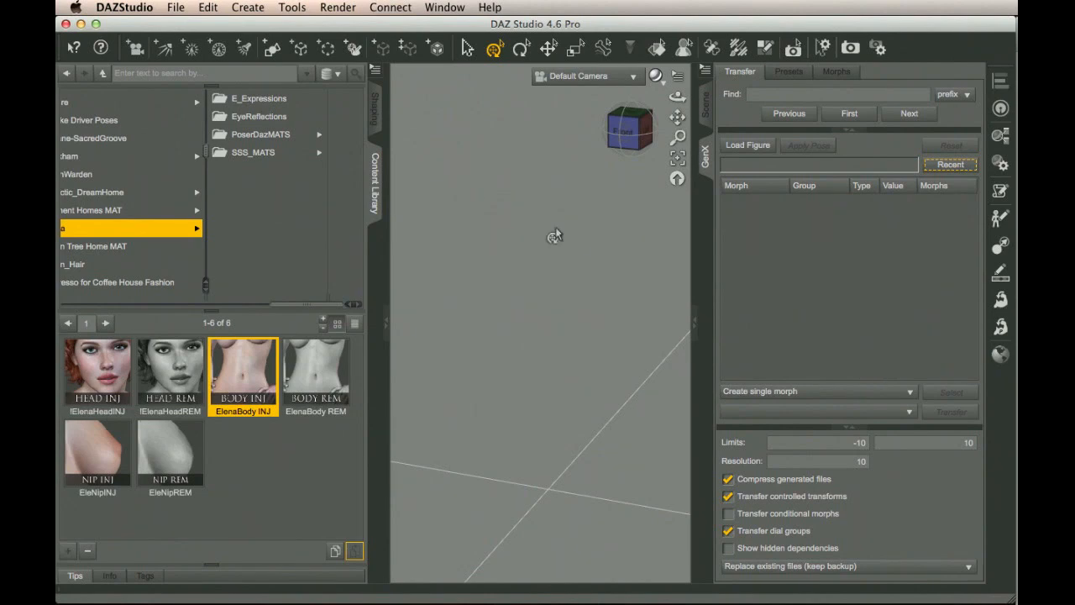
{"action": "mouse_move", "coordinate": [341, 248]}
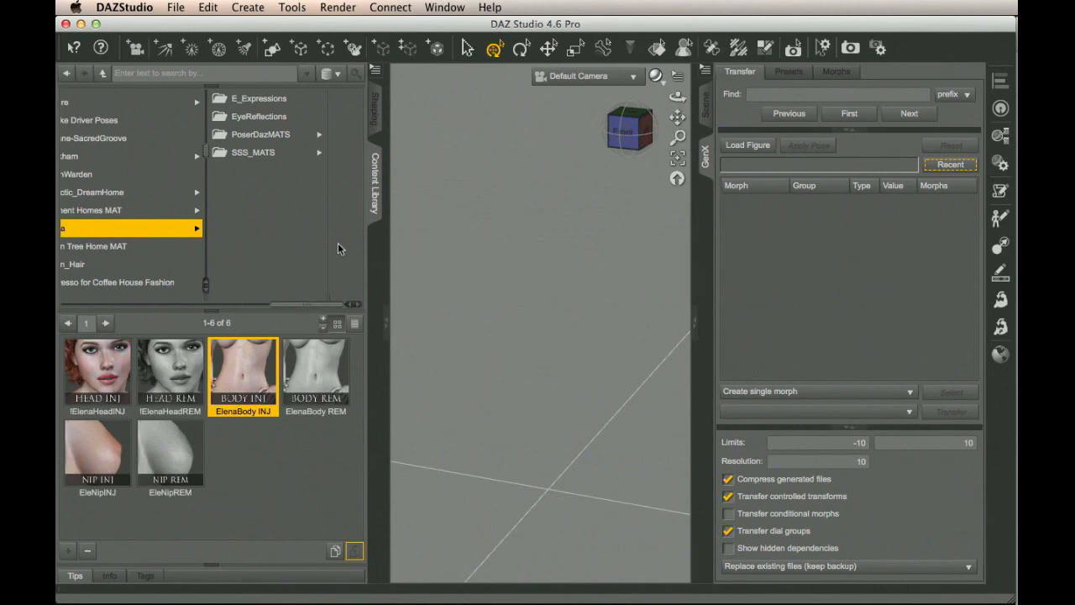
{"action": "mouse_move", "coordinate": [375, 109]}
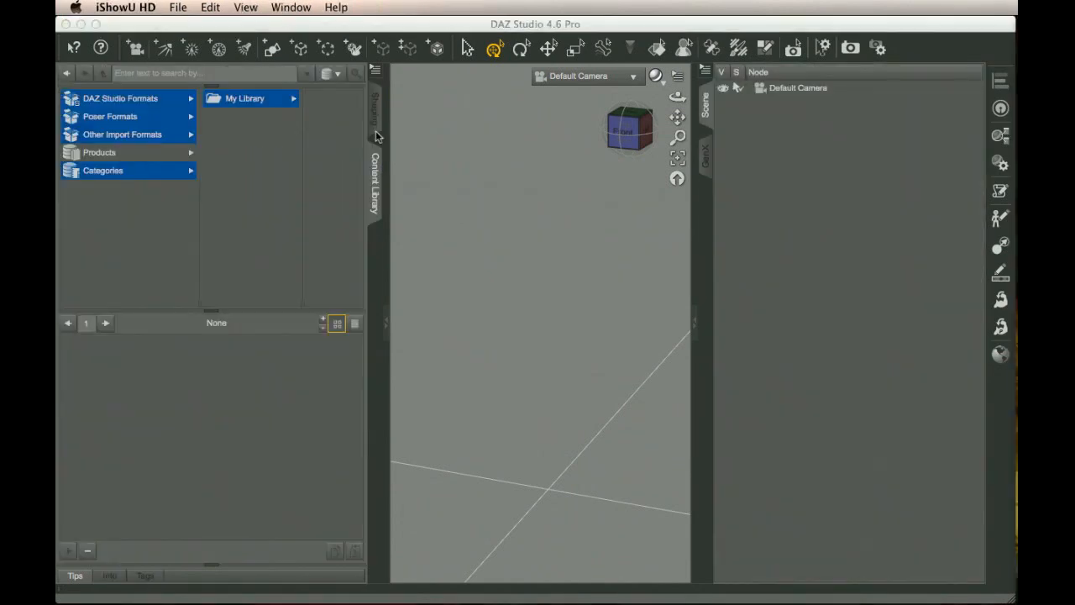
{"action": "mouse_move", "coordinate": [326, 137]}
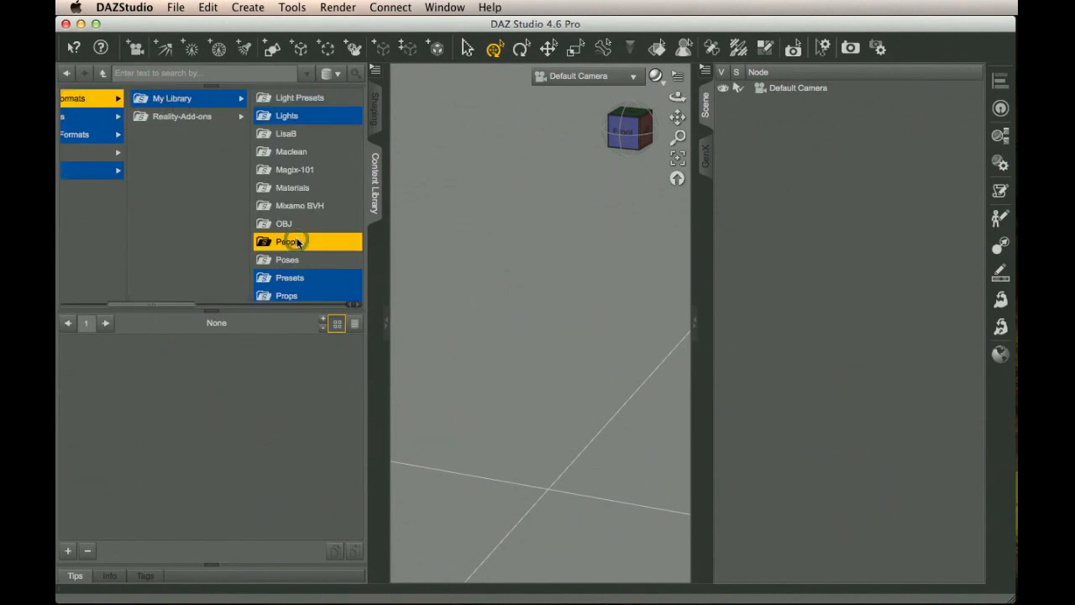
Step: Load Genesis Dressed from My Library > People > Genesis into the scene
{"action": "left_click", "coordinate": [289, 241]}
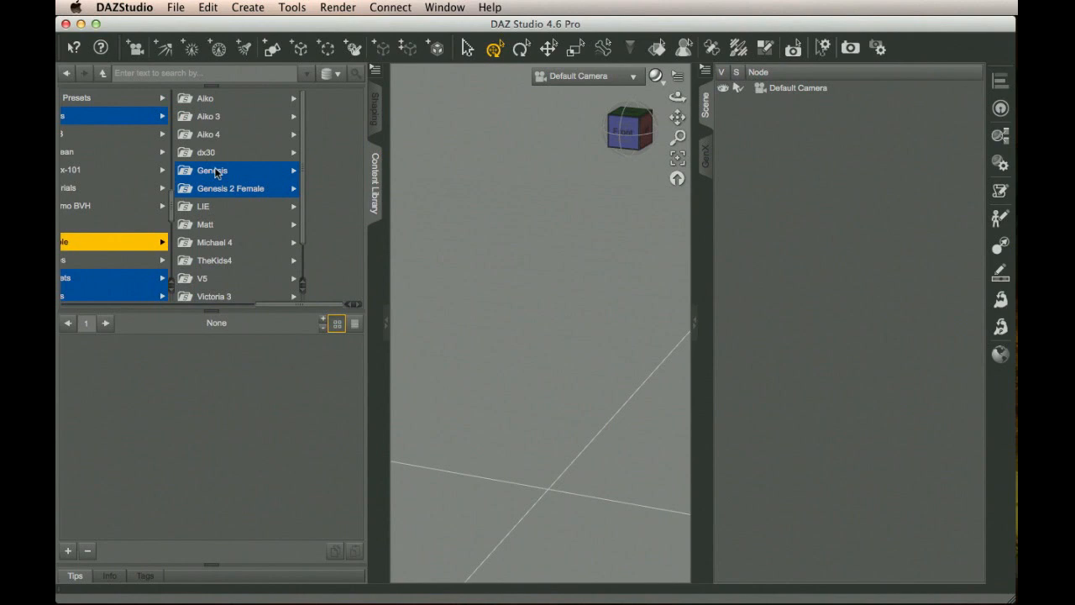
{"action": "left_click", "coordinate": [213, 170]}
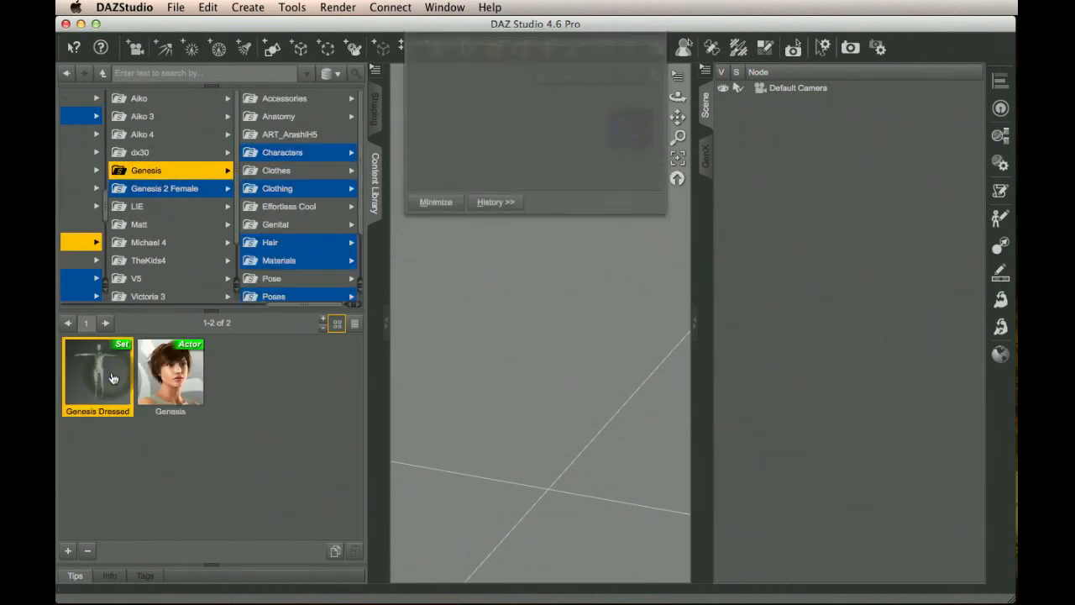
{"action": "double_click", "coordinate": [97, 372]}
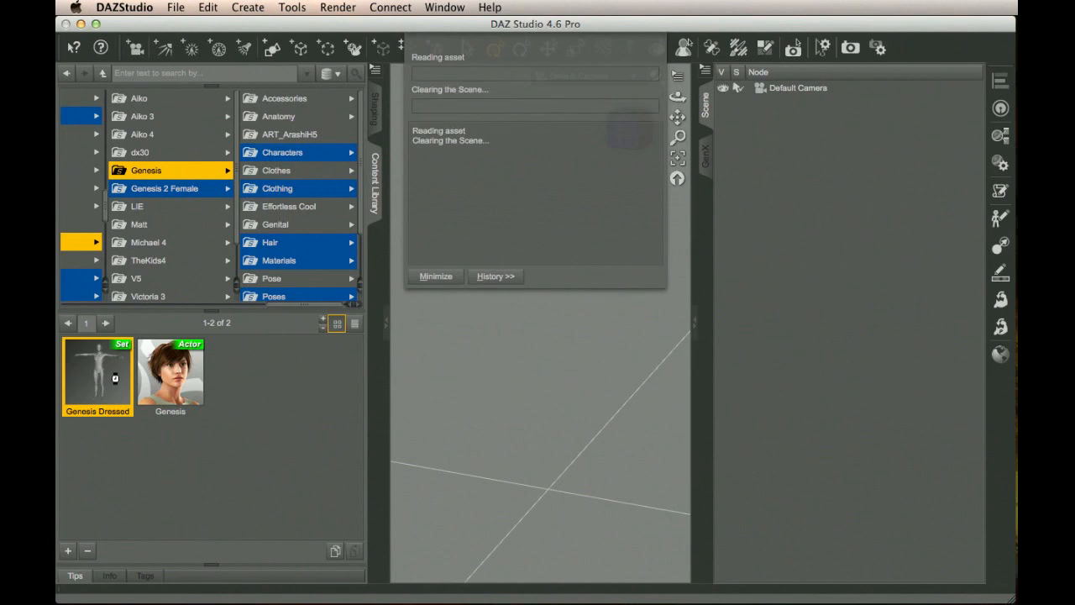
{"action": "double_click", "coordinate": [96, 372]}
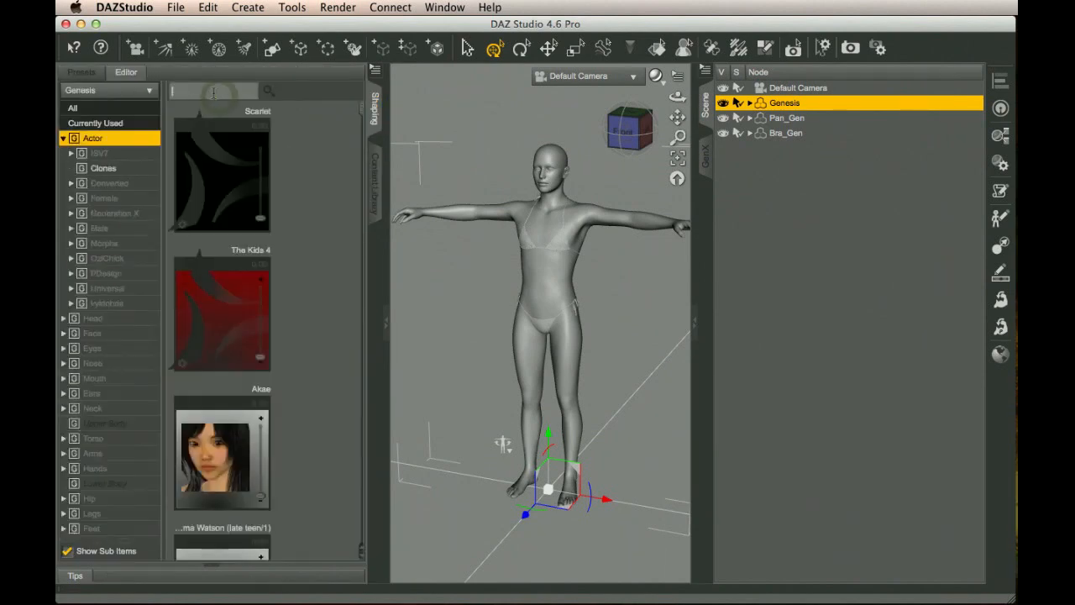
Step: Filter shaping for 'victoria' and dial the Victoria 4 shape to full strength
{"action": "type", "text": "victoria"}
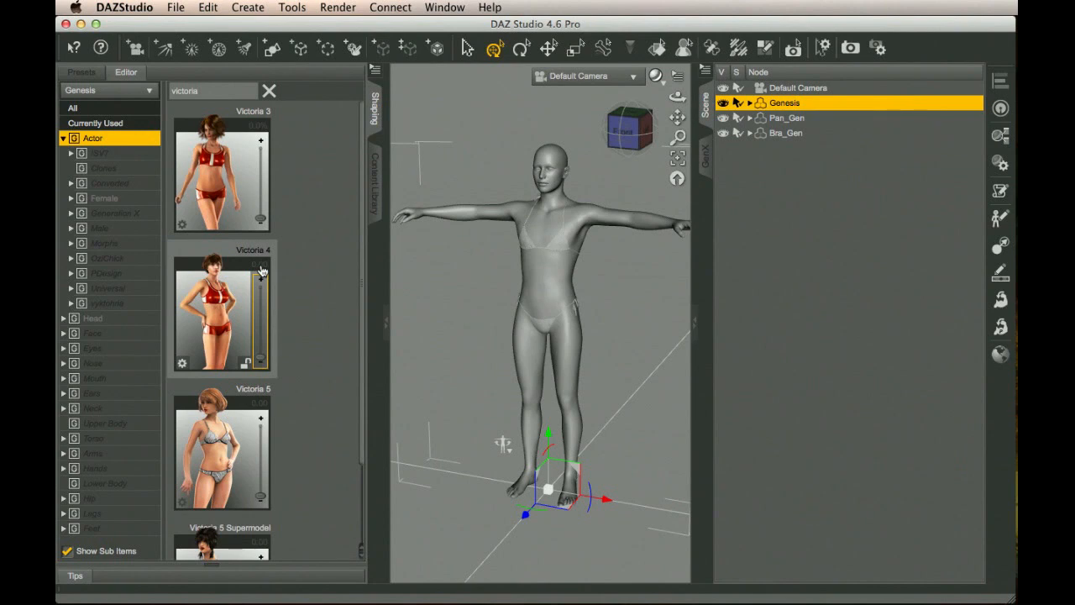
{"action": "left_click_drag", "start_coordinate": [248, 269], "coordinate": [248, 262]}
{"action": "type", "text": "100"}
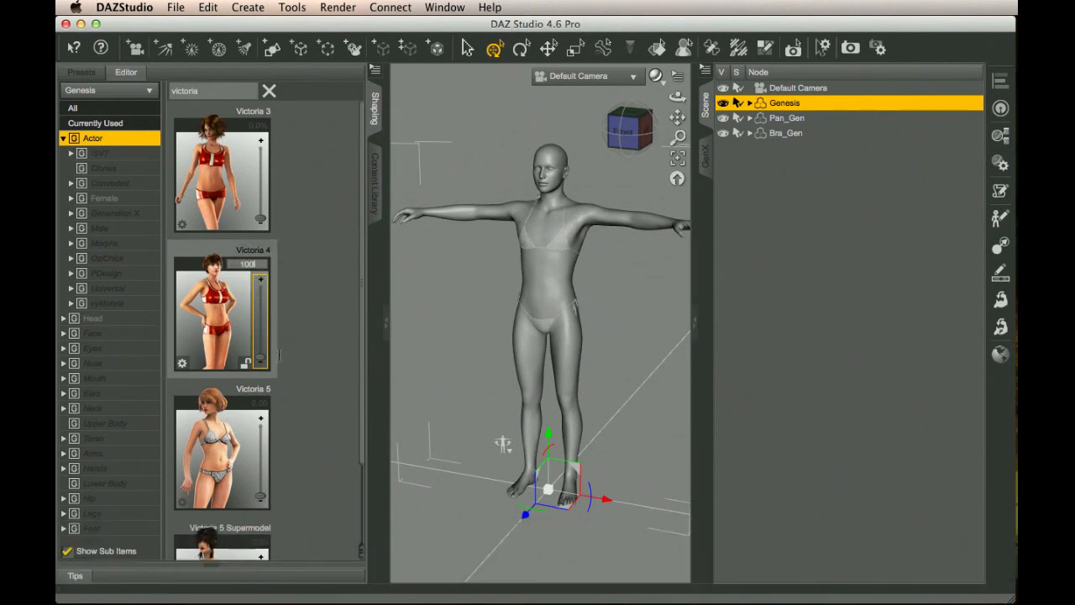
{"action": "left_click_drag", "start_coordinate": [260, 279], "coordinate": [260, 357]}
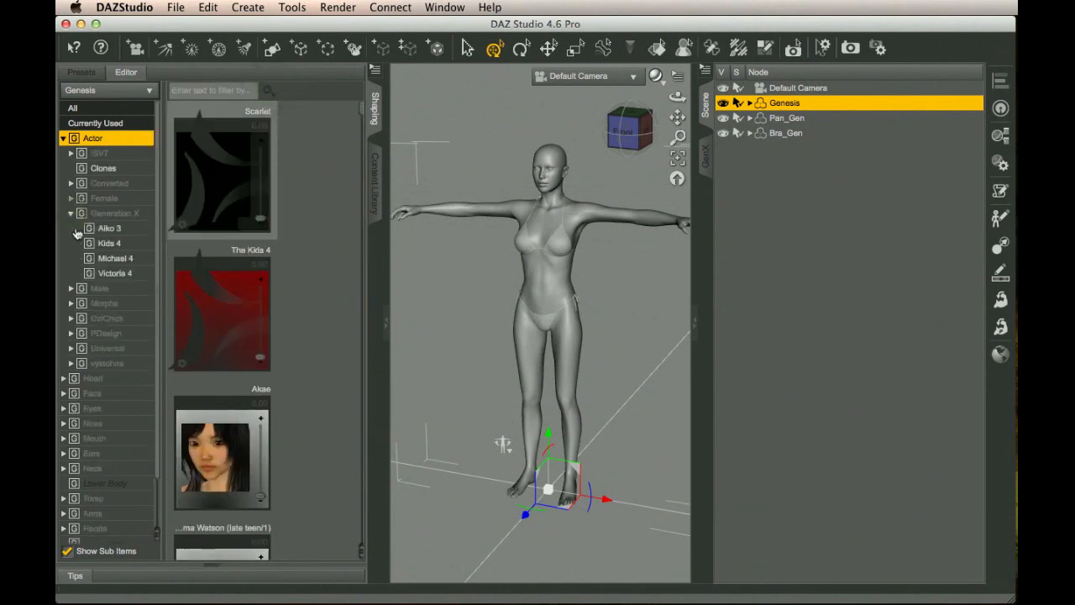
Step: Show the Generation X > Victoria 4 shapes and scroll to Scarlett at 1.00
{"action": "left_click", "coordinate": [115, 273]}
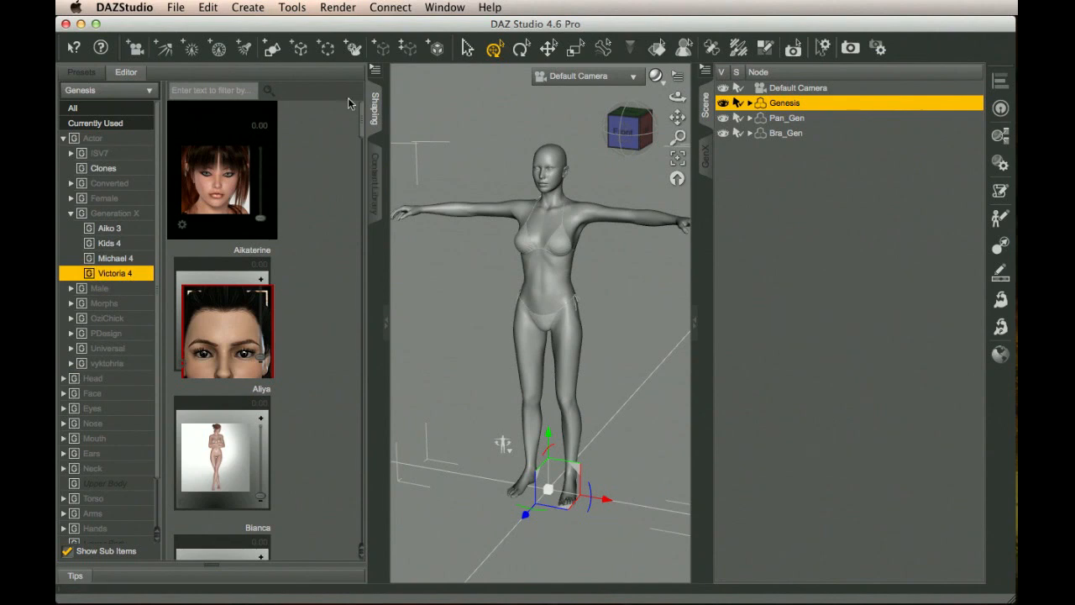
{"action": "scroll", "scroll_direction": "down", "scroll_amount": 3}
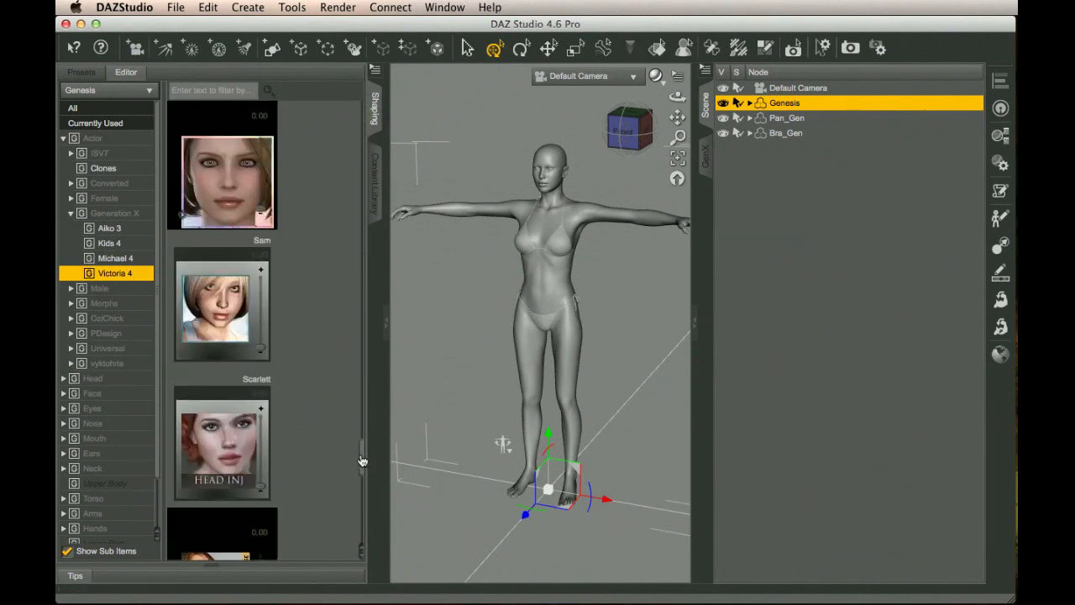
{"action": "scroll", "scroll_direction": "down", "scroll_amount": 3}
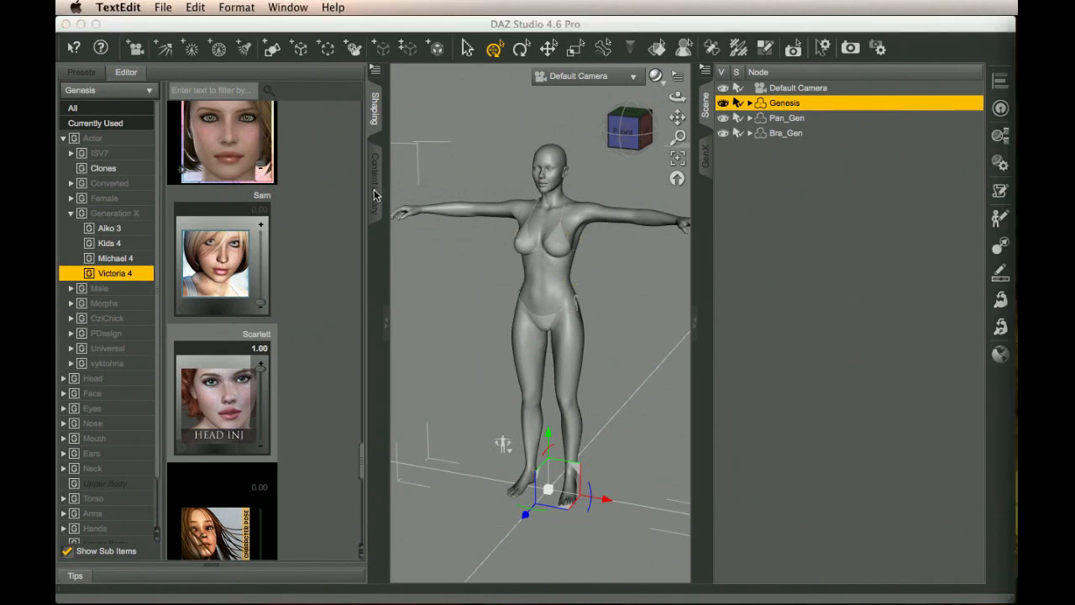
Step: Browse the Content Library's Pose folder down to Elena and its PoserDazMATS subfolder
{"action": "left_click", "coordinate": [374, 176]}
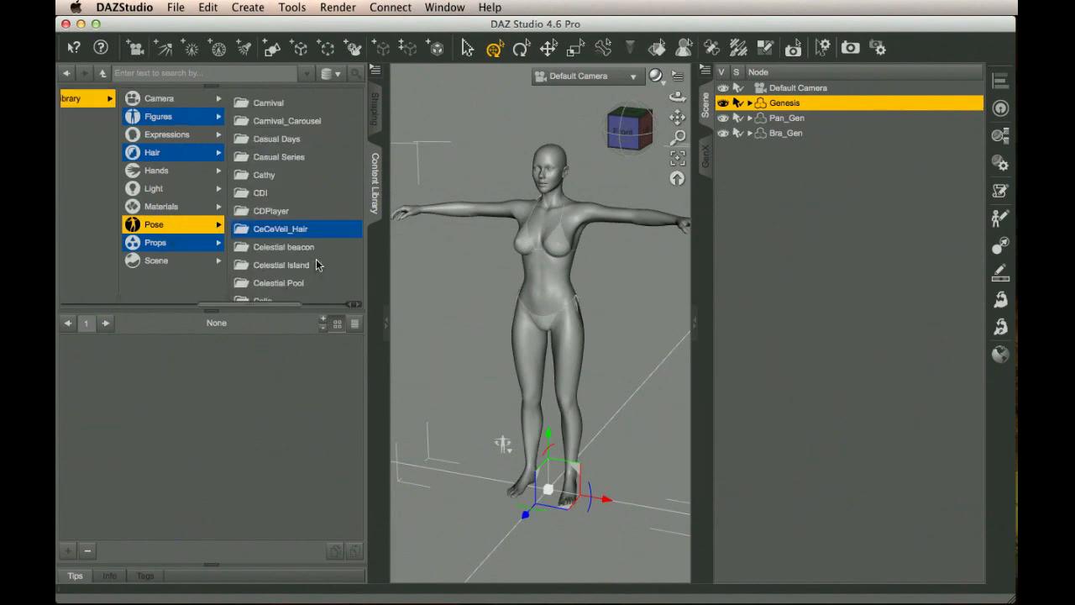
{"action": "scroll", "scroll_direction": "down", "scroll_amount": 3}
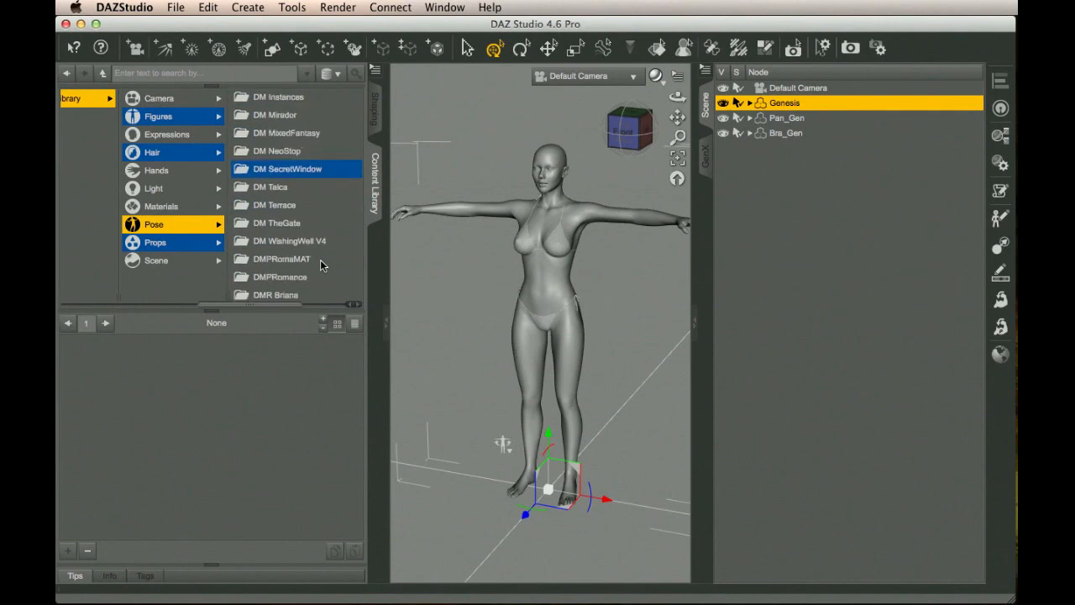
{"action": "scroll", "scroll_direction": "down", "scroll_amount": 3}
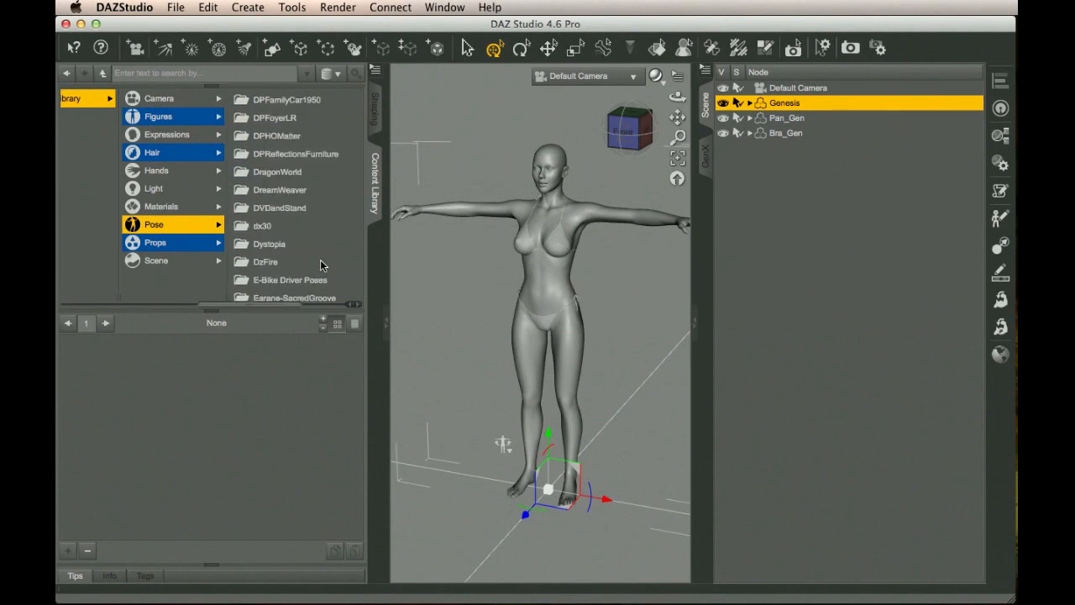
{"action": "scroll", "scroll_direction": "down", "scroll_amount": 3}
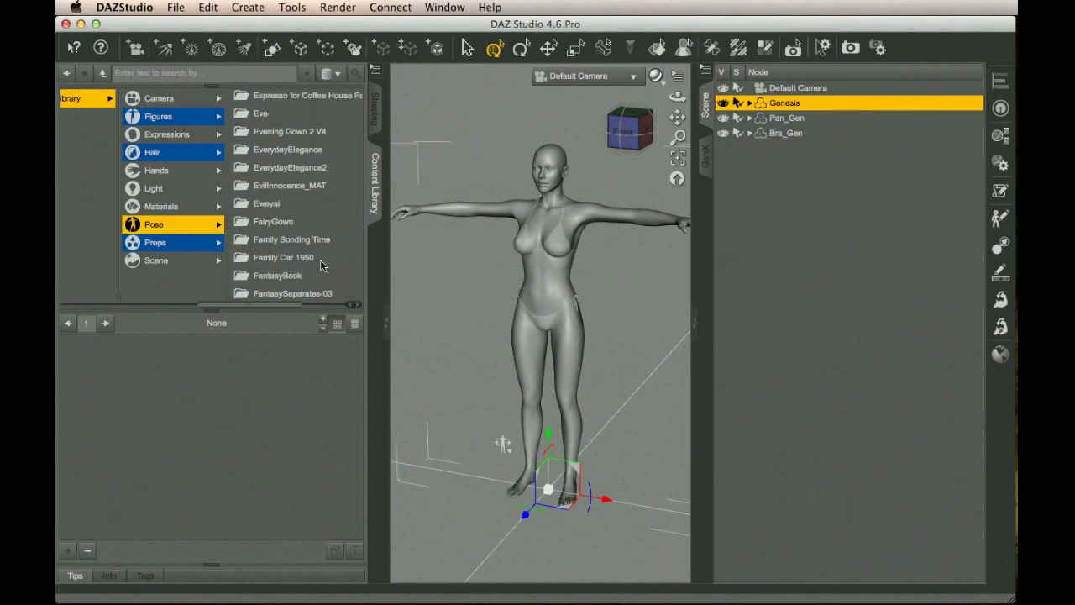
{"action": "left_click", "coordinate": [263, 166]}
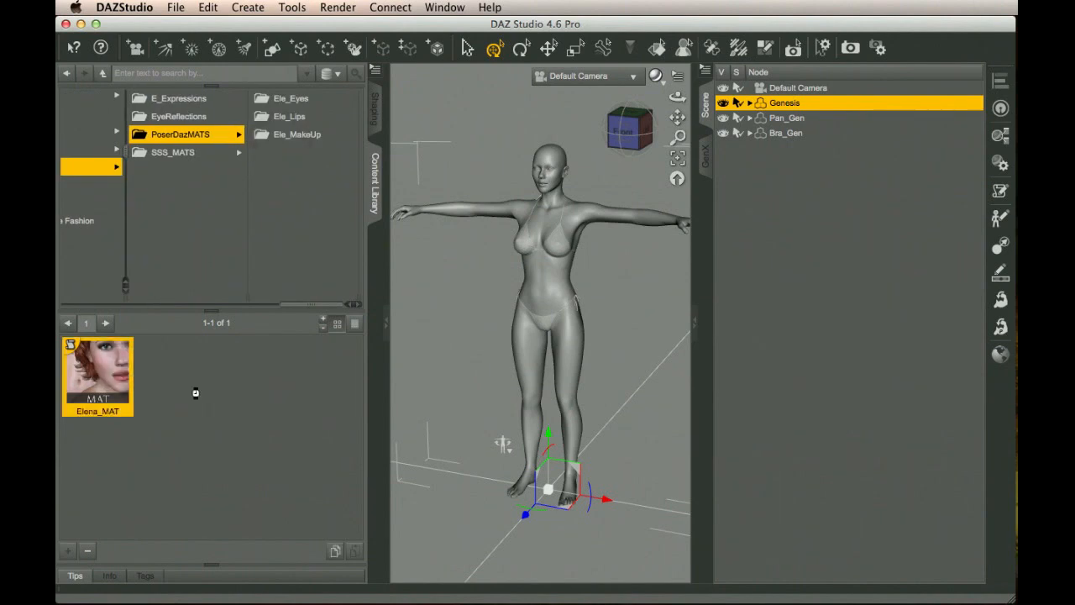
Step: Apply the Elena_MAT skin and the EleEyes06 eye texture to Genesis
{"action": "double_click", "coordinate": [97, 376]}
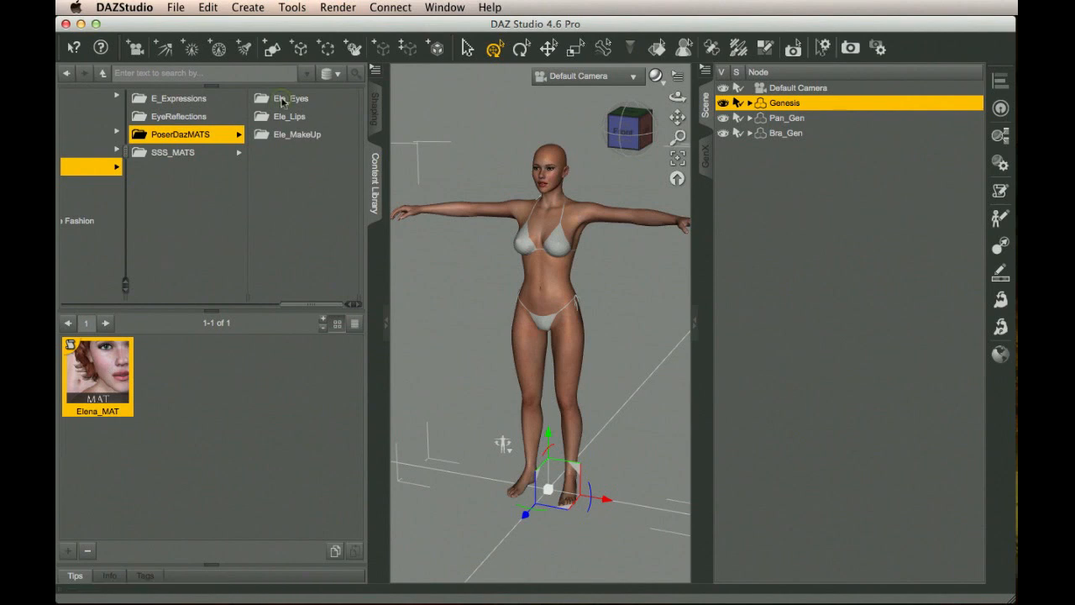
{"action": "left_click", "coordinate": [290, 98]}
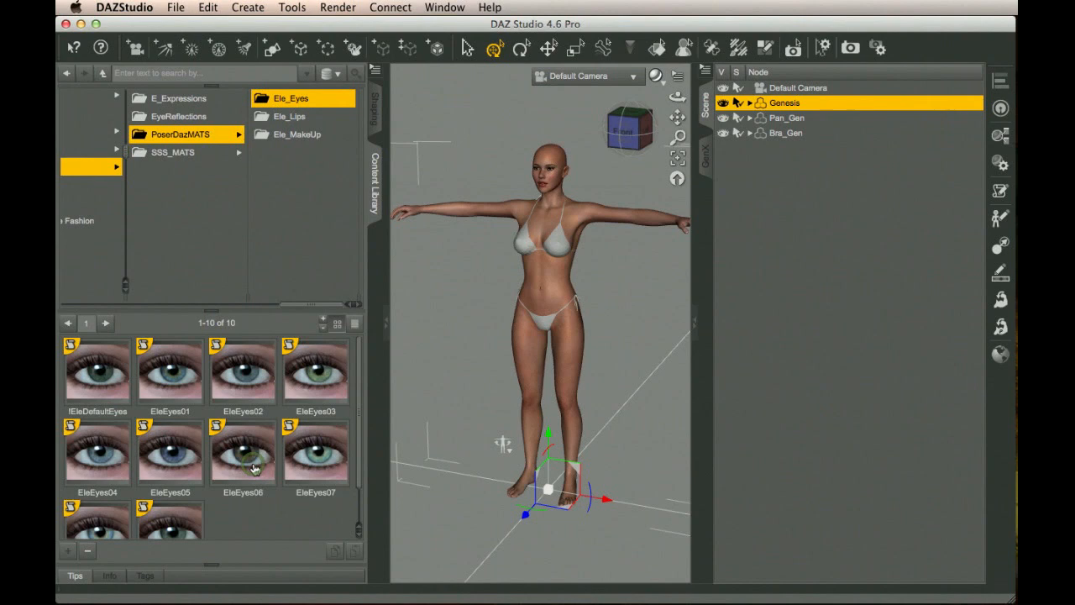
{"action": "left_click", "coordinate": [243, 452]}
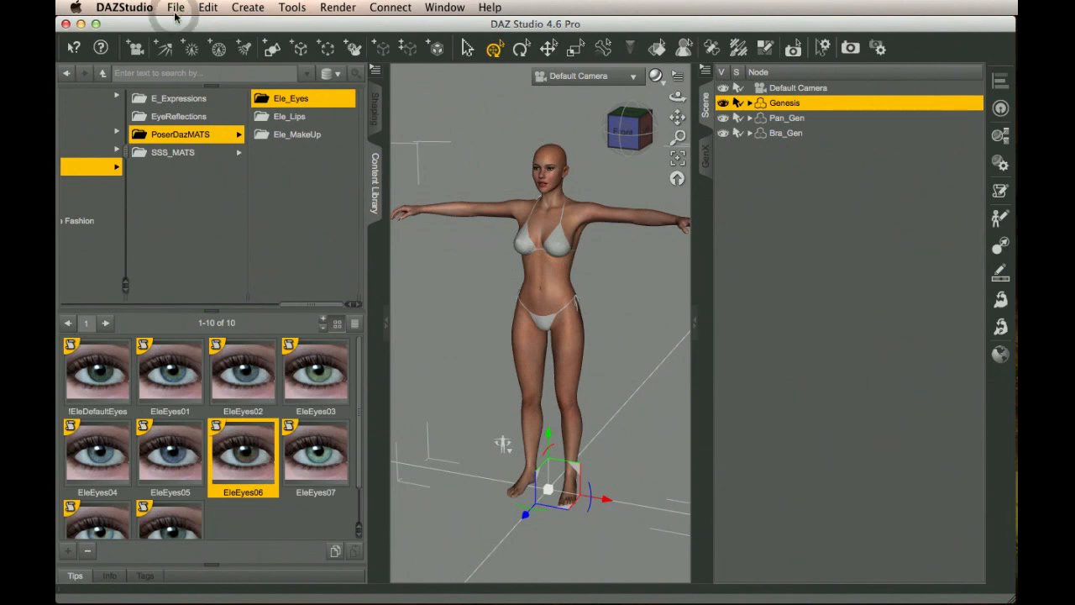
Step: Start saving a Character Preset with Characters kept as the save location
{"action": "left_click", "coordinate": [175, 6]}
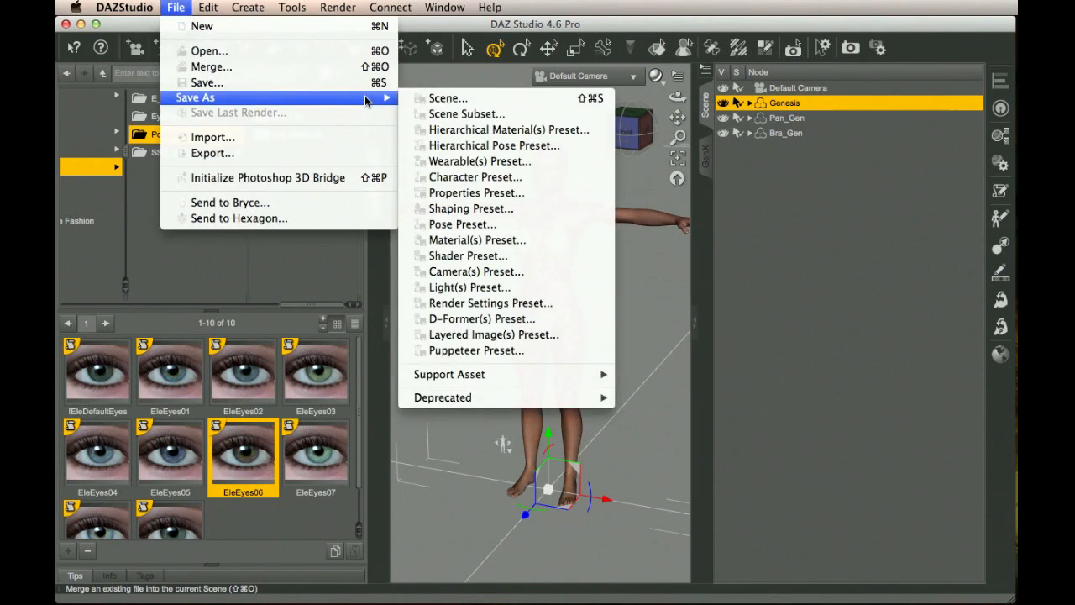
{"action": "mouse_move", "coordinate": [461, 224]}
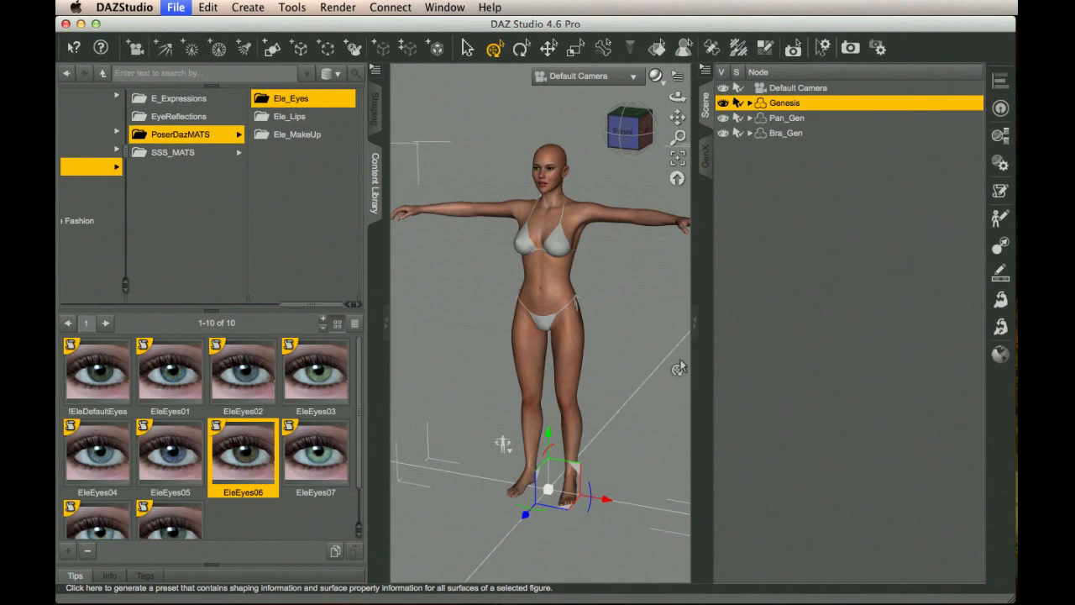
{"action": "left_click", "coordinate": [176, 7]}
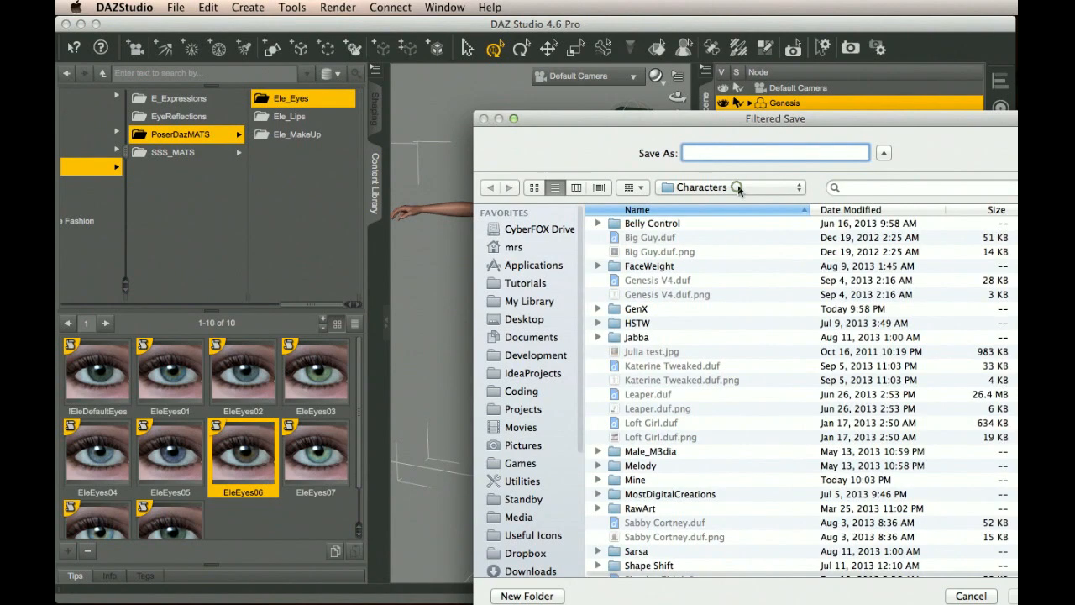
{"action": "left_click", "coordinate": [729, 187]}
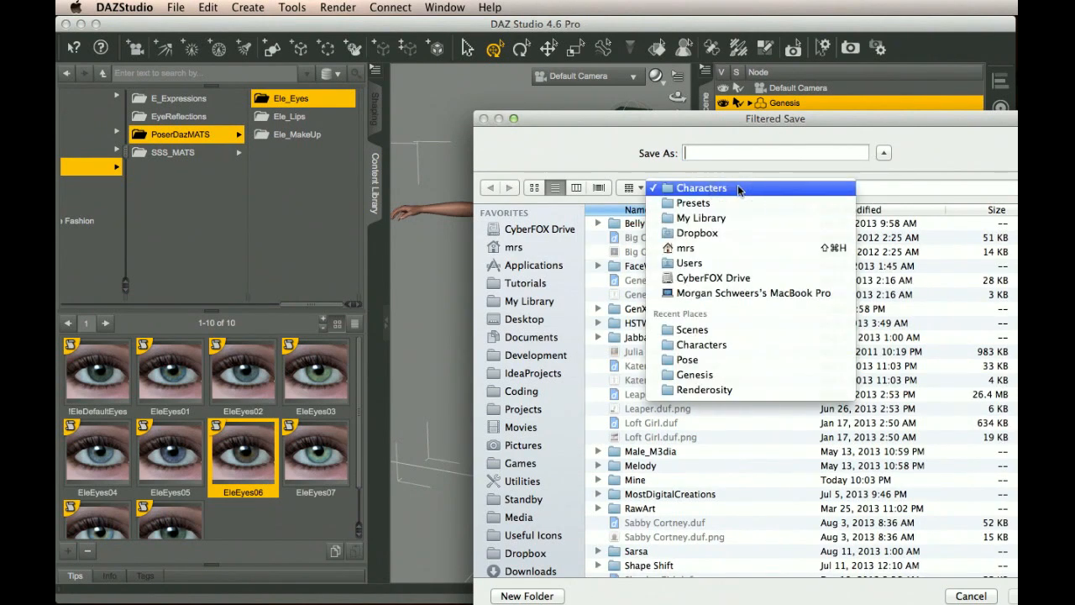
{"action": "mouse_move", "coordinate": [728, 203]}
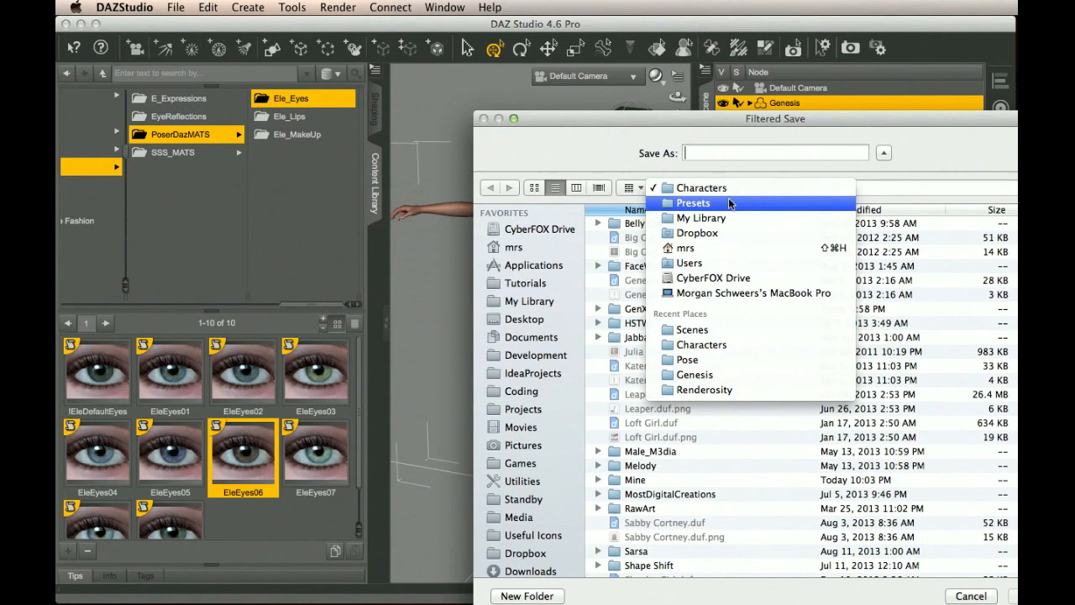
{"action": "left_click", "coordinate": [701, 187]}
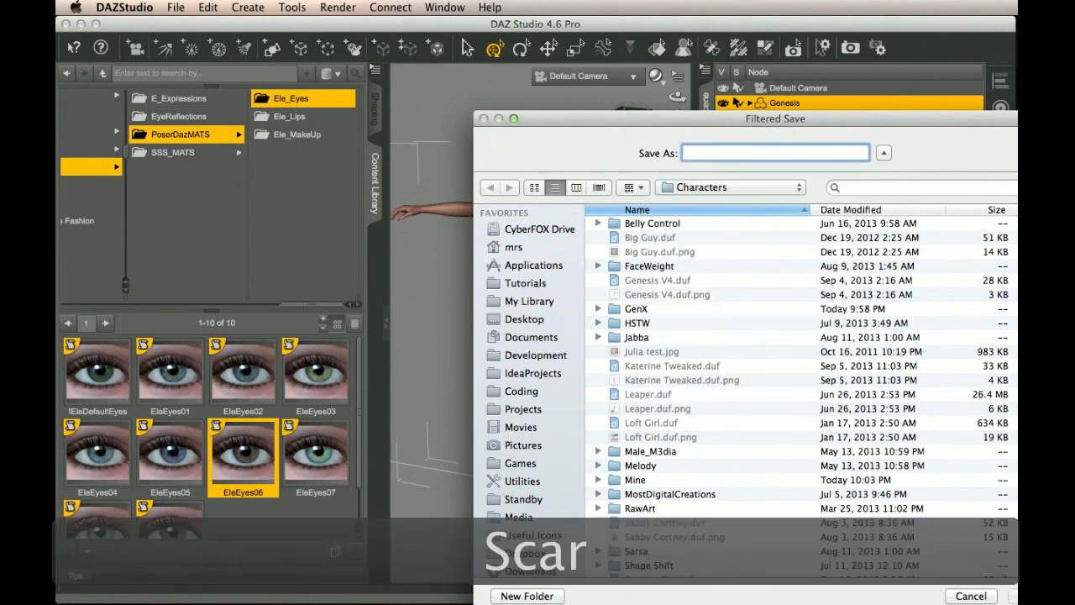
Step: Name the preset 'Scarlett', keep Shape and Material Settings included, and accept the save
{"action": "type", "text": "Scarlett"}
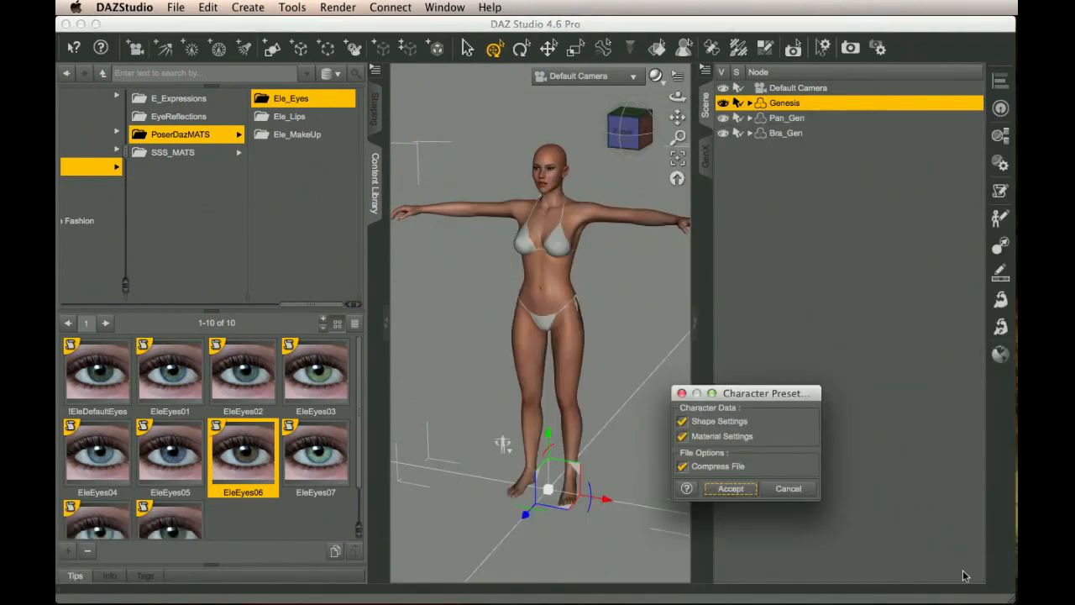
{"action": "mouse_move", "coordinate": [808, 450]}
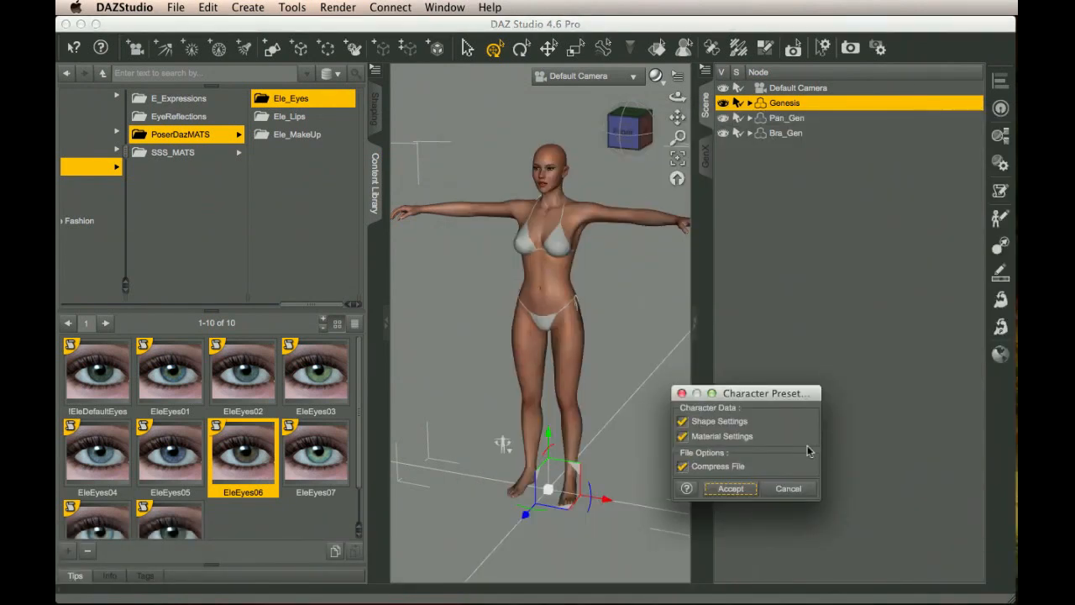
{"action": "left_click", "coordinate": [683, 436]}
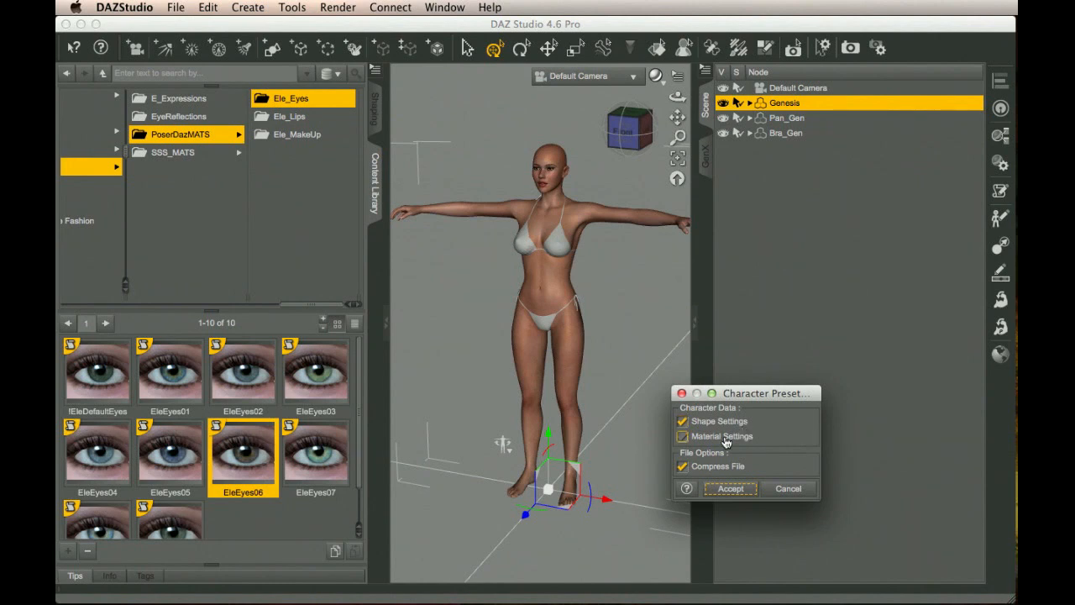
{"action": "mouse_move", "coordinate": [721, 449]}
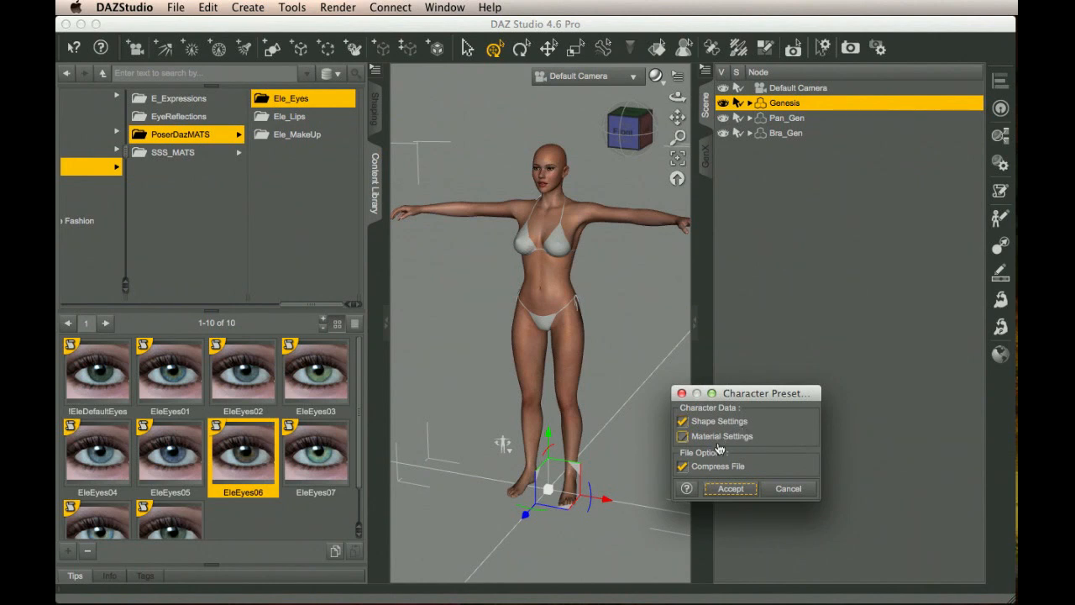
{"action": "left_click", "coordinate": [682, 436]}
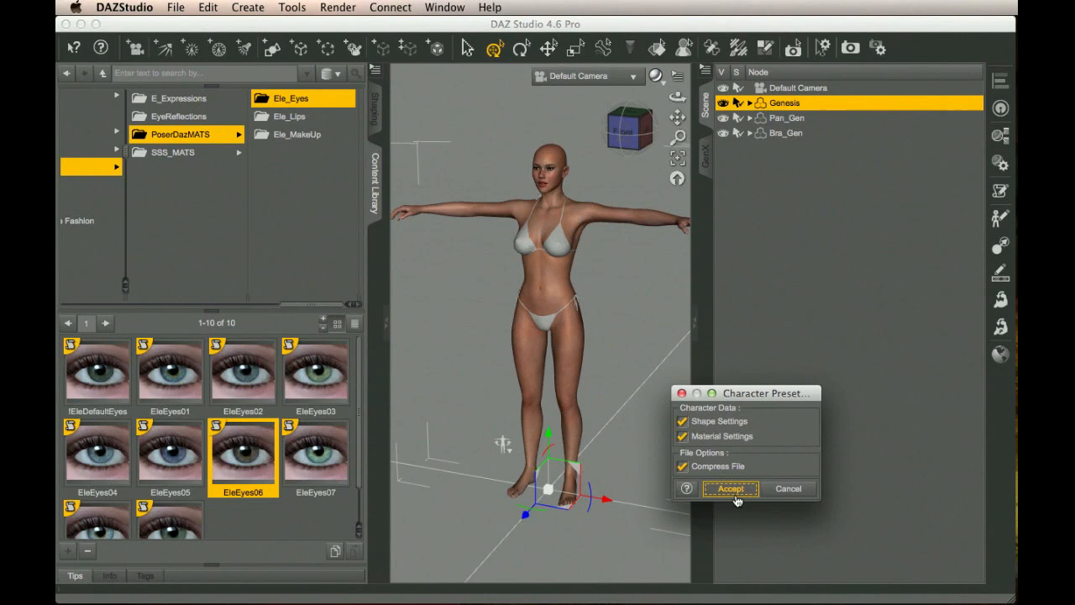
{"action": "left_click", "coordinate": [729, 487]}
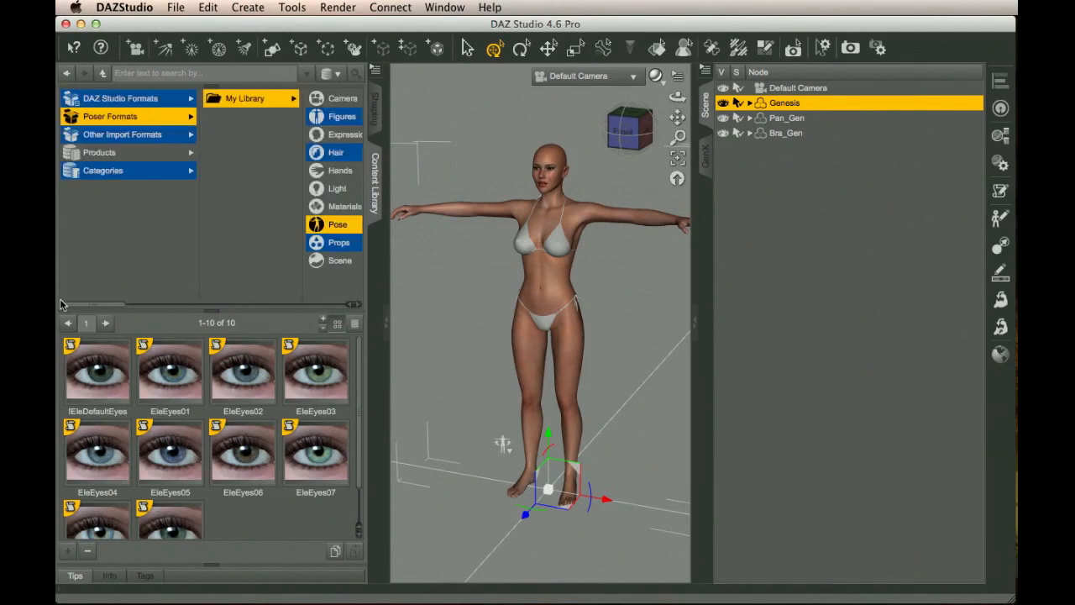
Step: Browse DAZ Studio Formats > My Library > Presets > Characters to see the saved Scarlett preset
{"action": "left_click", "coordinate": [110, 116]}
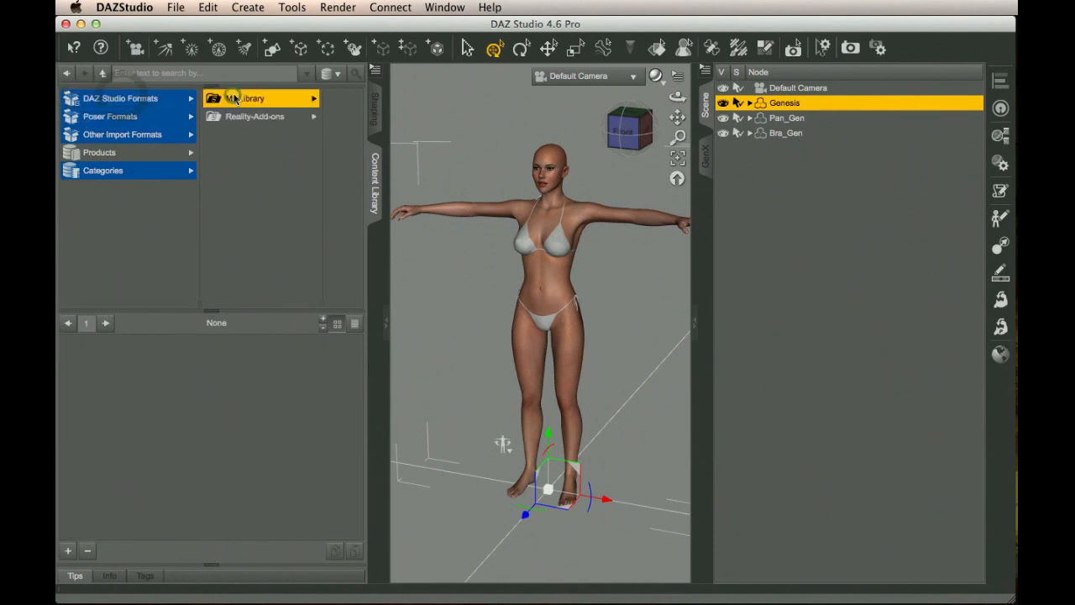
{"action": "left_click", "coordinate": [244, 98]}
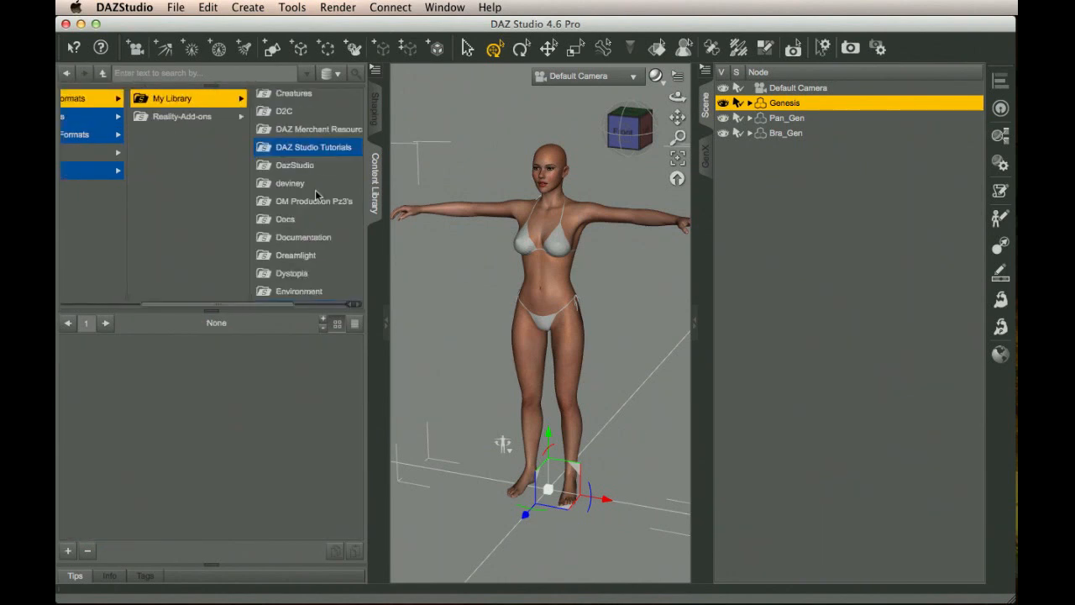
{"action": "scroll", "scroll_direction": "down", "scroll_amount": 3}
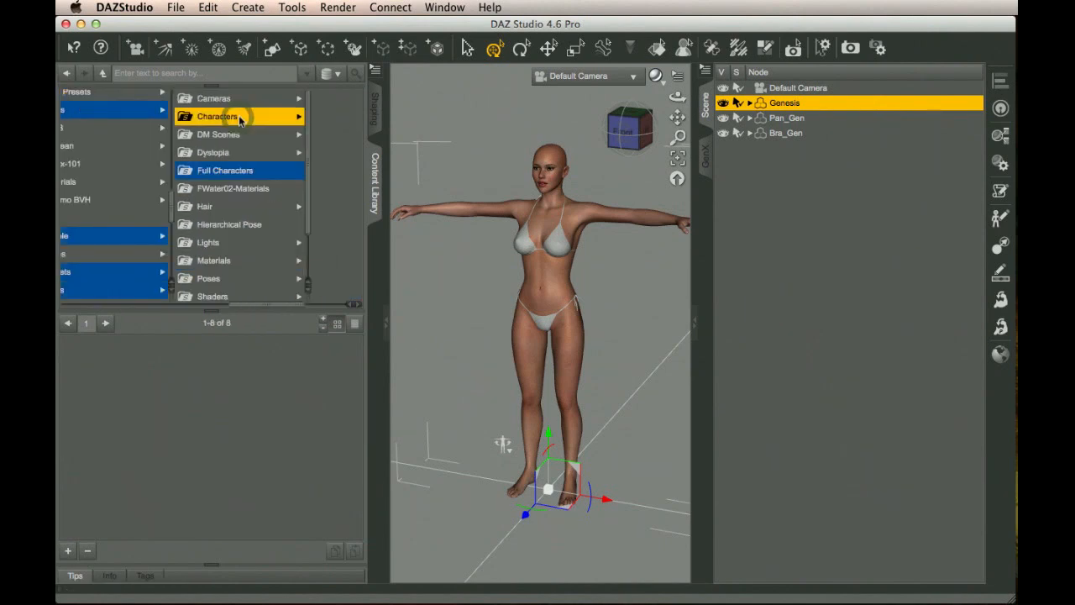
{"action": "left_click", "coordinate": [217, 116]}
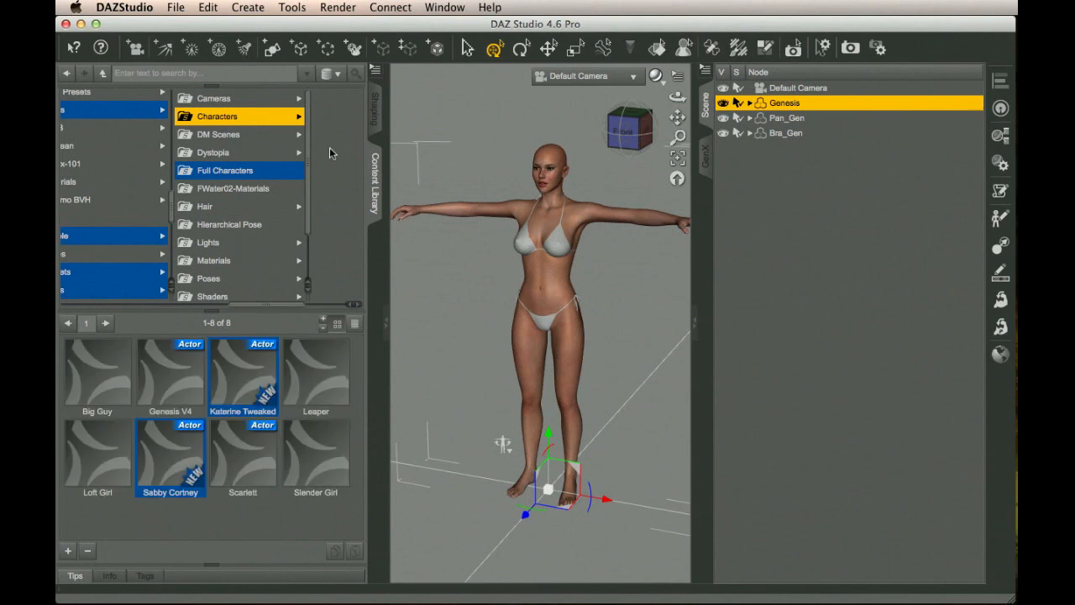
{"action": "left_click", "coordinate": [153, 170]}
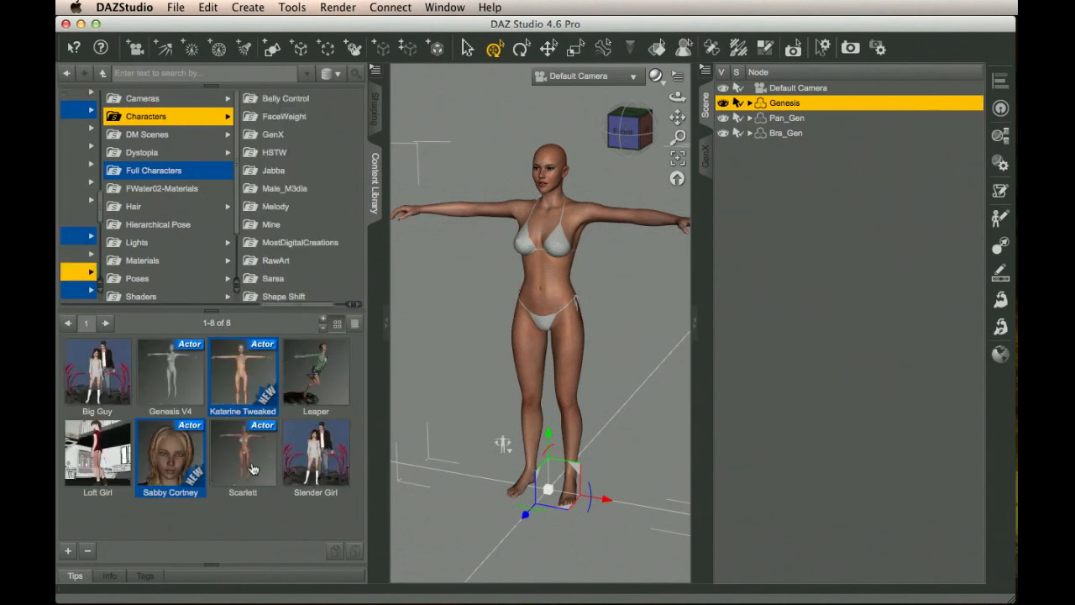
{"action": "mouse_move", "coordinate": [259, 454]}
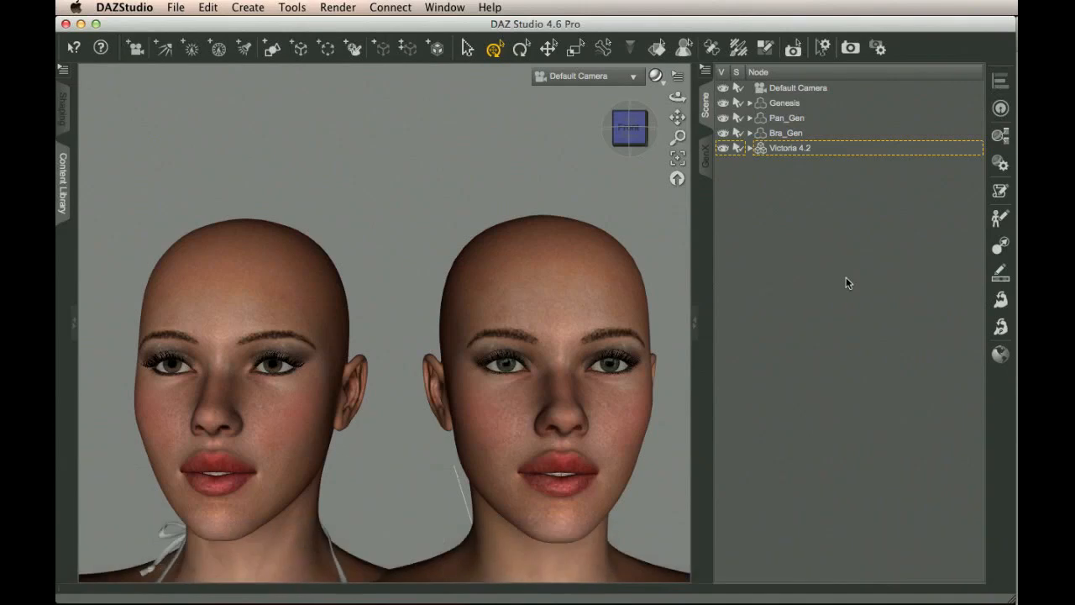
{"action": "mouse_move", "coordinate": [819, 259]}
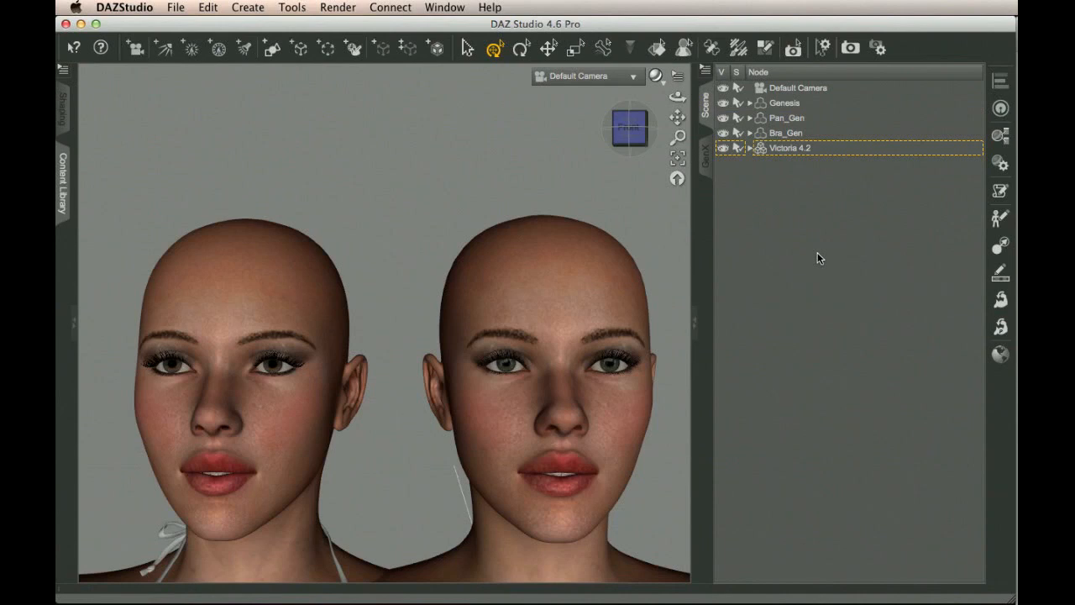
{"action": "mouse_move", "coordinate": [778, 296]}
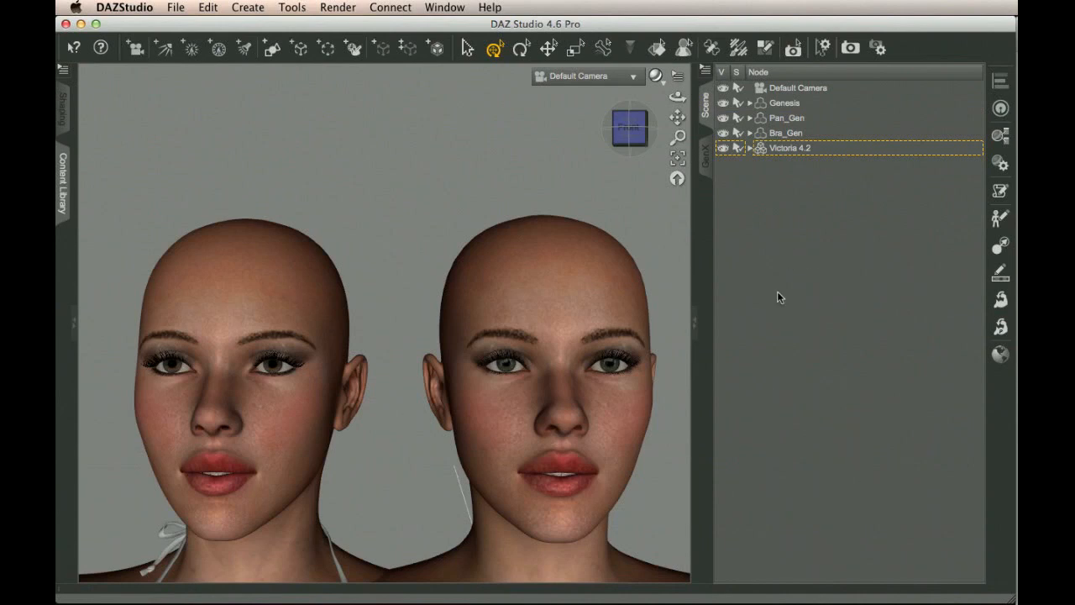
{"action": "mouse_move", "coordinate": [781, 392]}
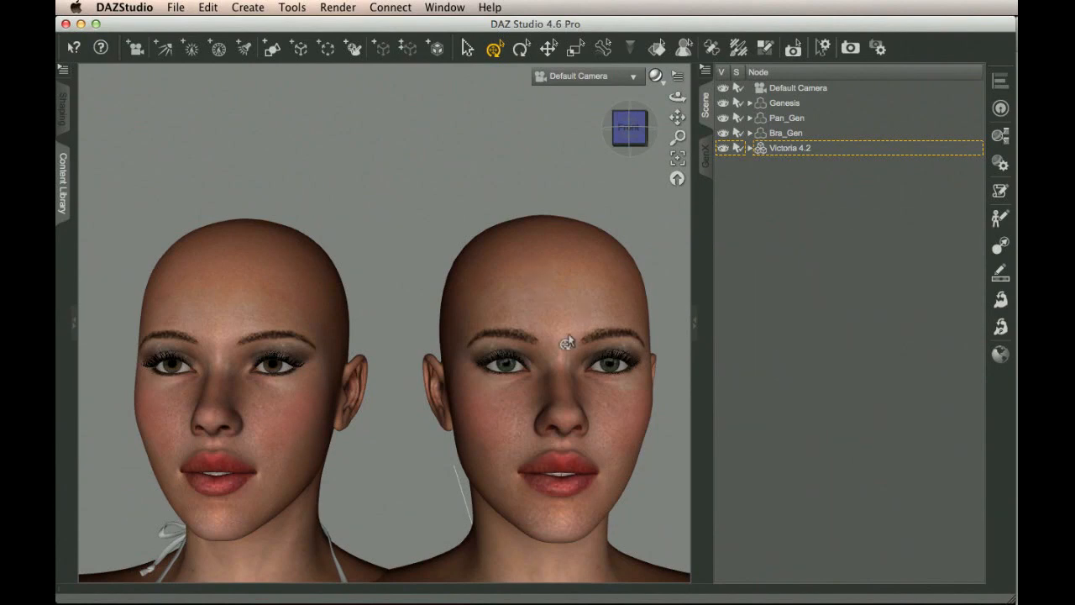
Step: Select the Victoria 4.2 head, then the Genesis head, in the viewport for comparison
{"action": "left_click", "coordinate": [790, 148]}
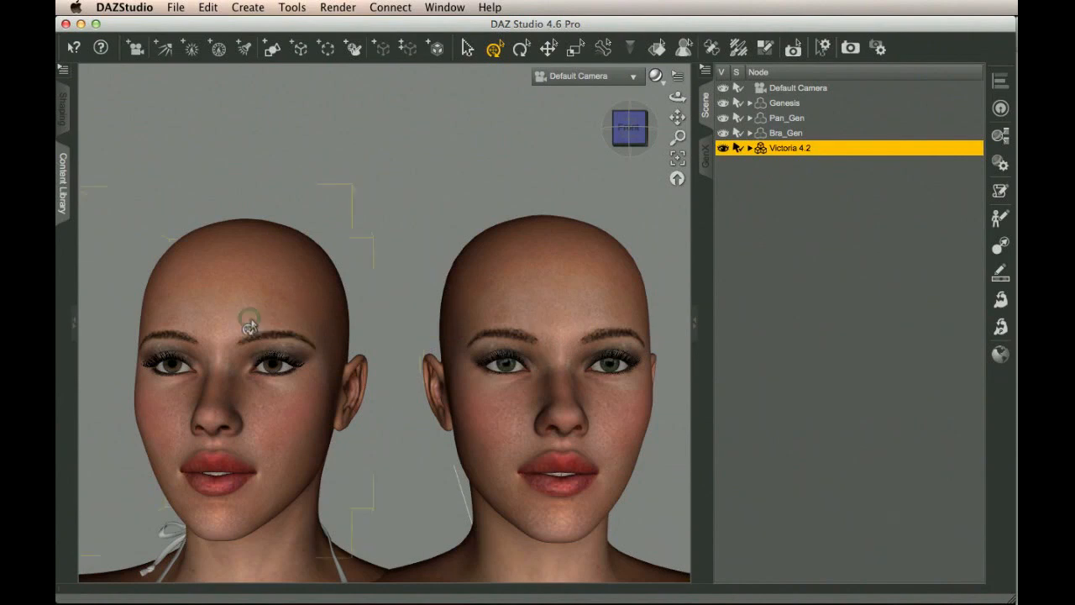
{"action": "left_click", "coordinate": [784, 102]}
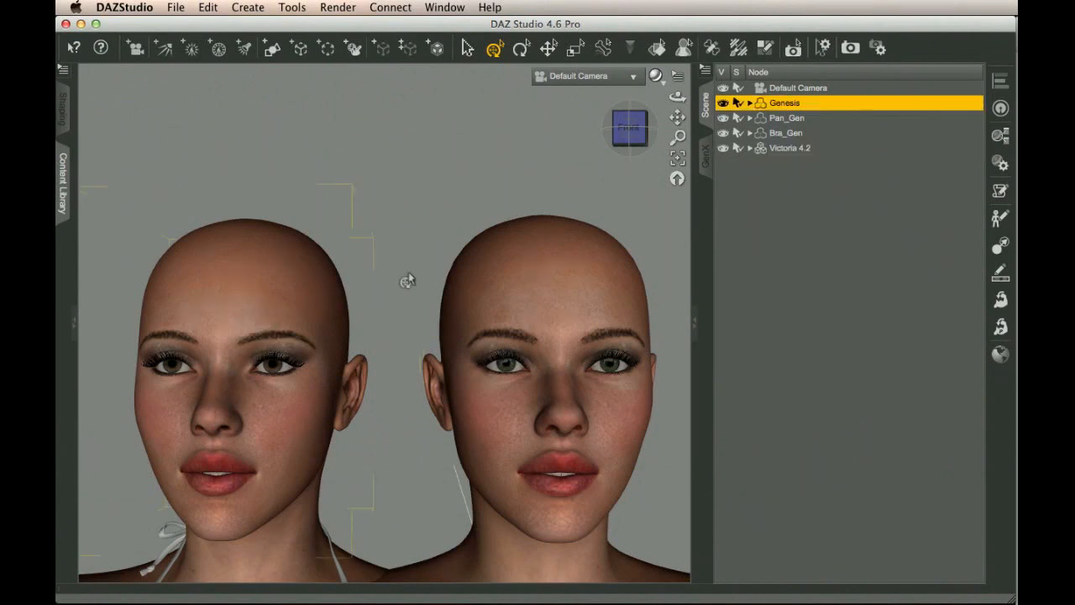